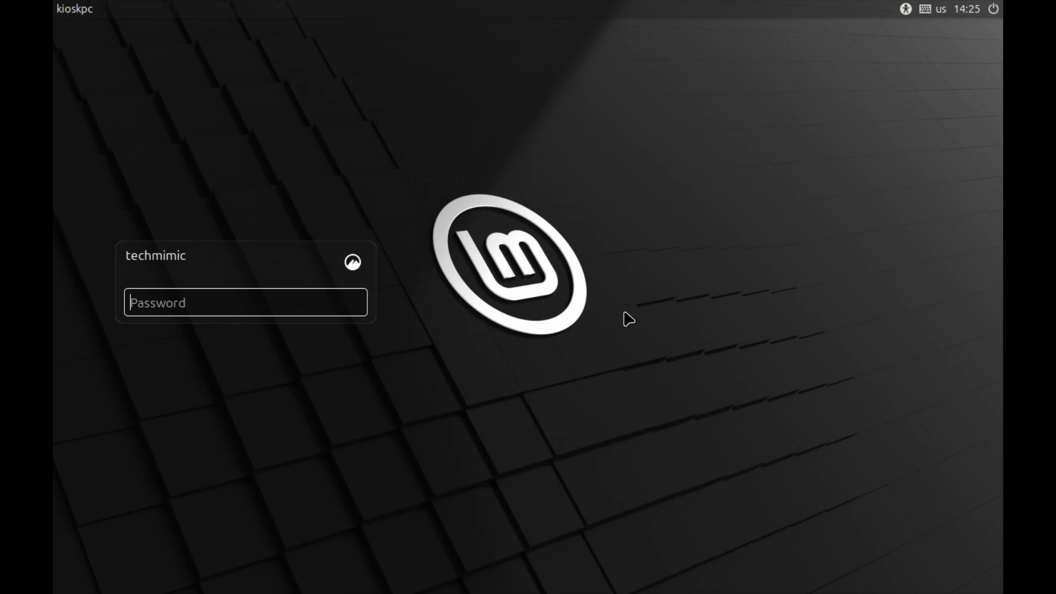
mouse_move(85, 18)
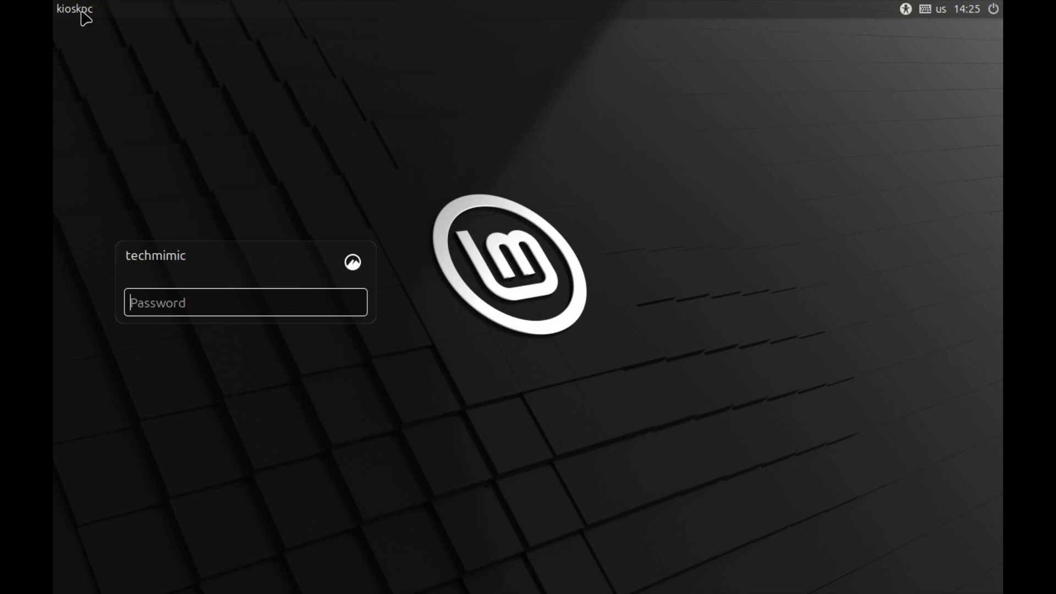
mouse_move(623, 310)
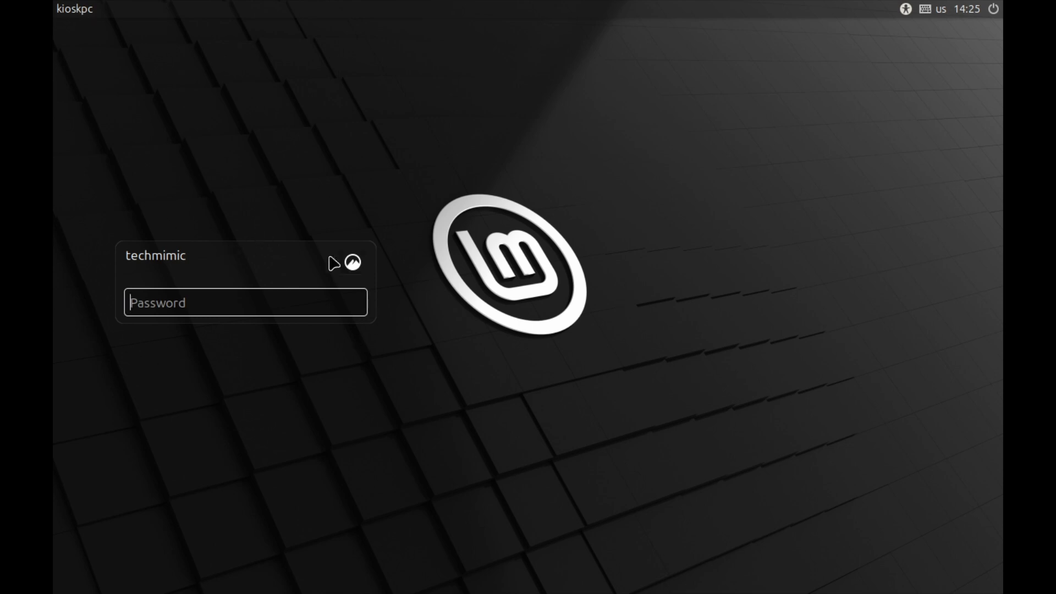
mouse_move(270, 285)
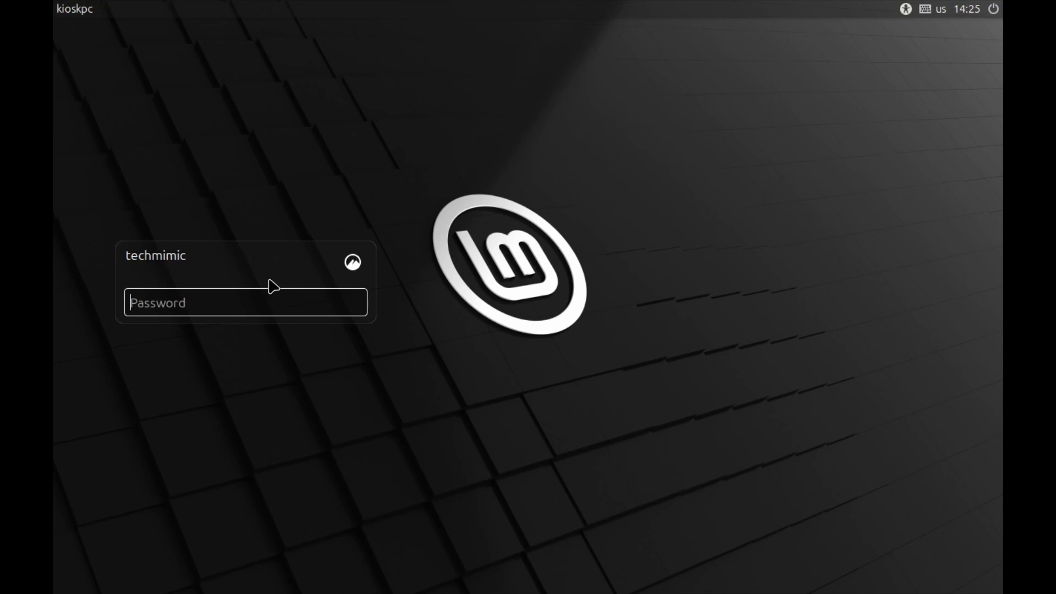
mouse_move(338, 357)
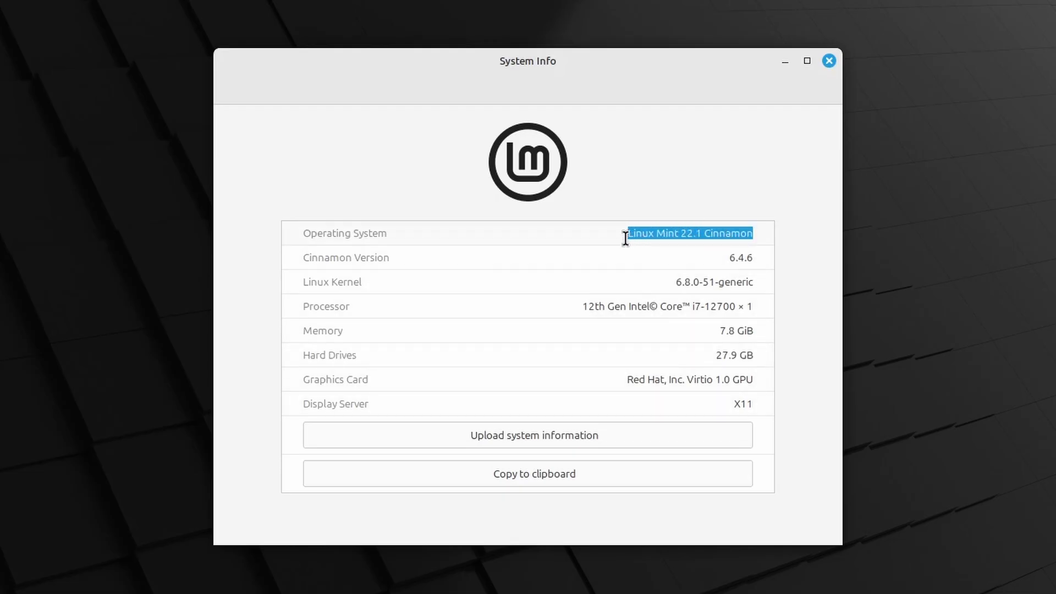
mouse_move(749, 258)
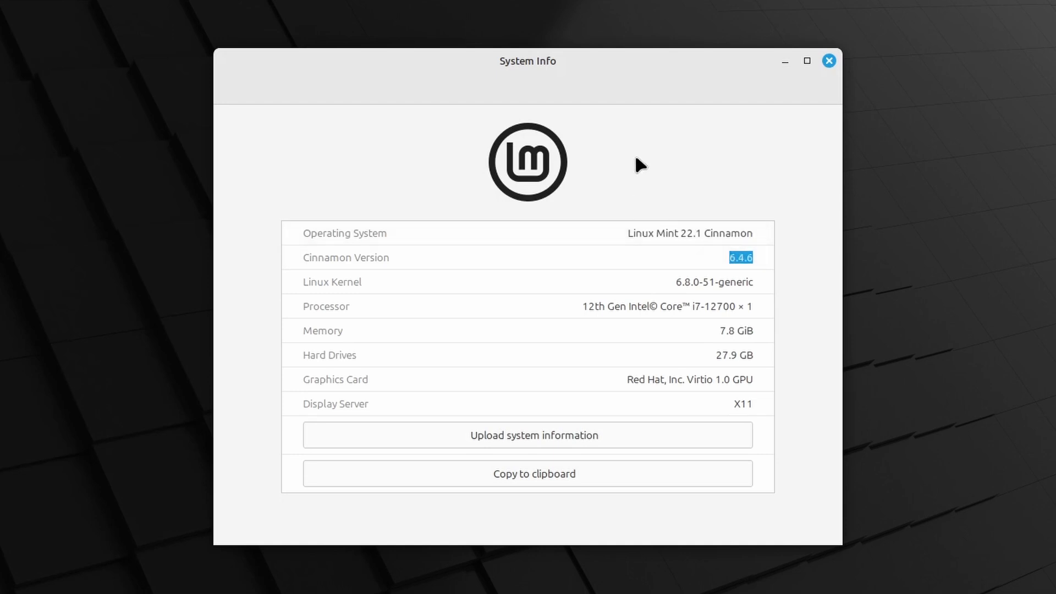
mouse_move(780, 155)
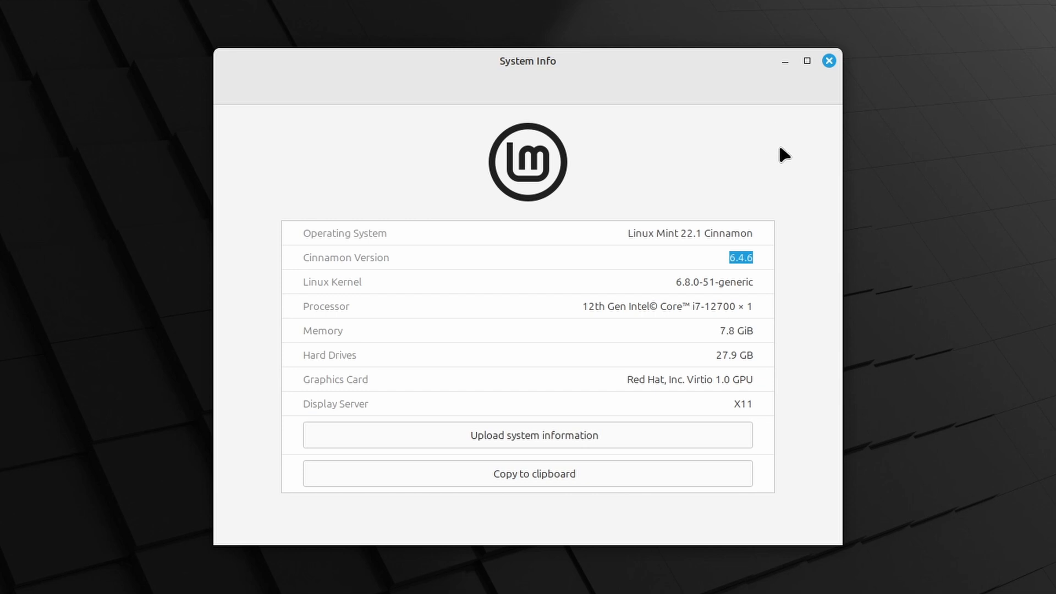
- Close the System Info window after reviewing the OS and Cinnamon version
left_click(828, 61)
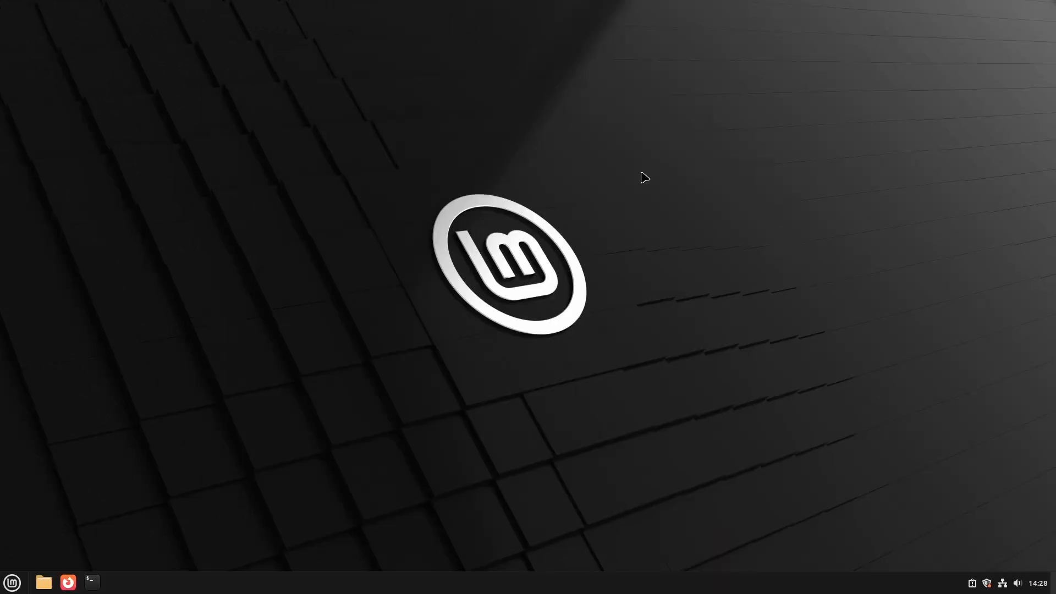
mouse_move(3, 519)
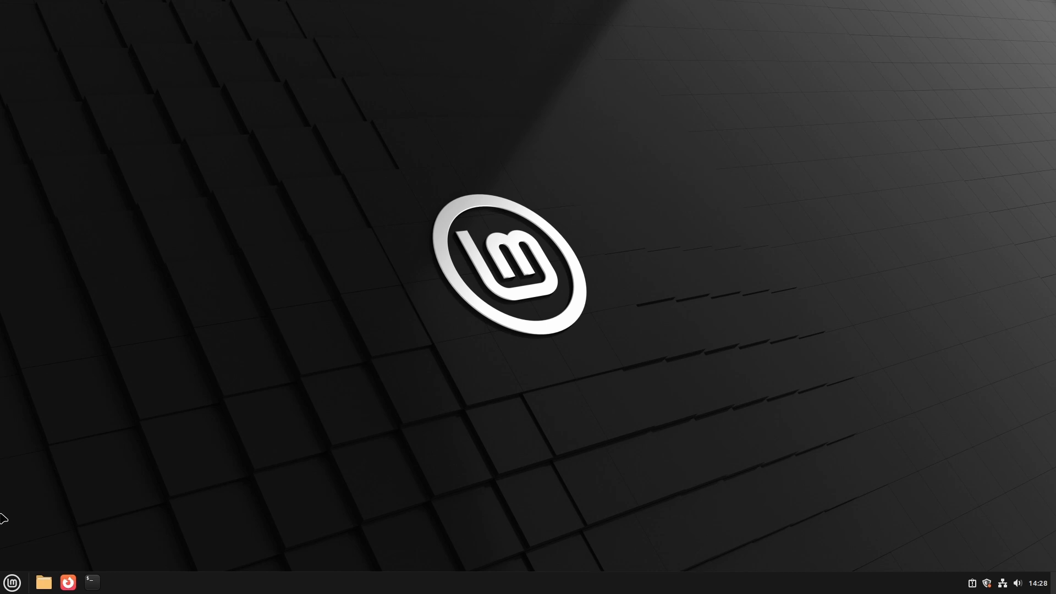
- Launch Users and Groups from Administration and authenticate with the admin password
left_click(11, 582)
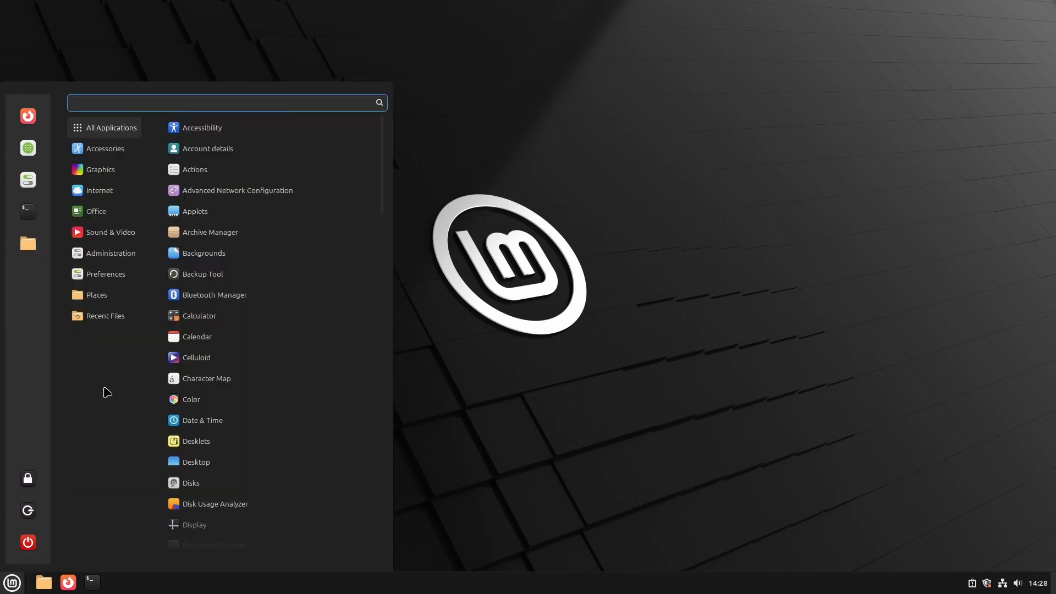
left_click(110, 253)
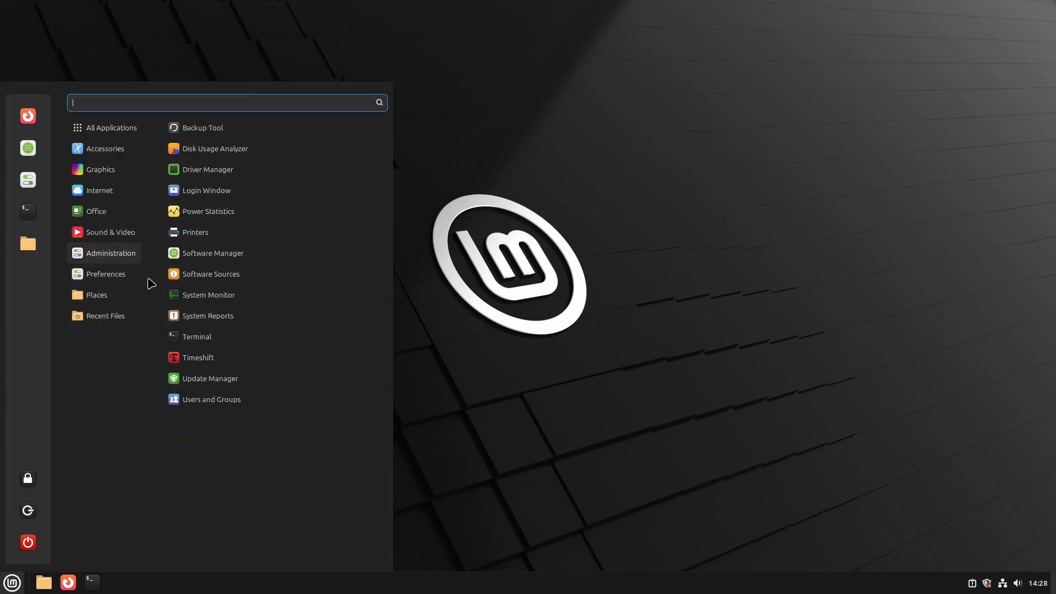
mouse_move(211, 399)
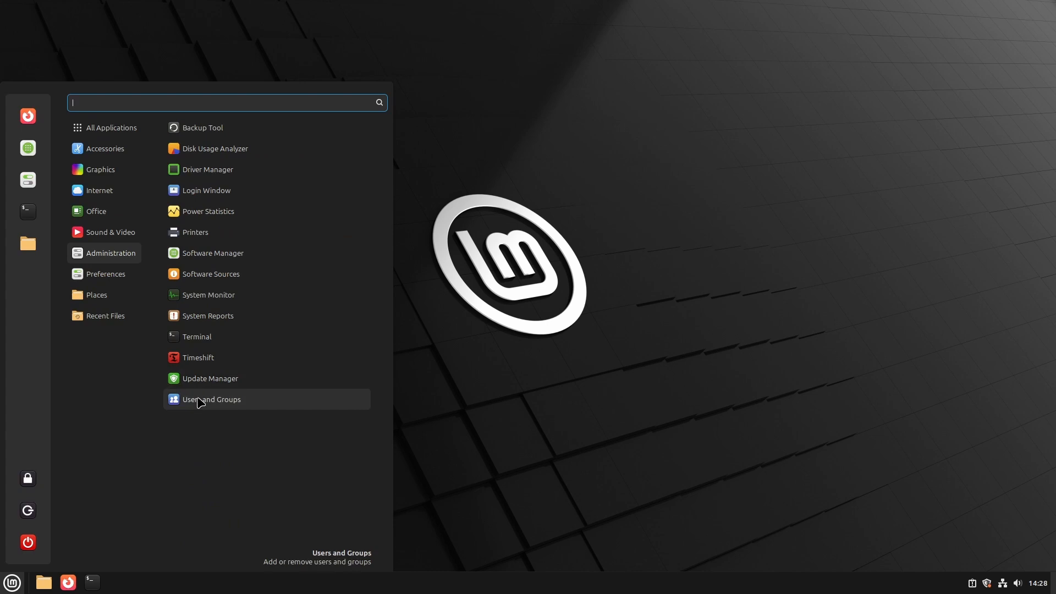
left_click(211, 398)
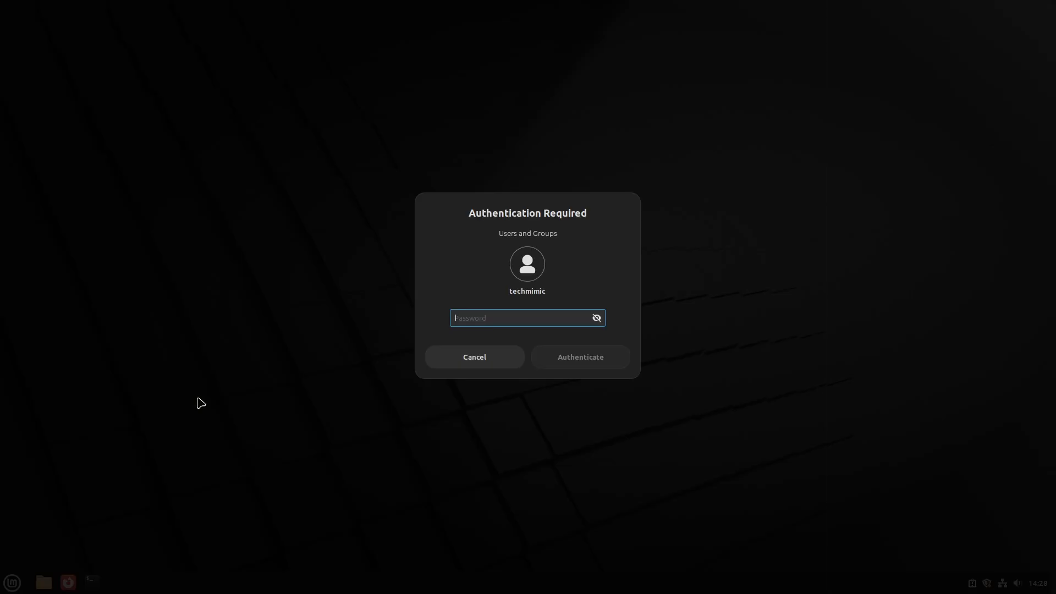
left_click(579, 357)
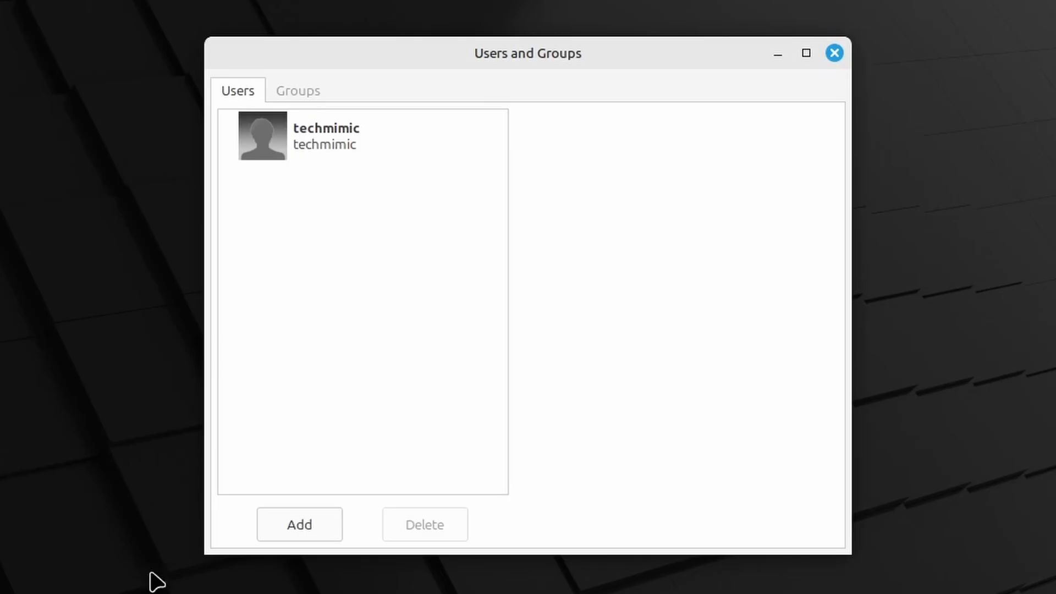
- Add a Standard account with full name Kiosk User and username kioskuser
left_click(299, 524)
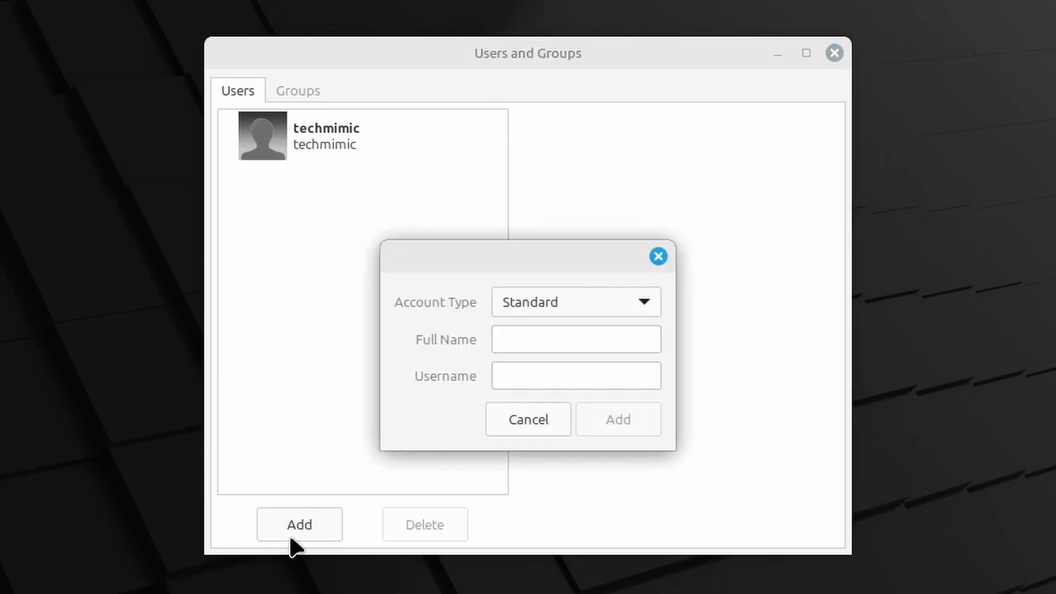
left_click(574, 302)
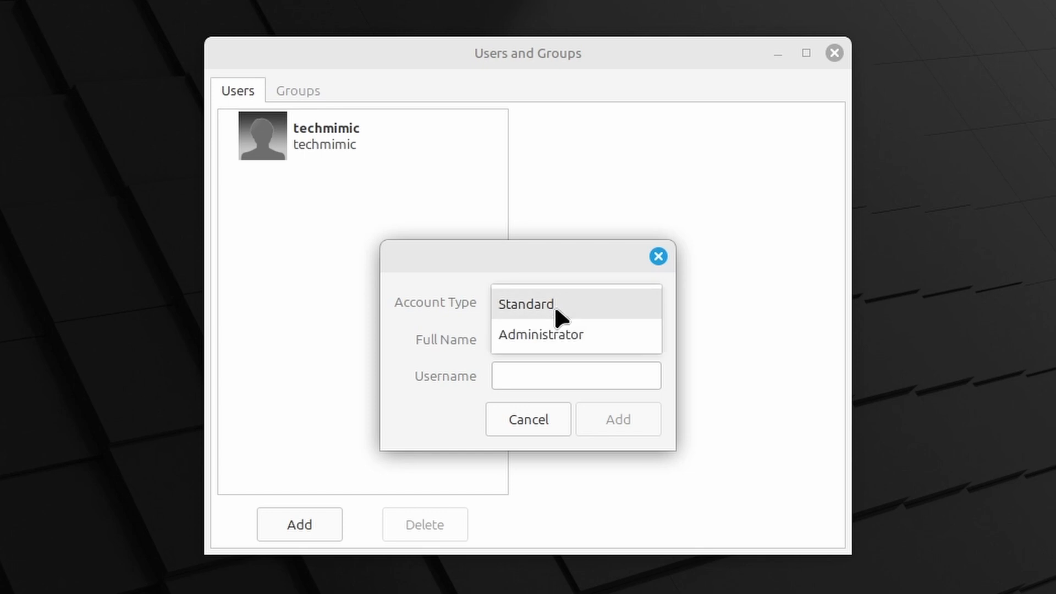
left_click(525, 304)
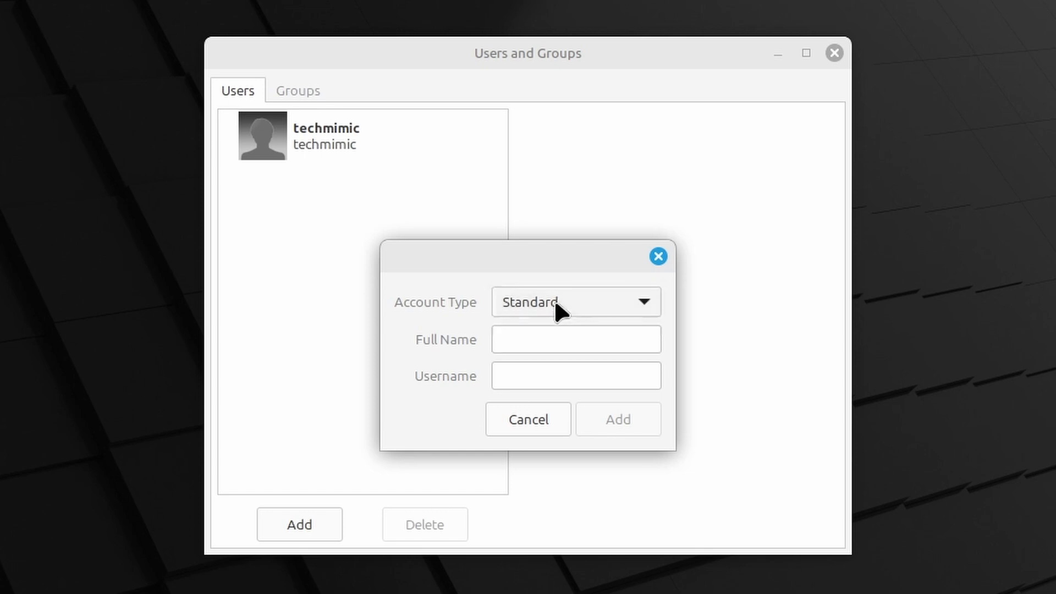
mouse_move(549, 320)
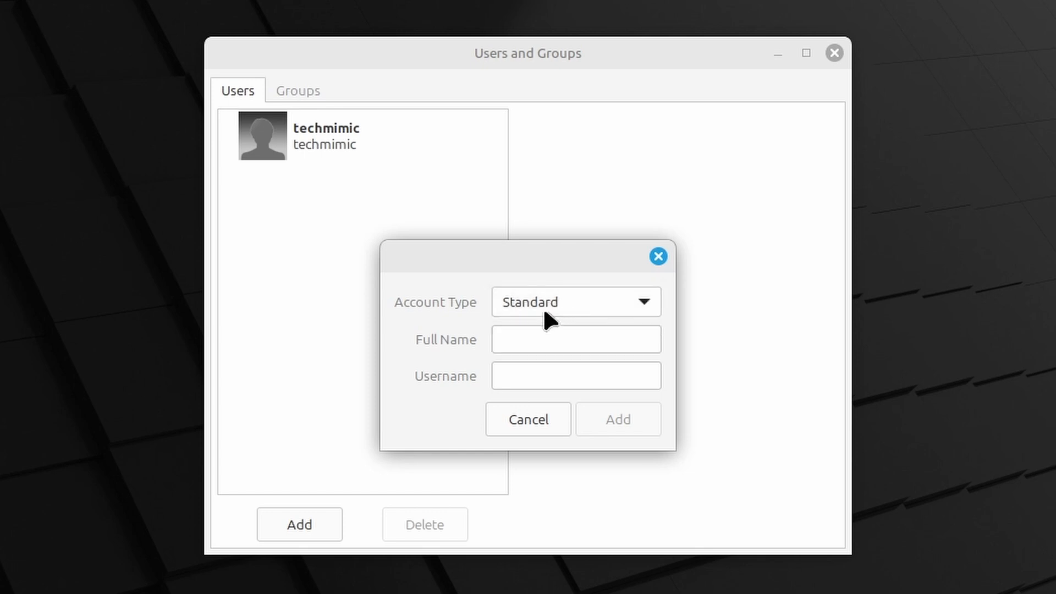
type("Kiosk User")
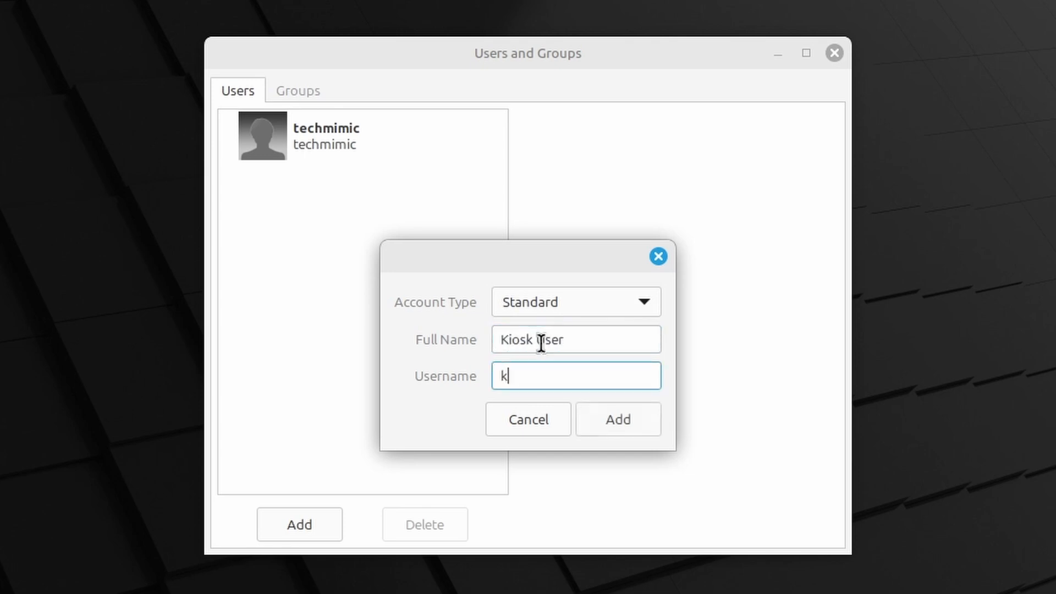
type("ioskuser")
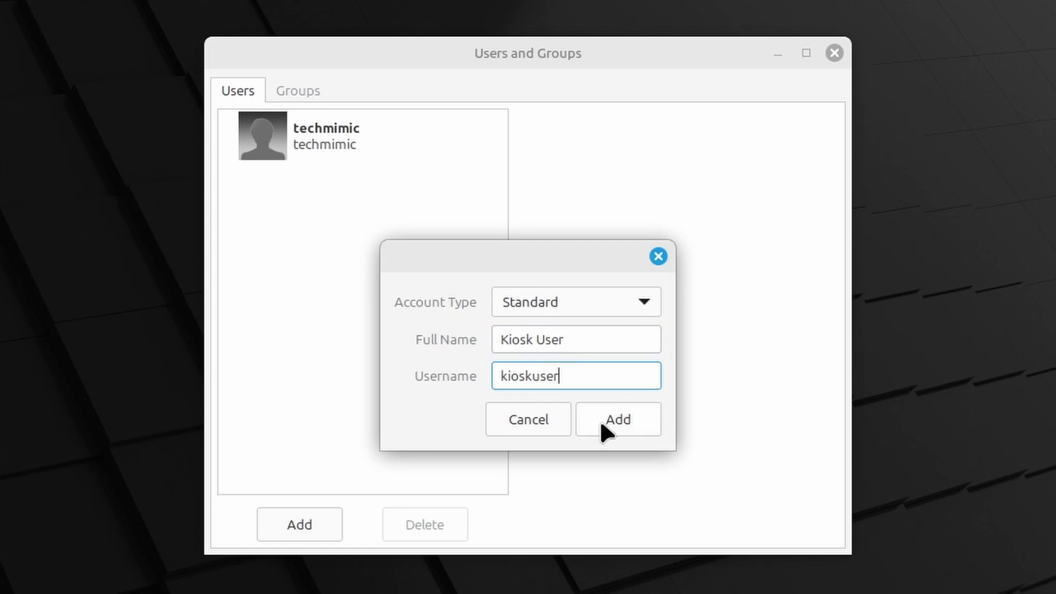
left_click(617, 419)
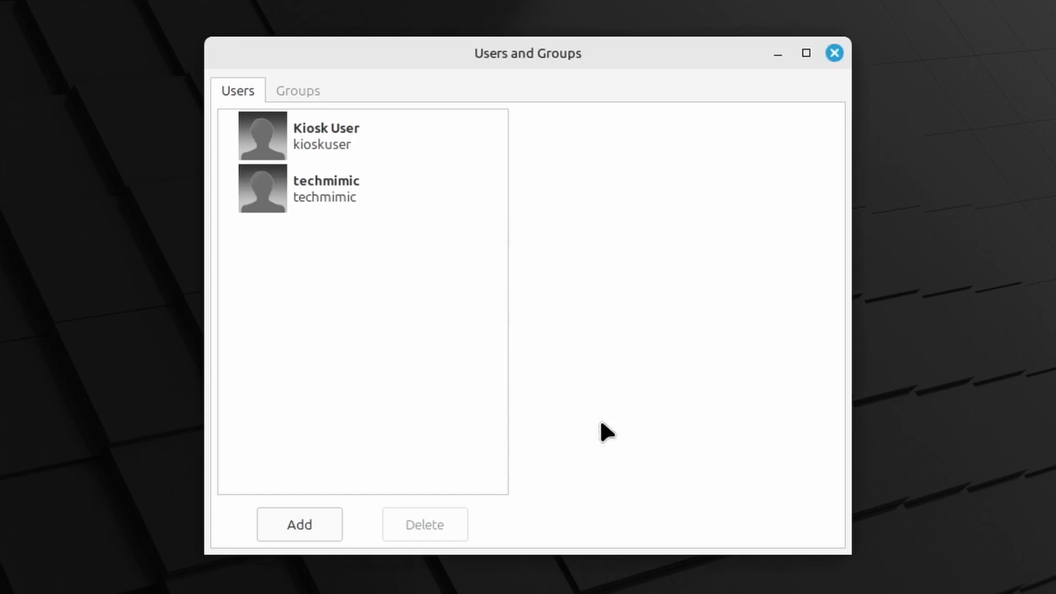
mouse_move(397, 191)
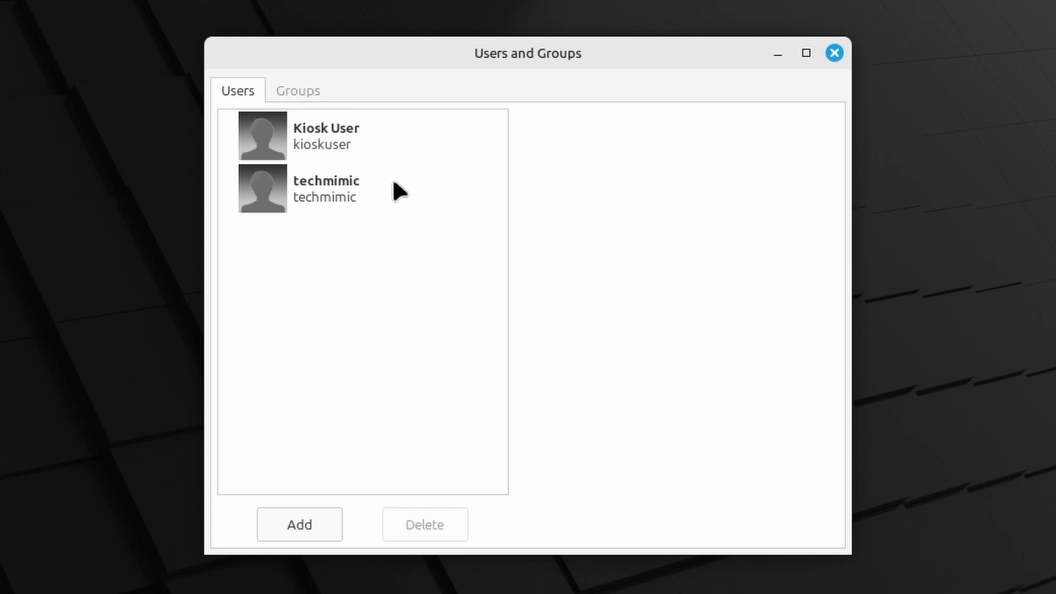
- Set a new password for the Kiosk User account and close Users and Groups
left_click(327, 135)
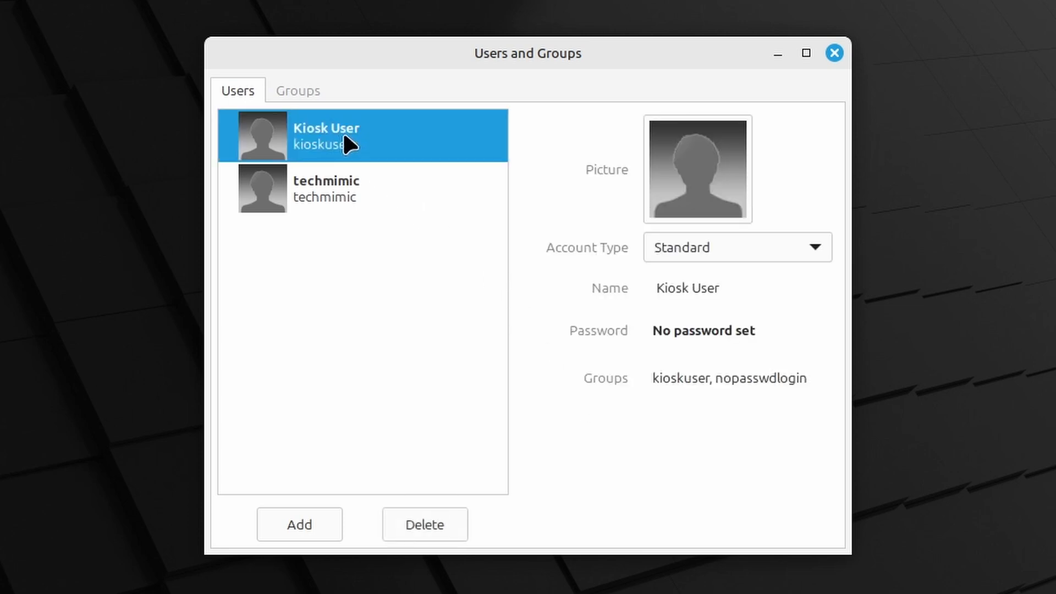
left_click(702, 330)
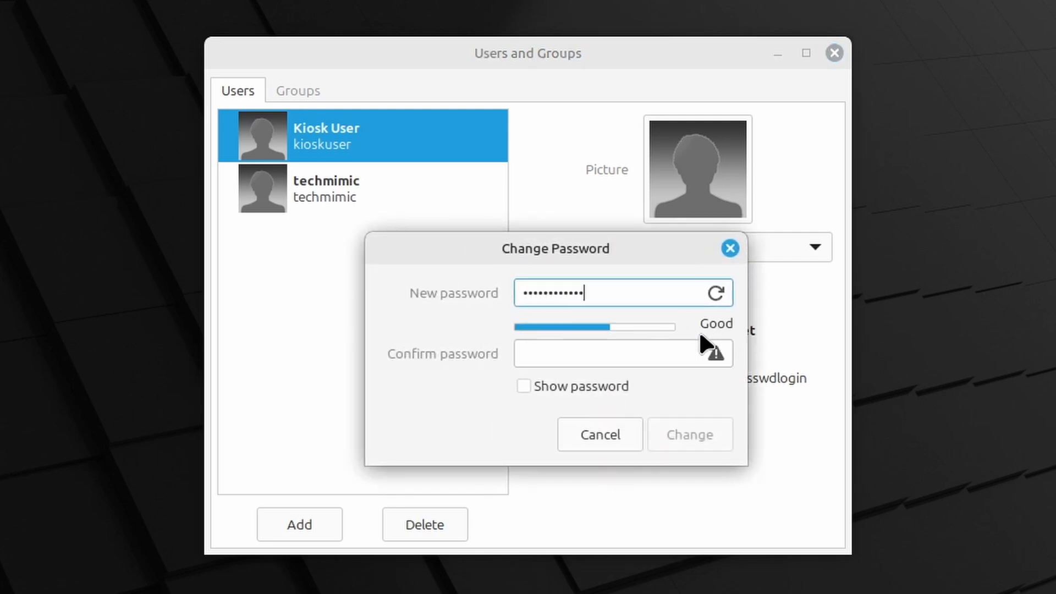
type("•••••")
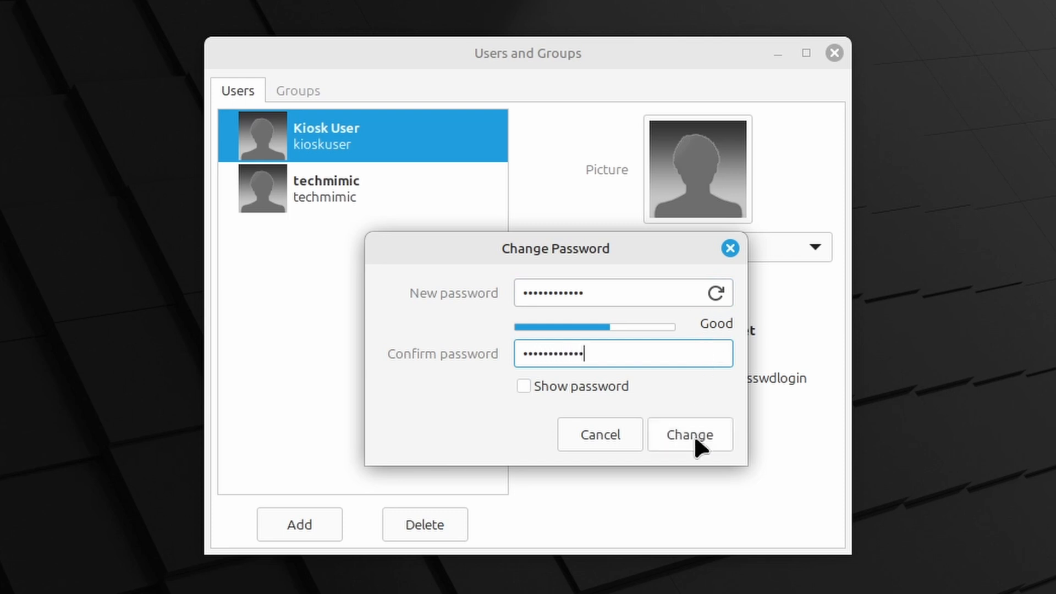
left_click(689, 434)
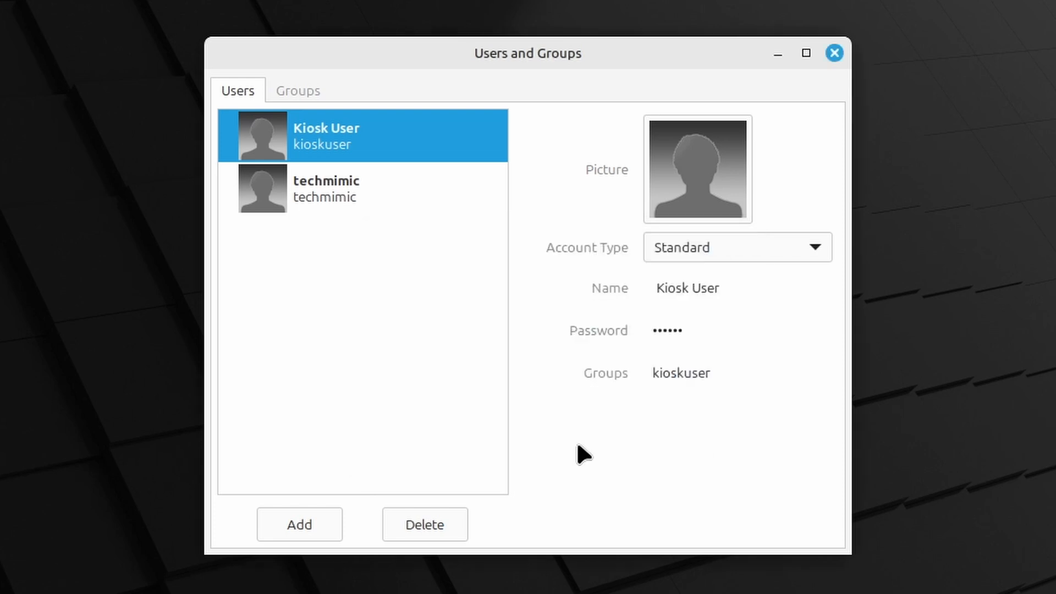
mouse_move(834, 53)
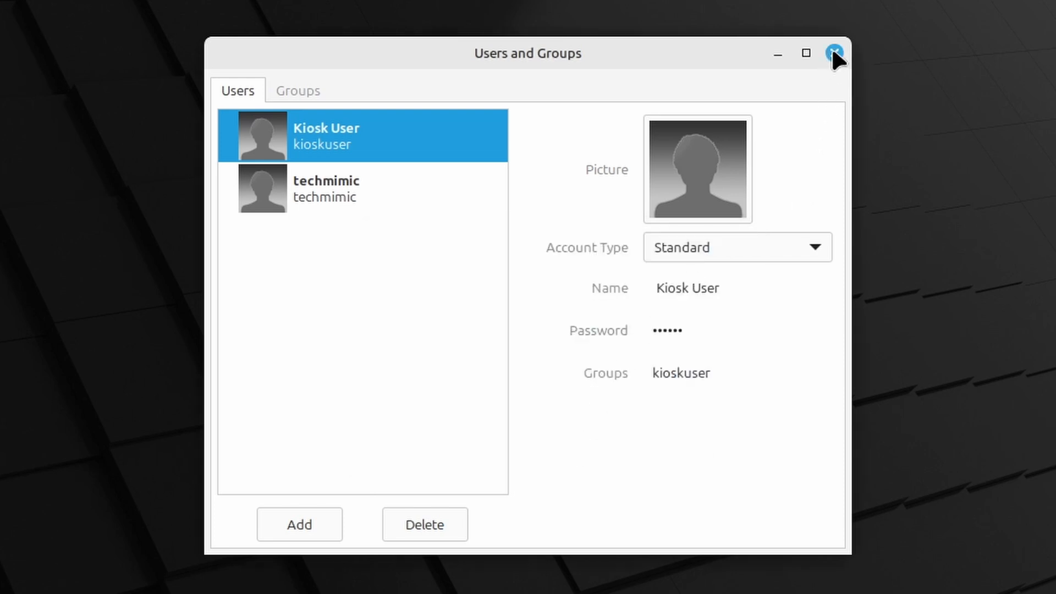
left_click(834, 54)
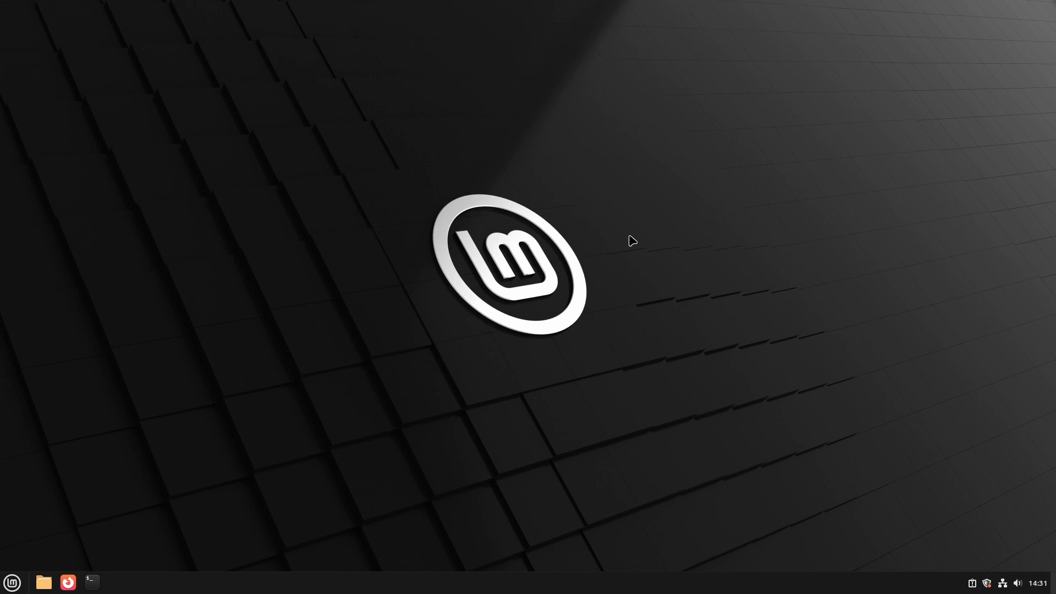
mouse_move(13, 576)
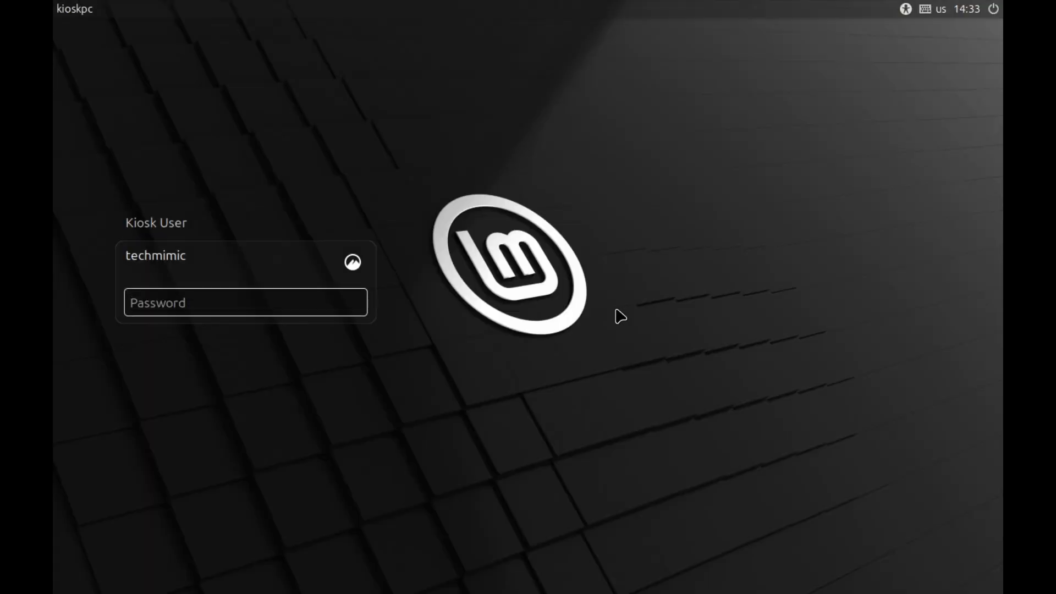
mouse_move(465, 258)
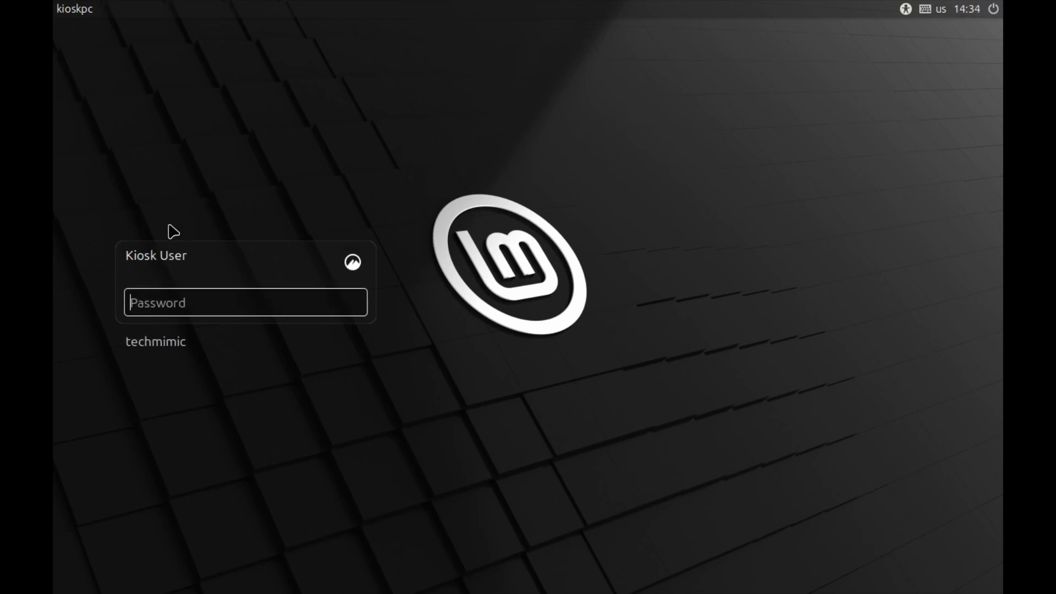
- Log in as Kiosk User, untick 'Show this dialog at startup', and close Welcome
type("password")
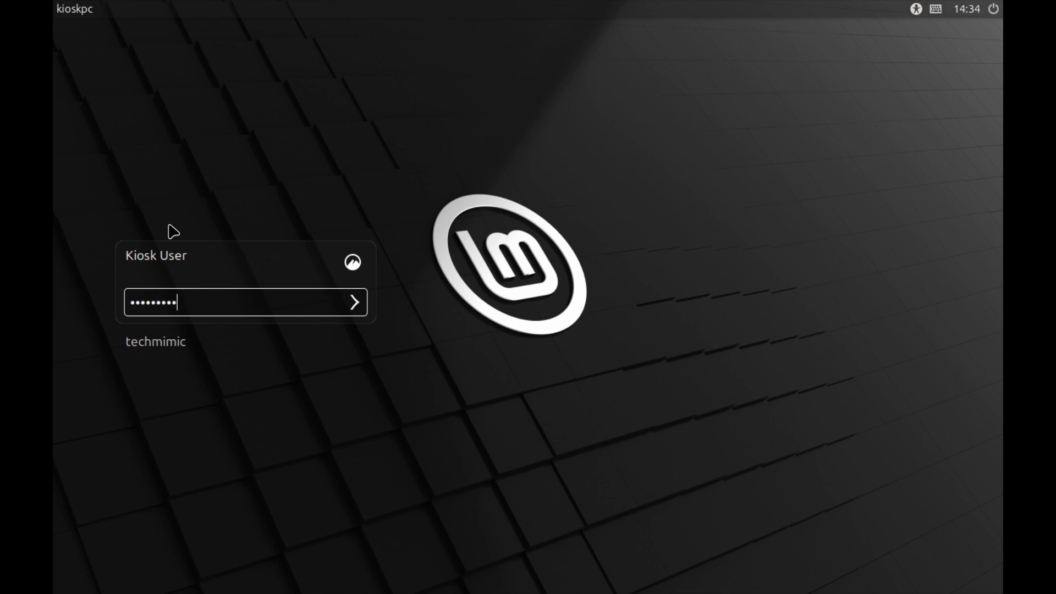
left_click(353, 302)
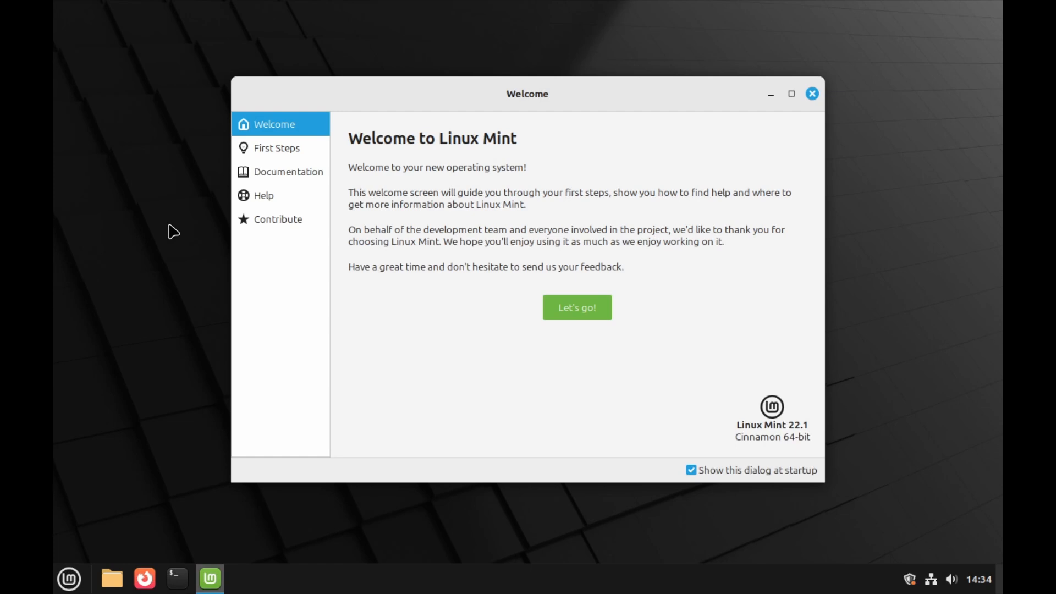
left_click(691, 470)
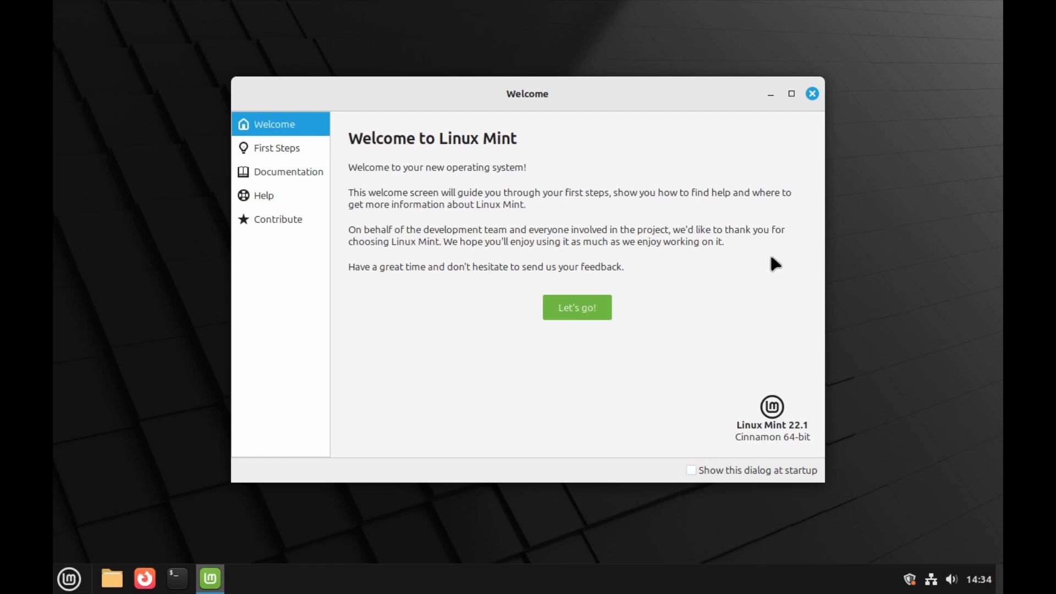
left_click(812, 93)
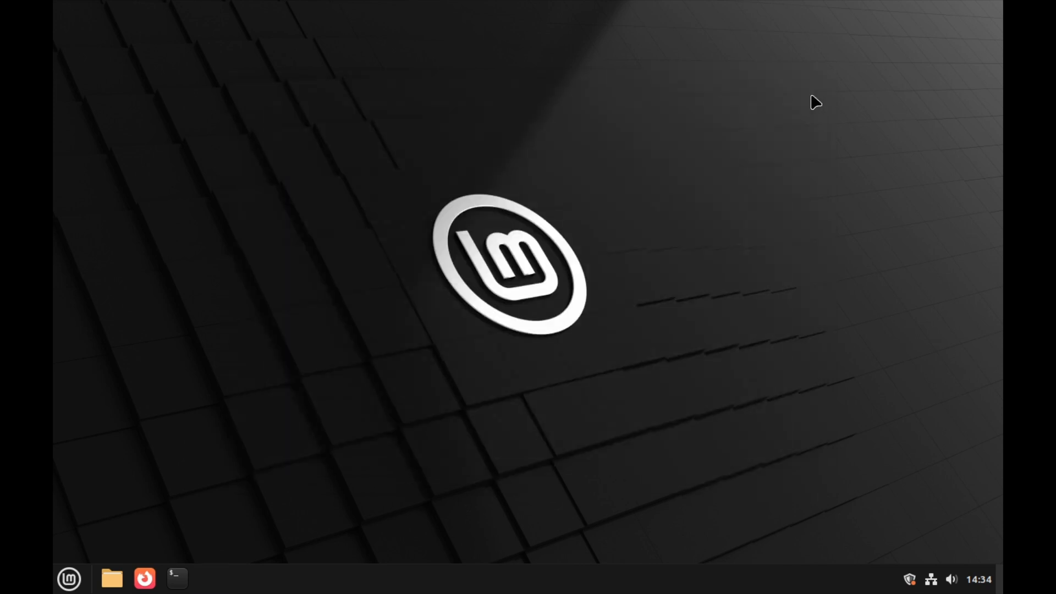
- Switch the display to 1920 × 1080, keep the change, and close Display Settings
right_click(488, 277)
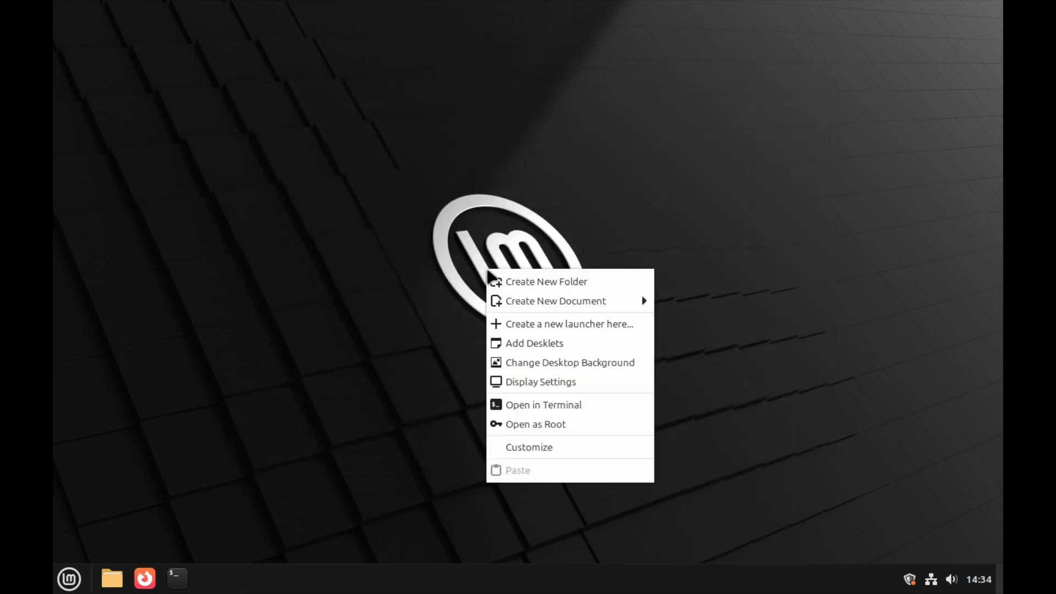
mouse_move(518, 382)
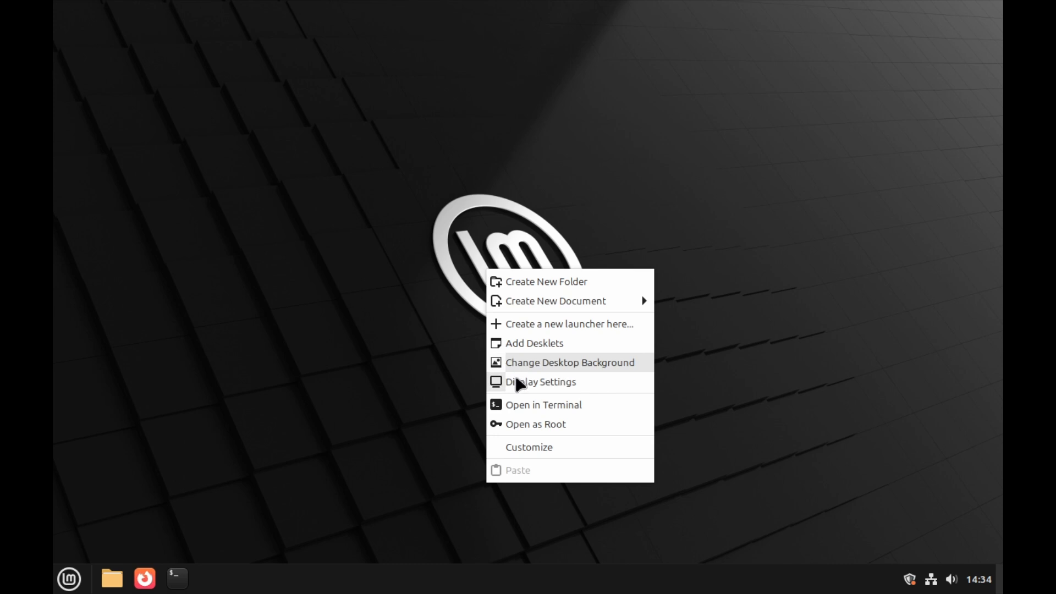
left_click(540, 382)
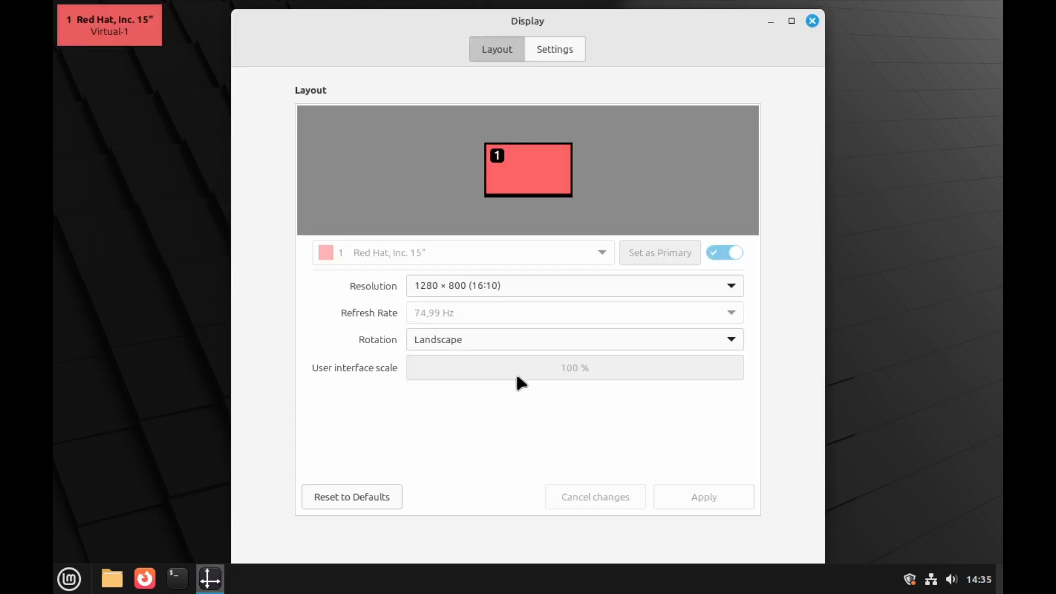
left_click(573, 285)
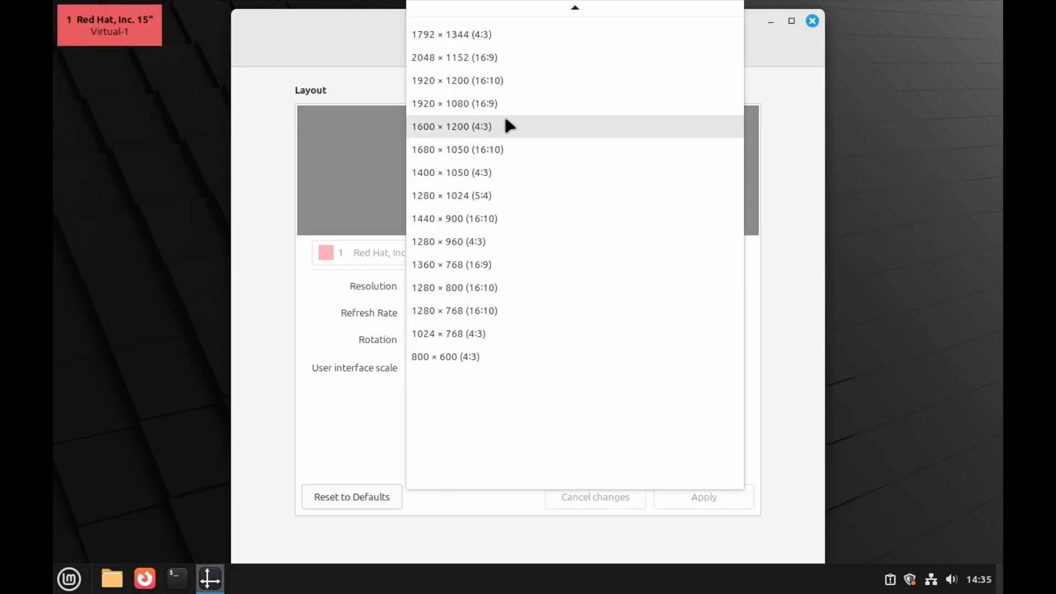
left_click(453, 103)
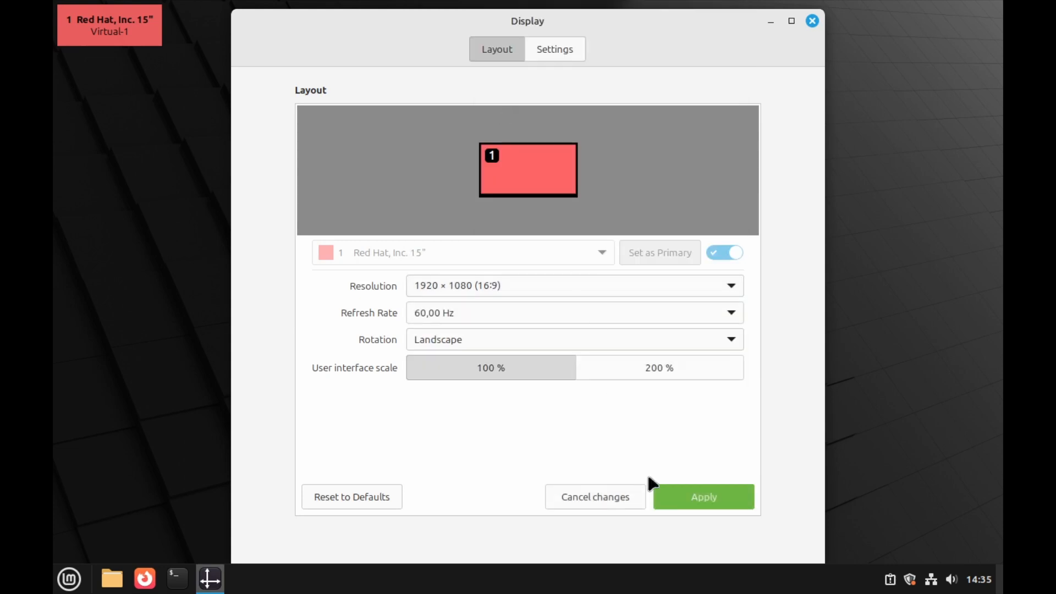
left_click(703, 496)
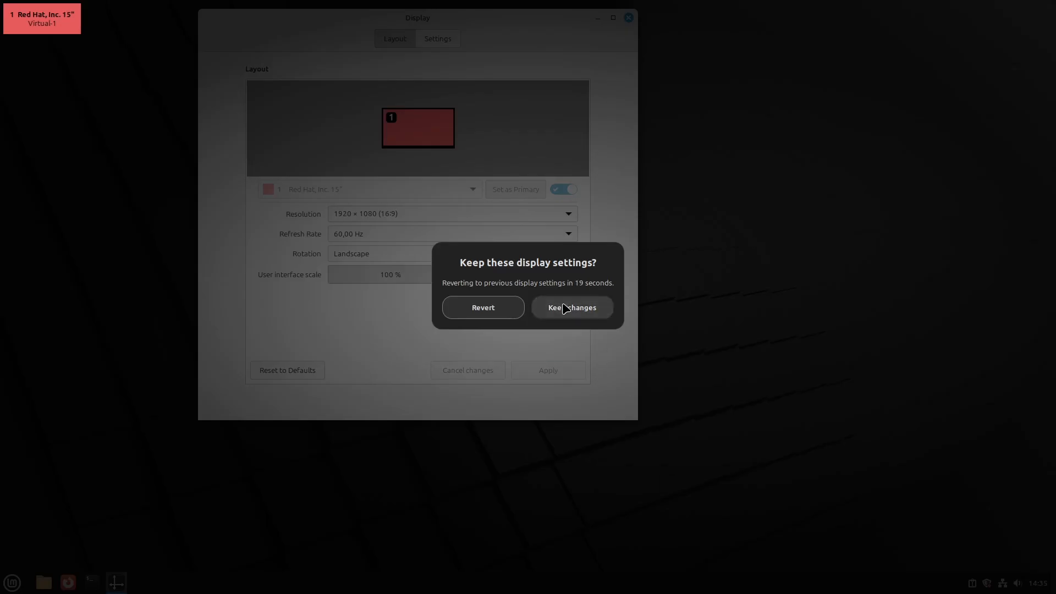
left_click(572, 307)
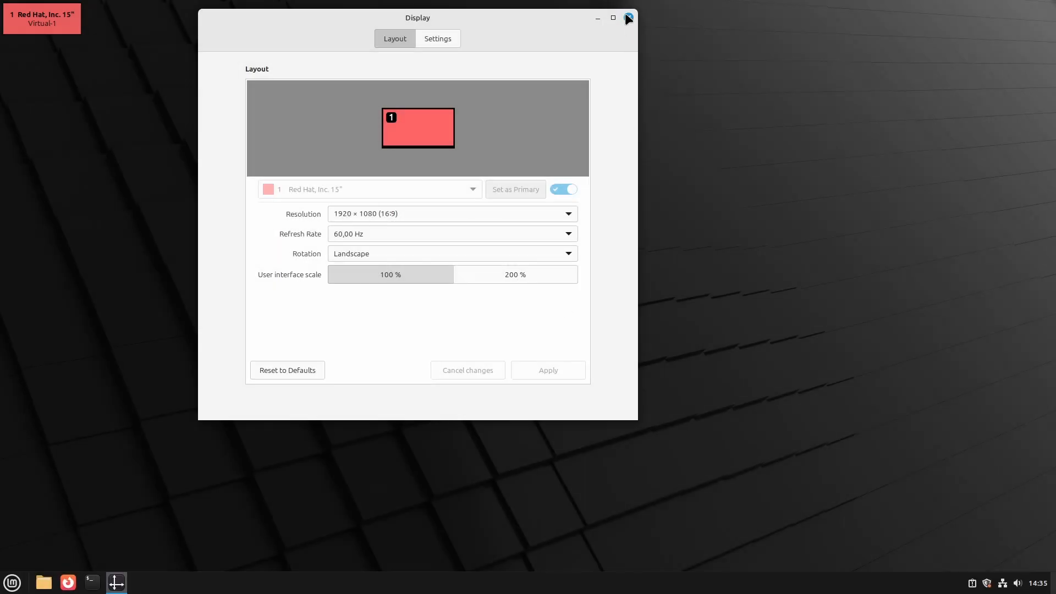
left_click(626, 17)
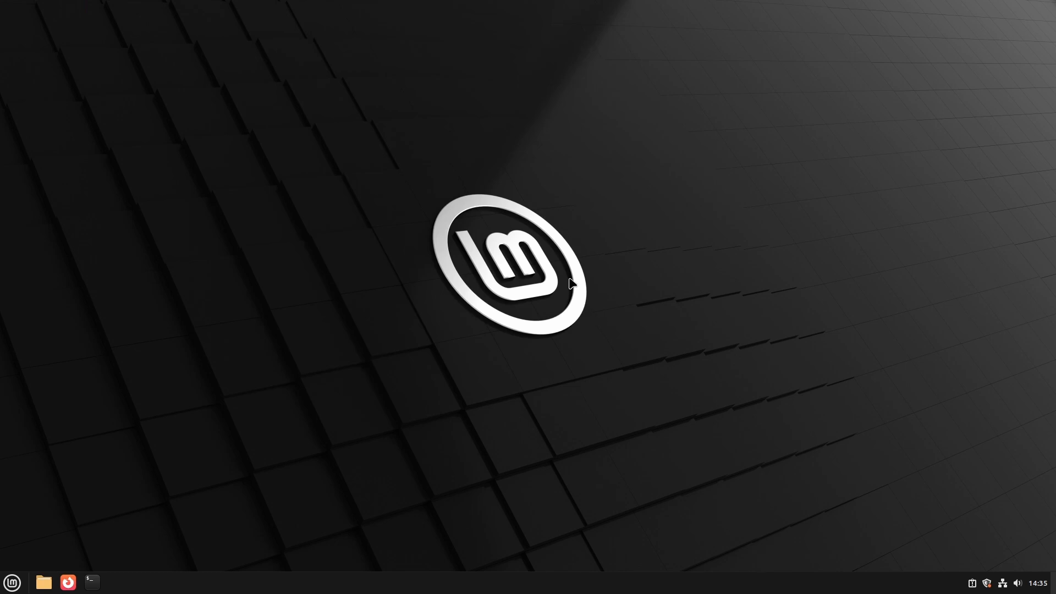
mouse_move(595, 348)
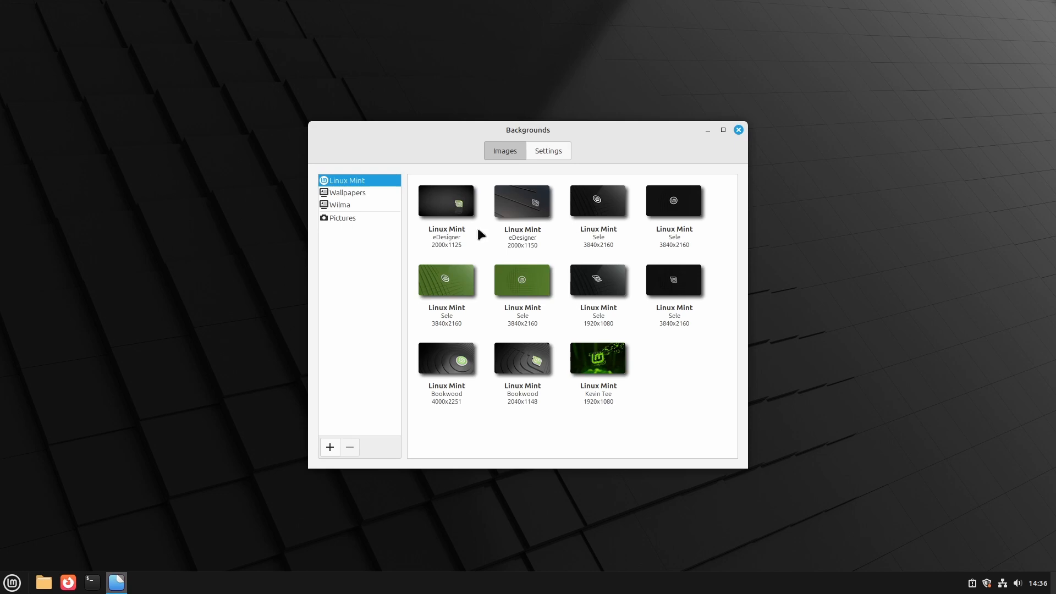
- Set the Curves image from Wallpapers as the background and close Backgrounds
left_click(348, 192)
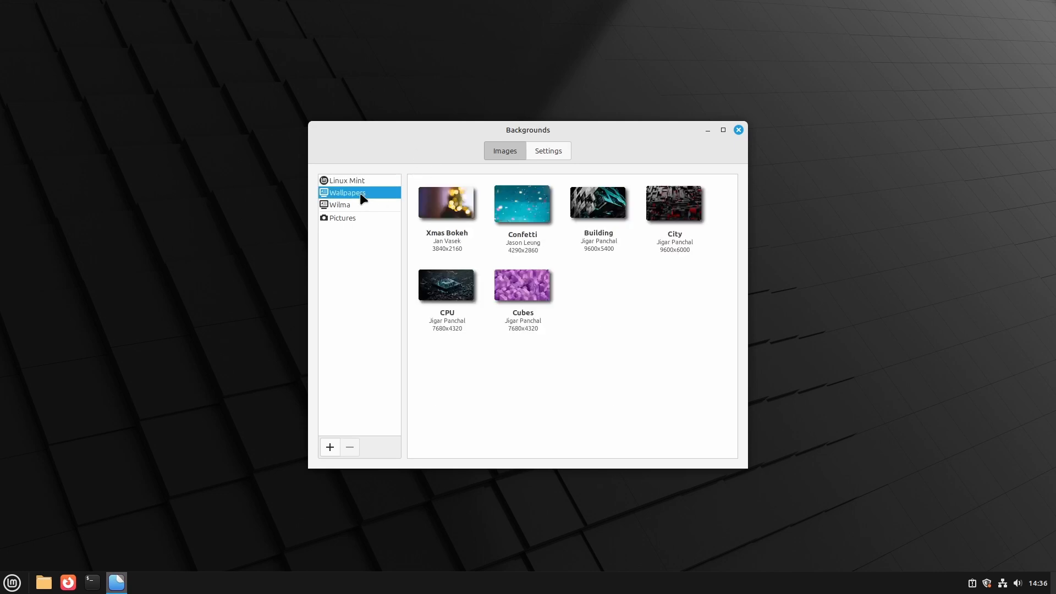
scroll("down", 3)
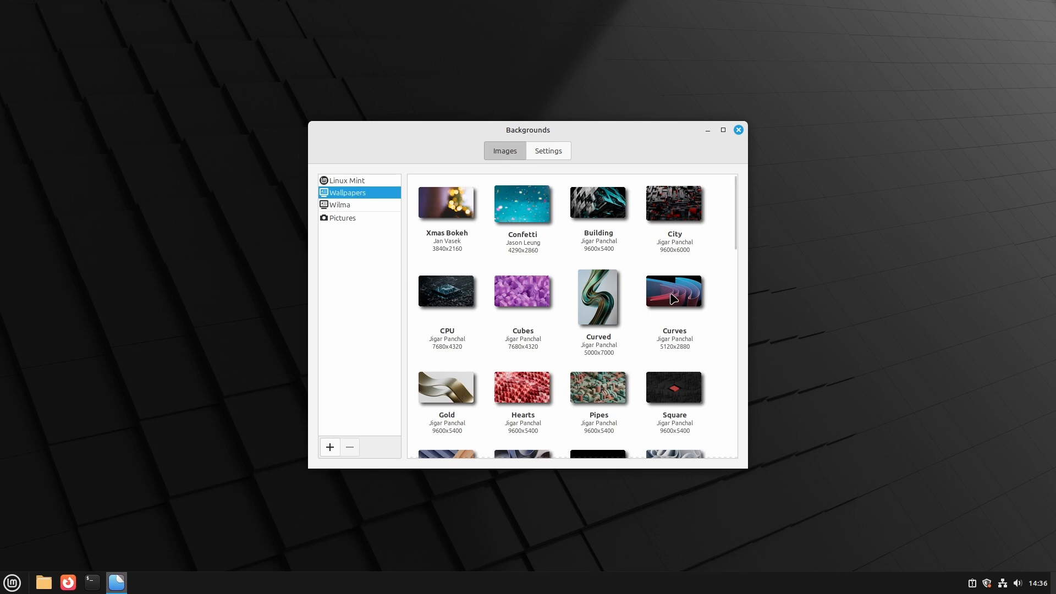
left_click(674, 290)
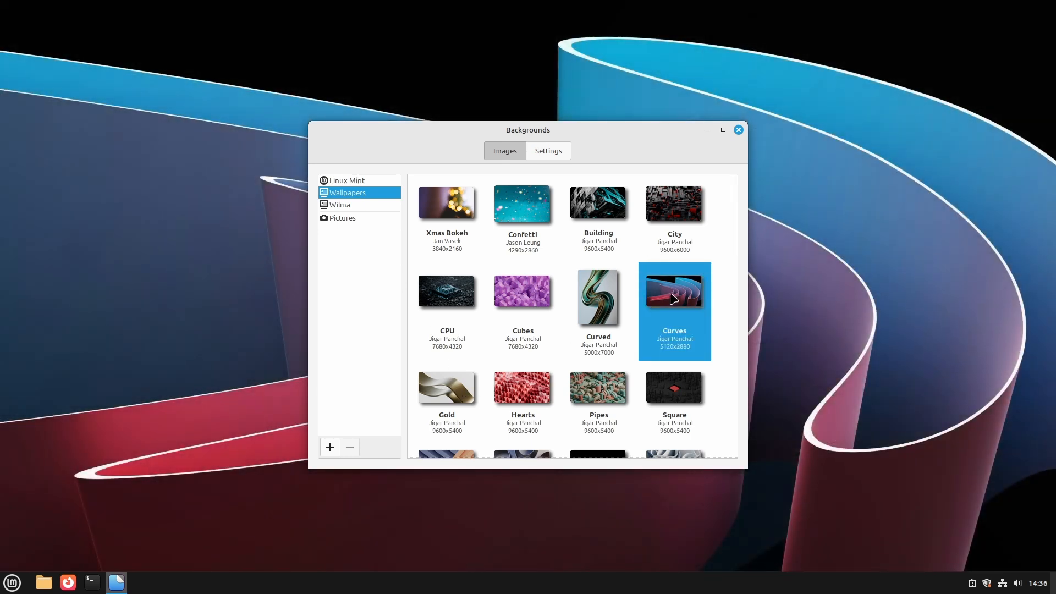
left_click(738, 130)
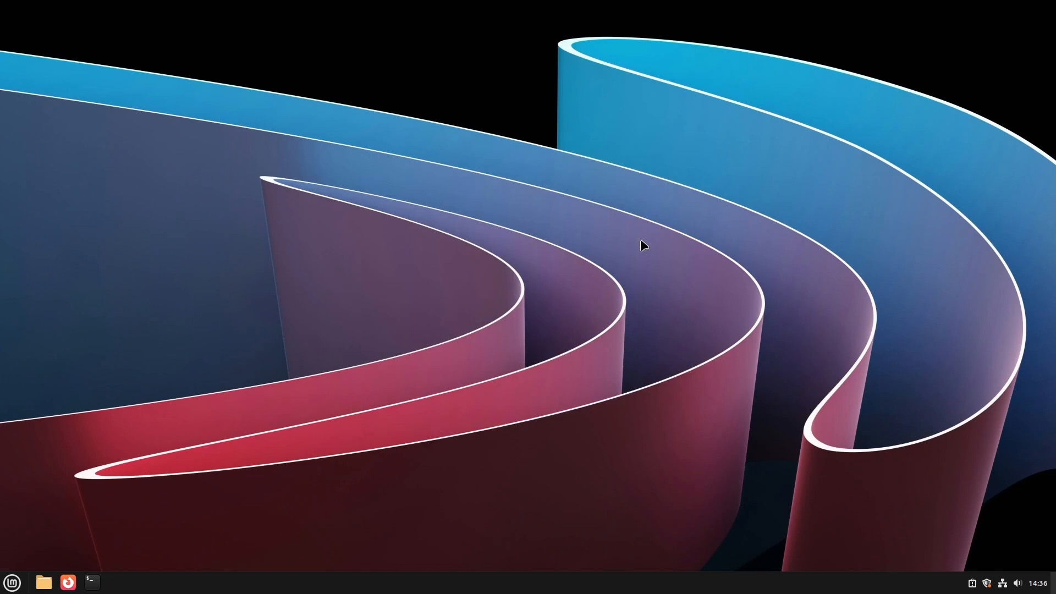
mouse_move(630, 338)
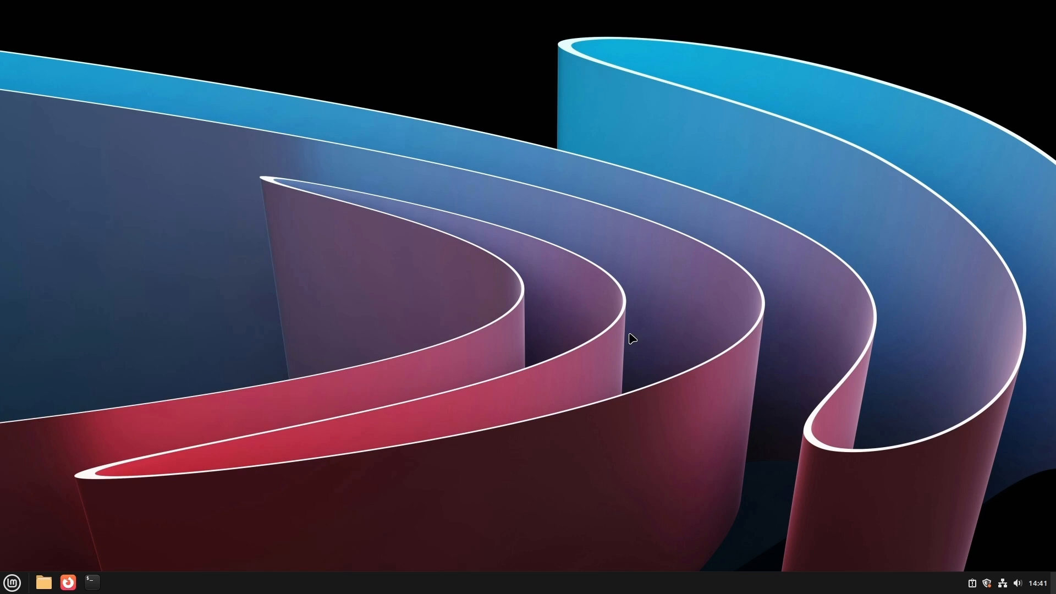
left_click(12, 581)
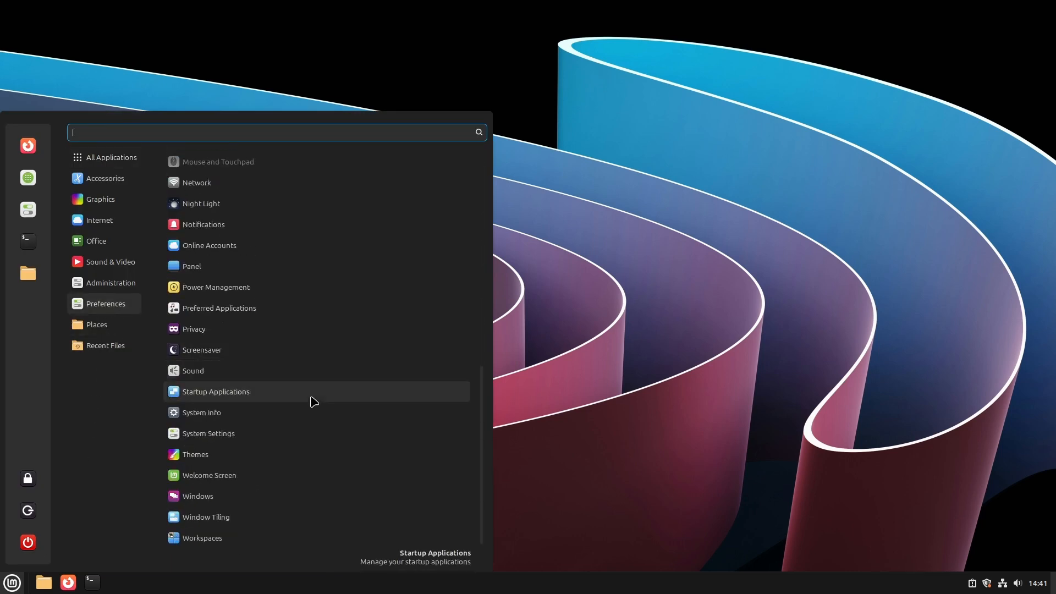
- Delete the Update Manager entry from the Startup Applications list
left_click(215, 391)
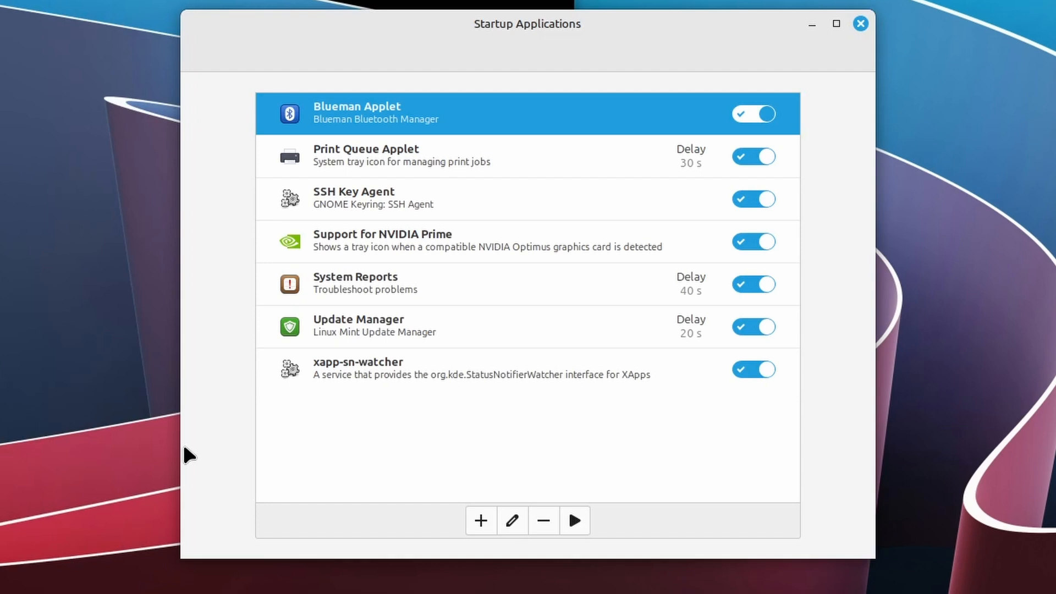
mouse_move(450, 344)
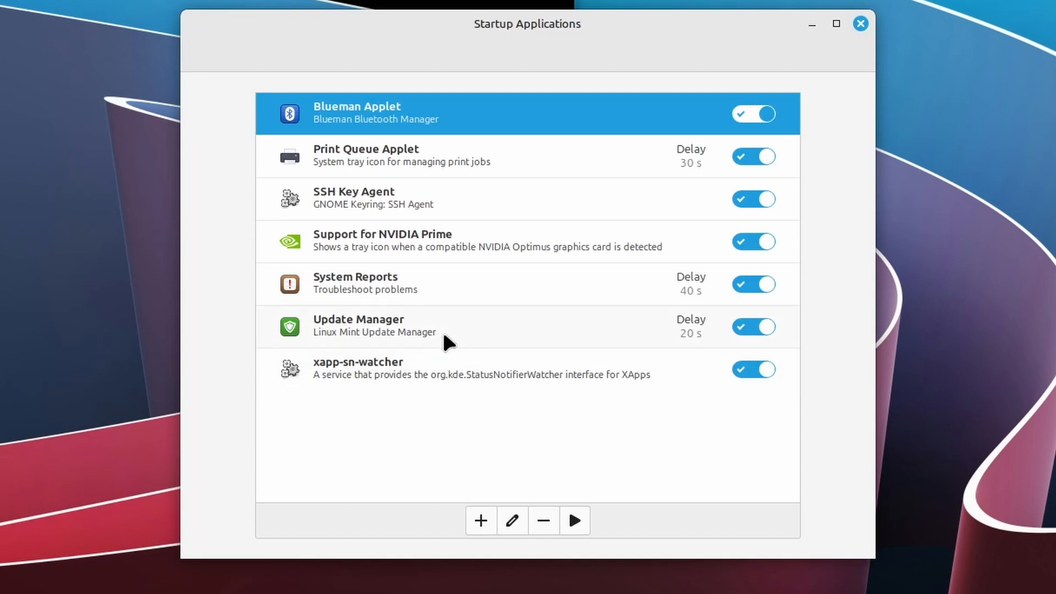
left_click(444, 327)
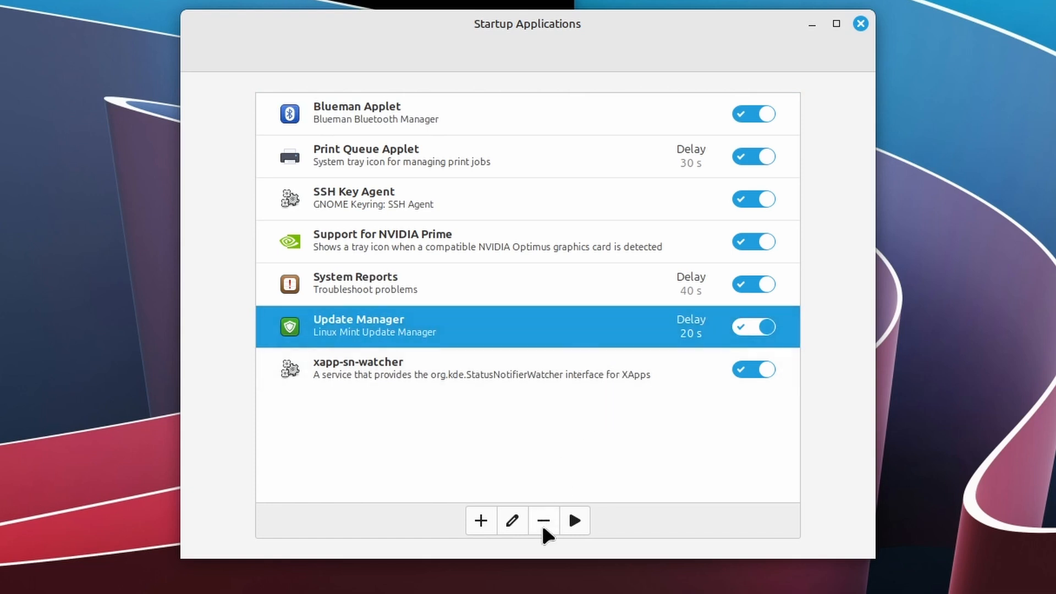
left_click(542, 519)
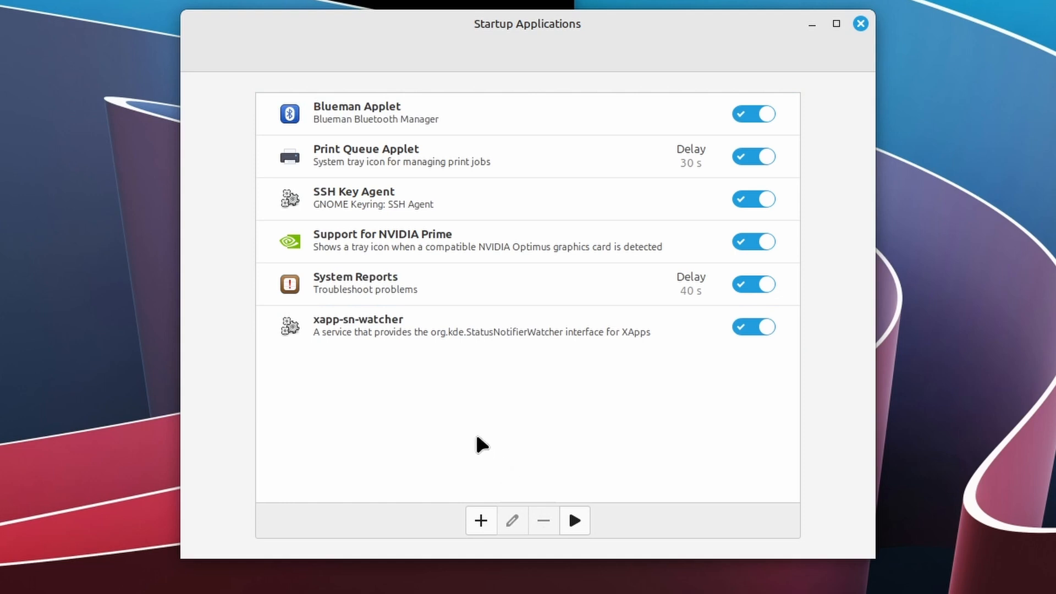
mouse_move(486, 474)
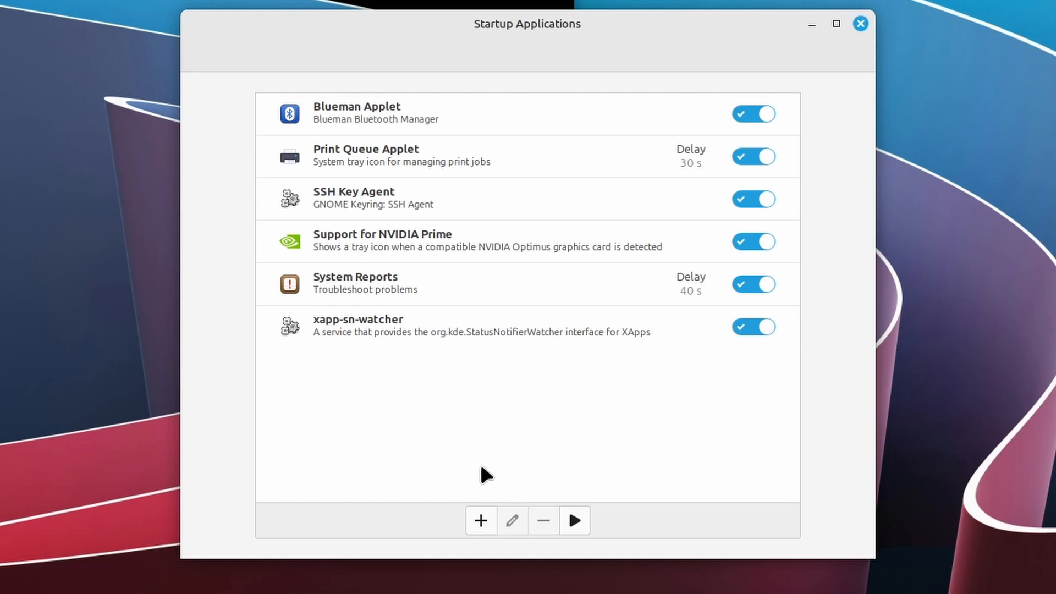
left_click(480, 520)
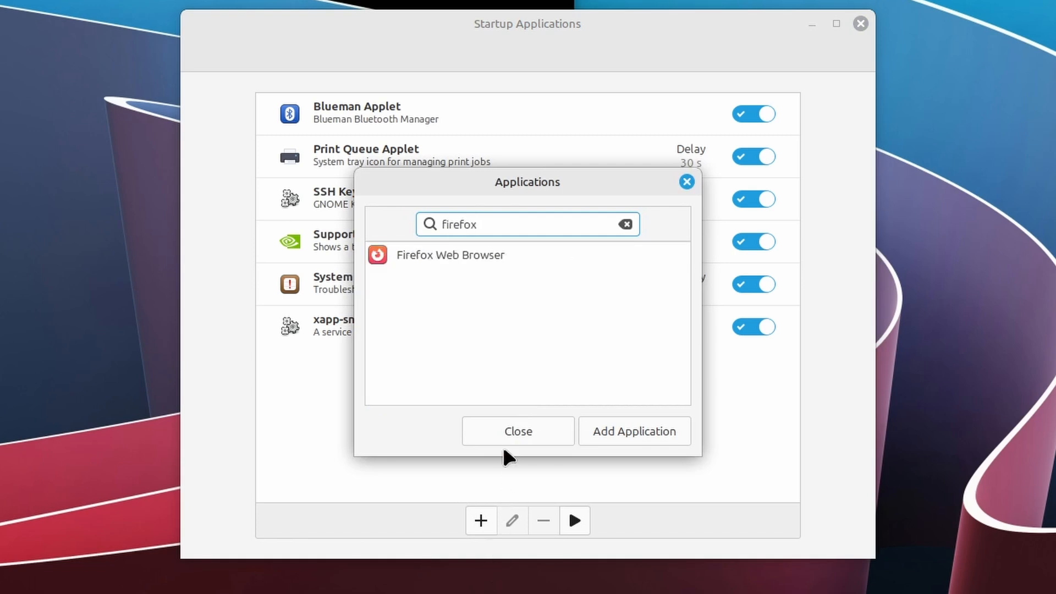
- Add Firefox Web Browser to the startup list and select its entry
left_click(450, 255)
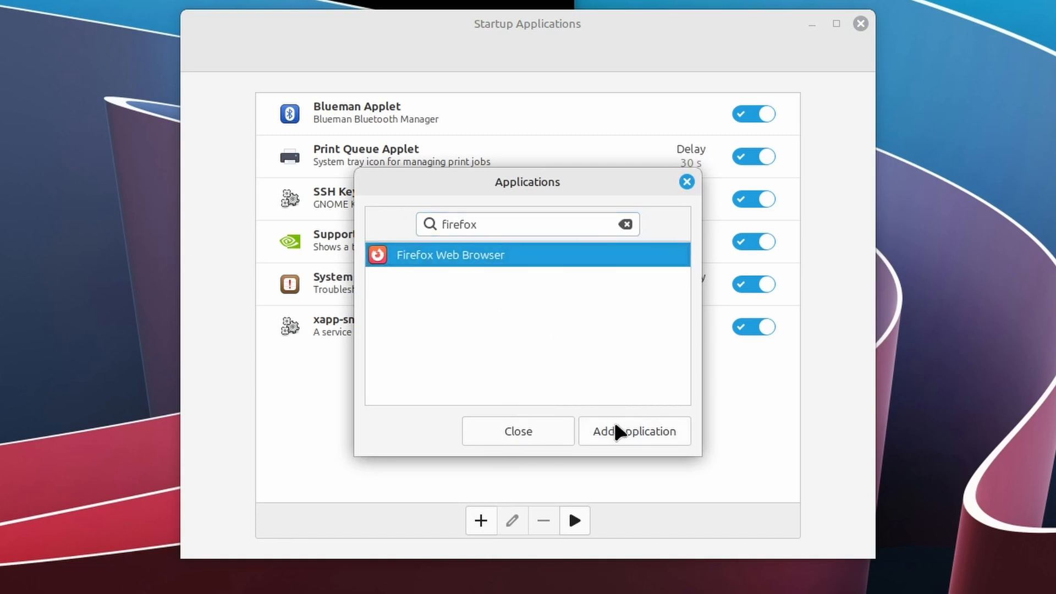
left_click(633, 431)
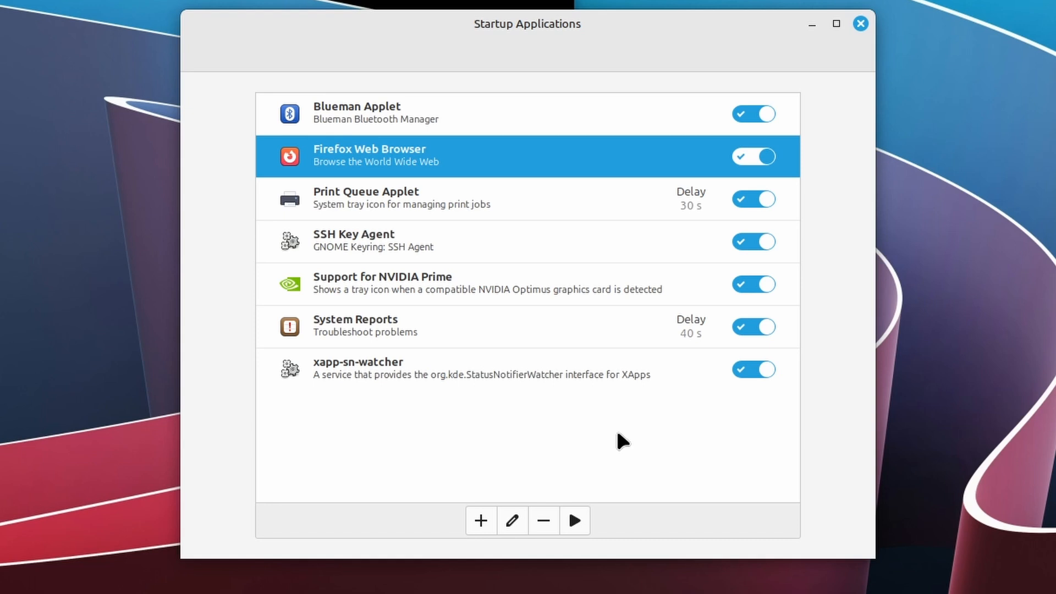
left_click(512, 520)
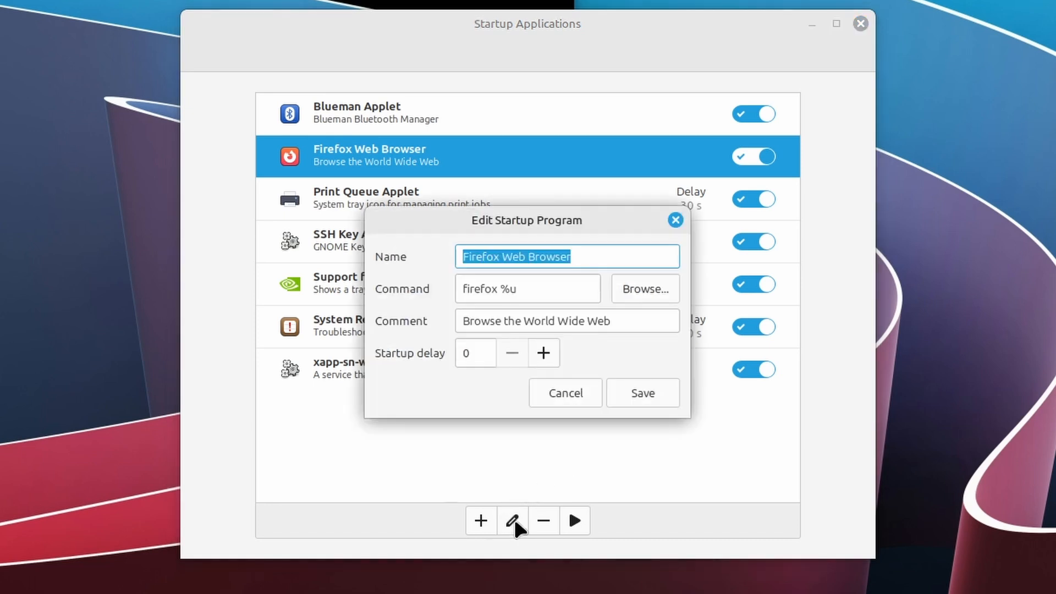
mouse_move(507, 392)
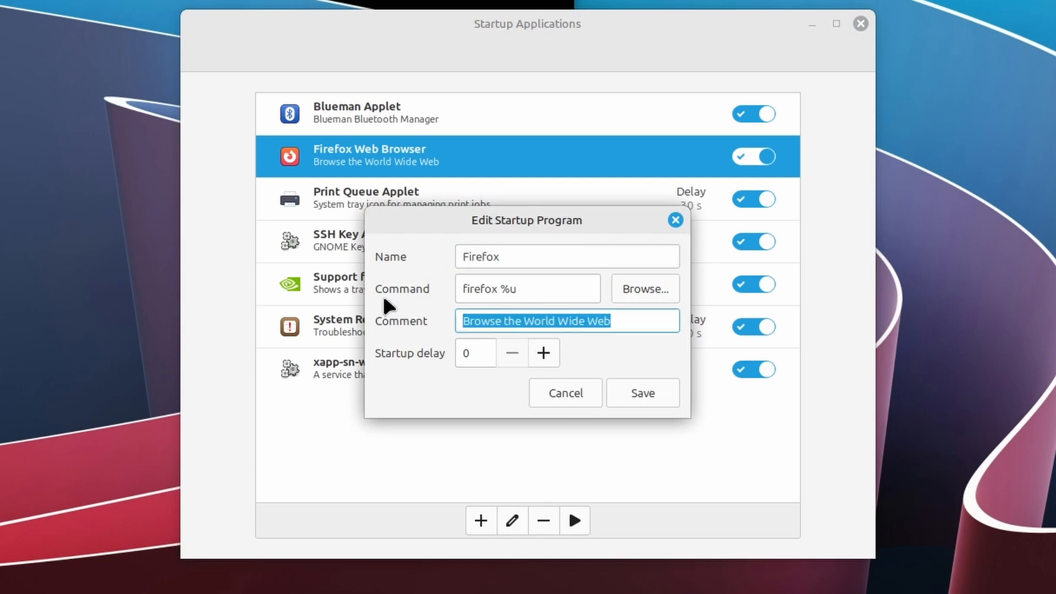
- Name the startup entry Firefox with the comment 'Kiosk User Startup Page'
type("Kiosk User")
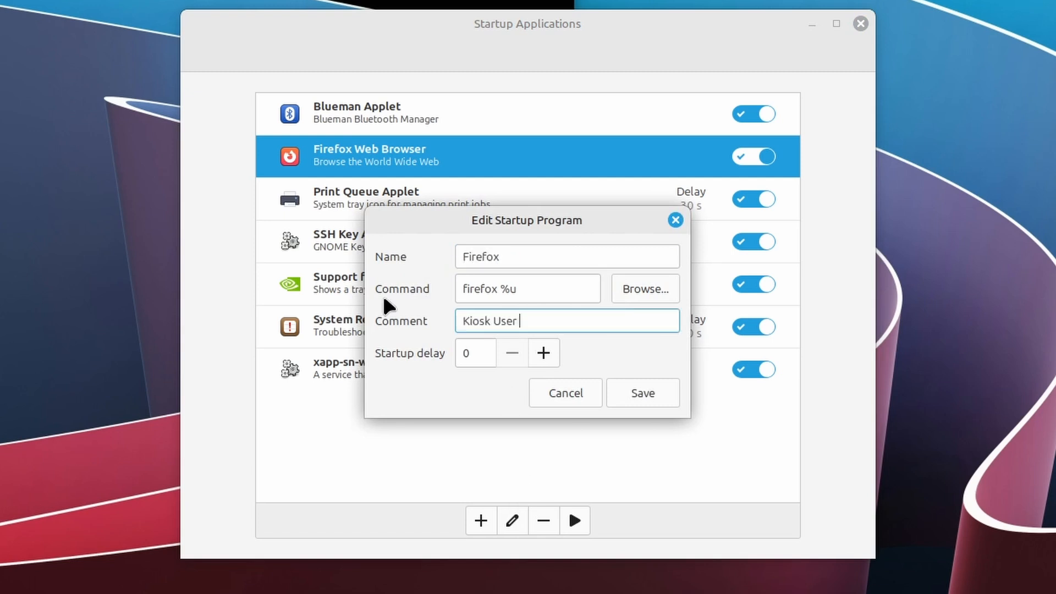
type("Startup P")
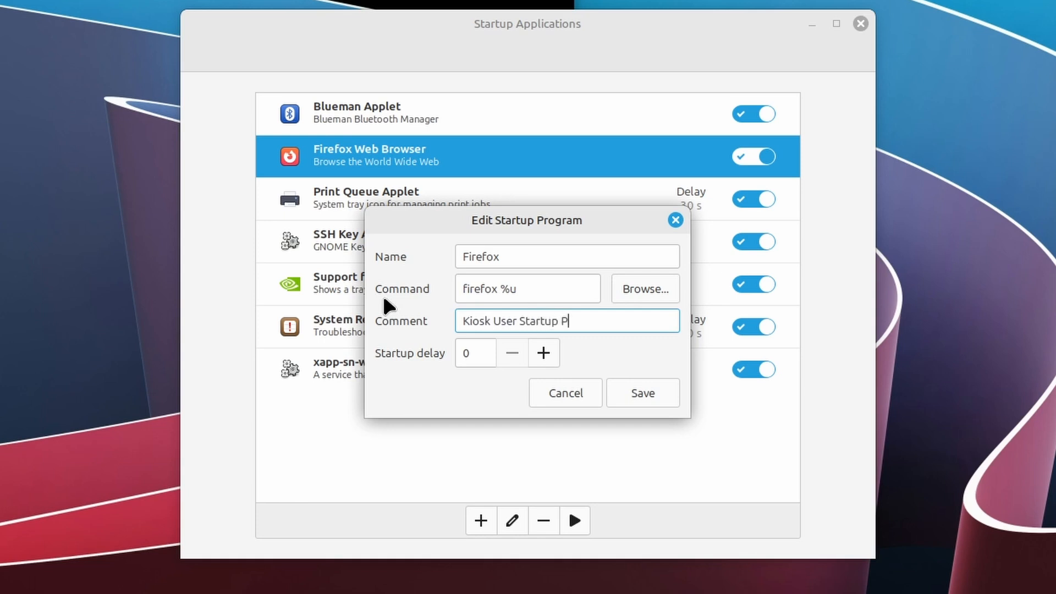
type("age")
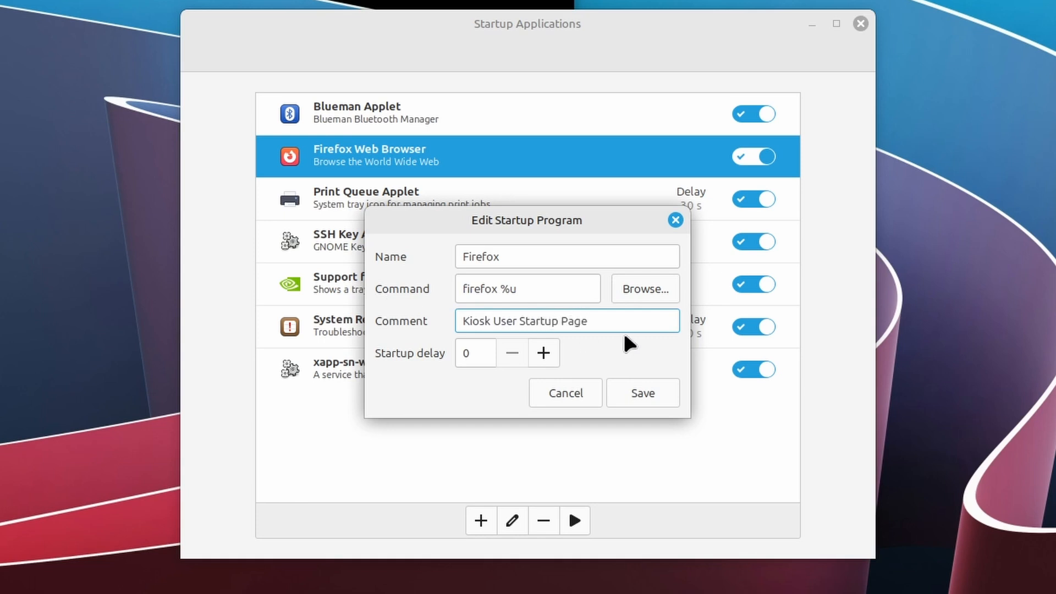
left_click(474, 352)
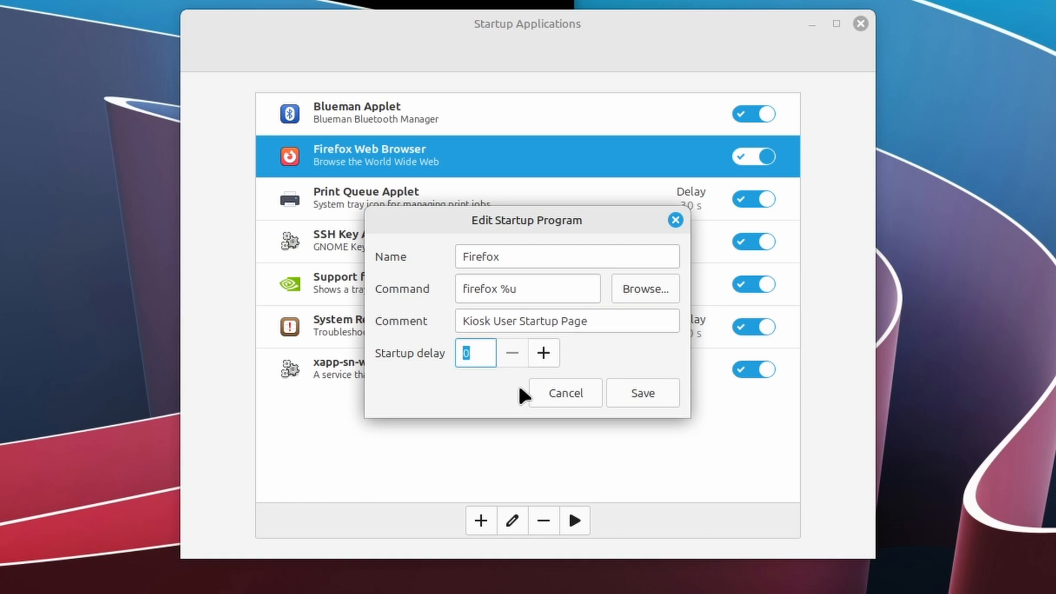
left_click(527, 288)
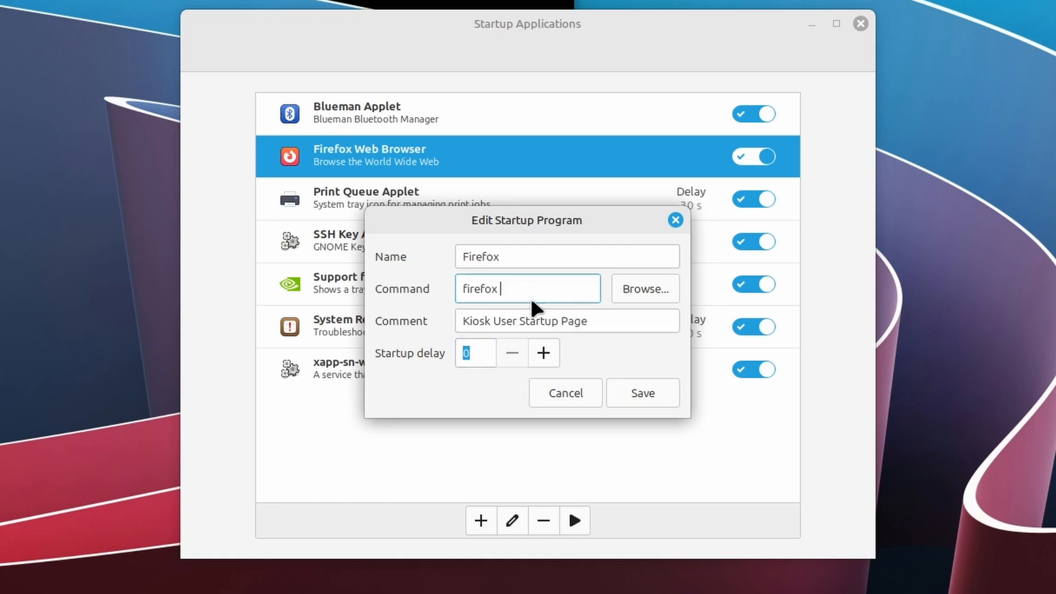
type("--kiosk")
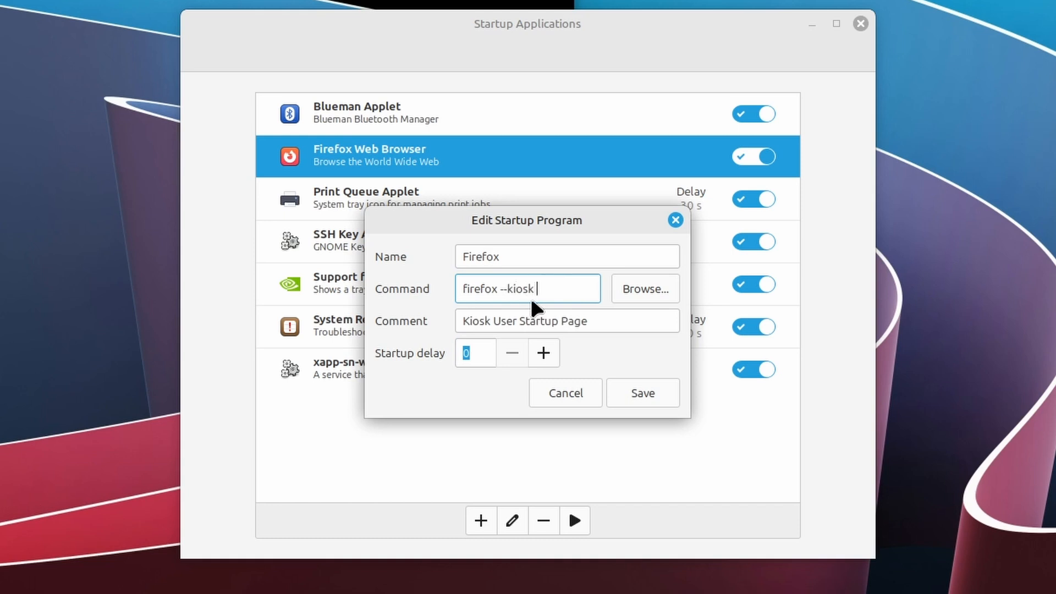
type("www.")
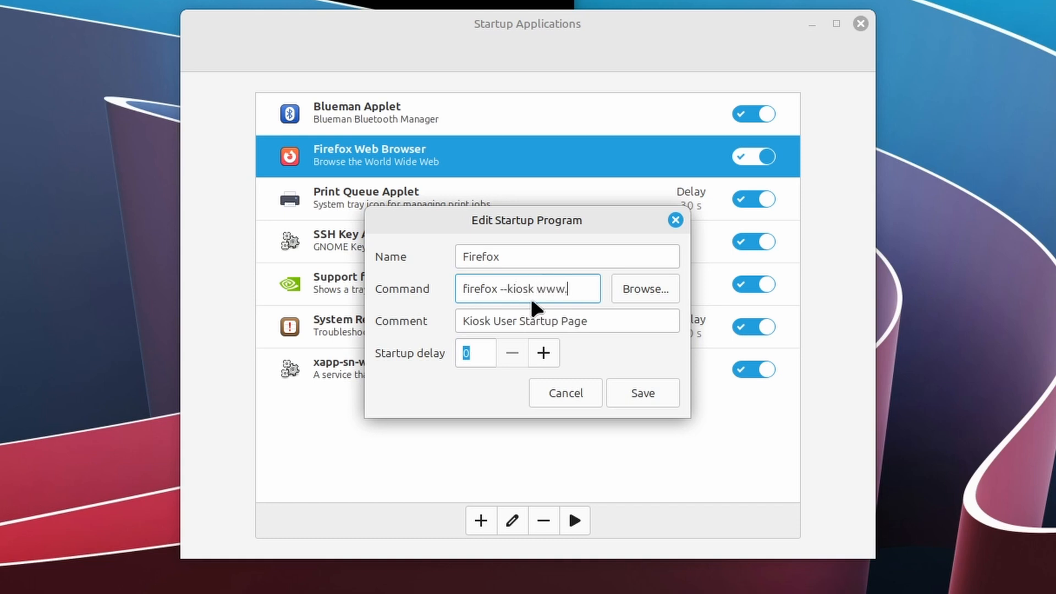
type("youtube.com")
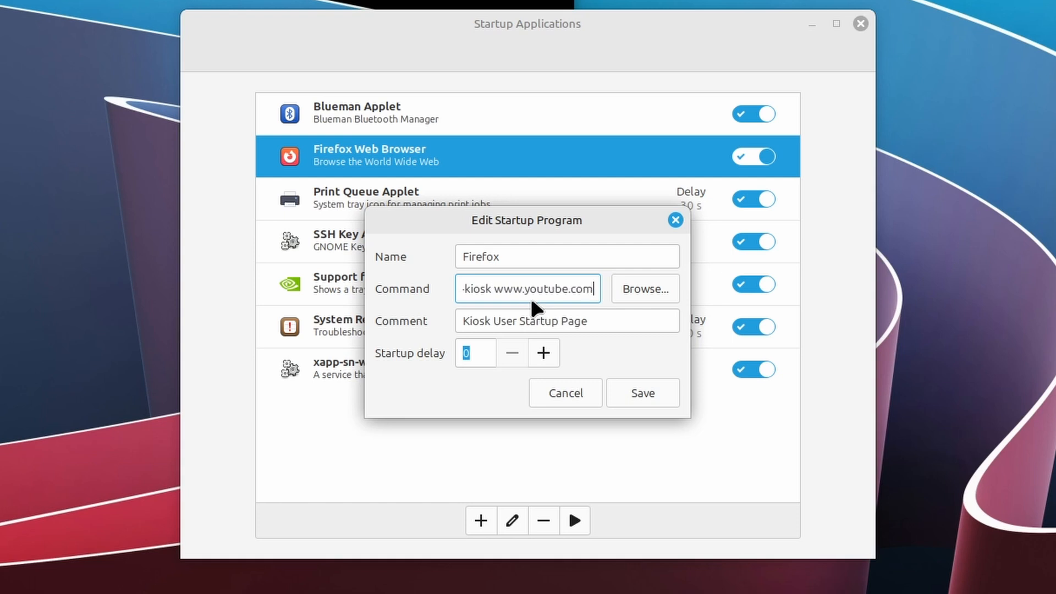
type("/@")
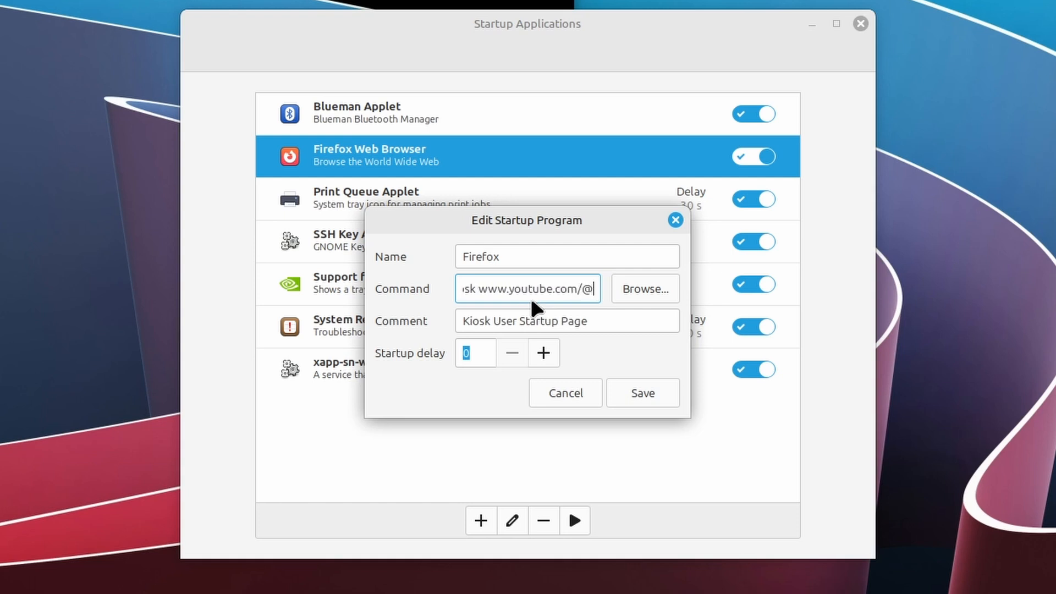
type("techmimic")
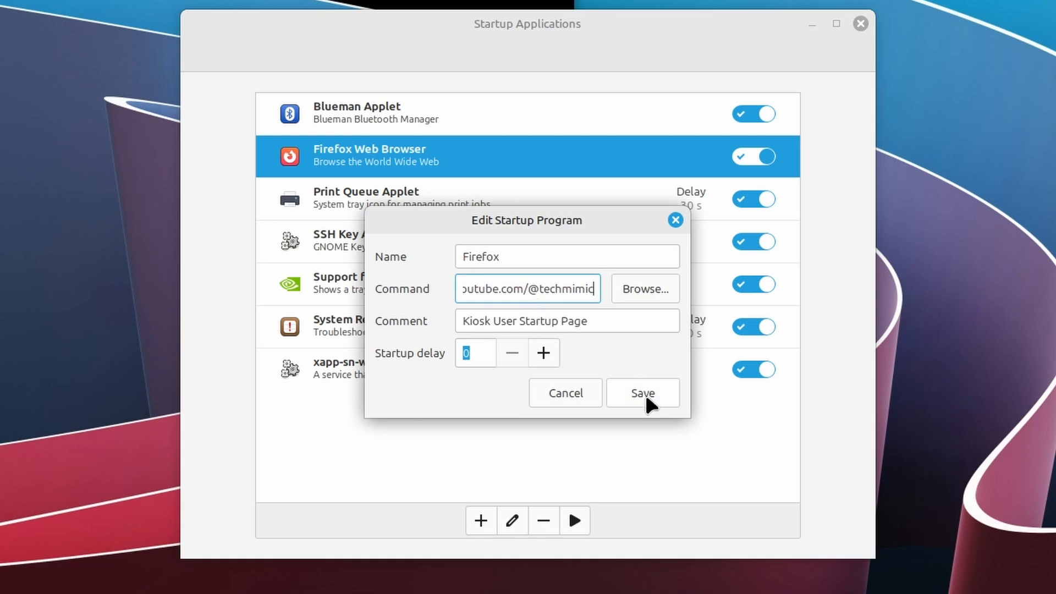
left_click(642, 392)
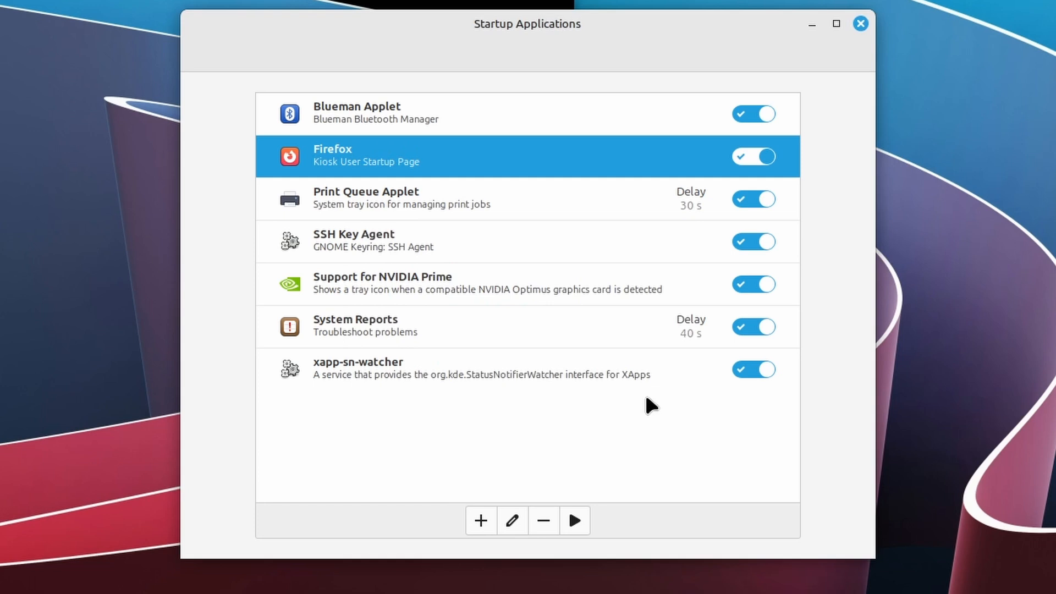
mouse_move(608, 491)
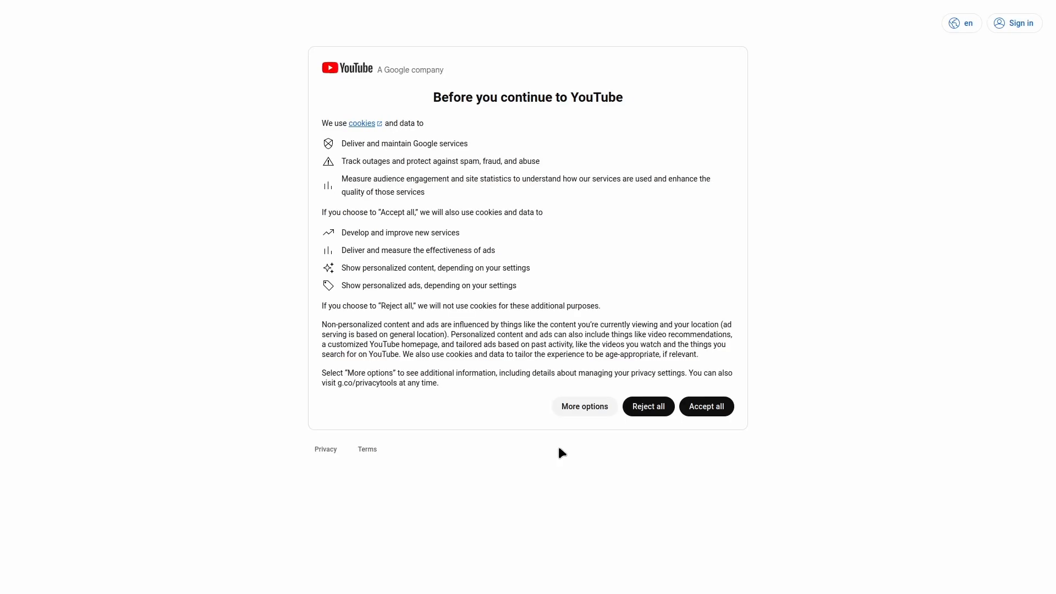
- Dismiss YouTube's cookie prompt, scroll the TECHMIMIC channel page, and close Firefox with Alt+F4
left_click(706, 406)
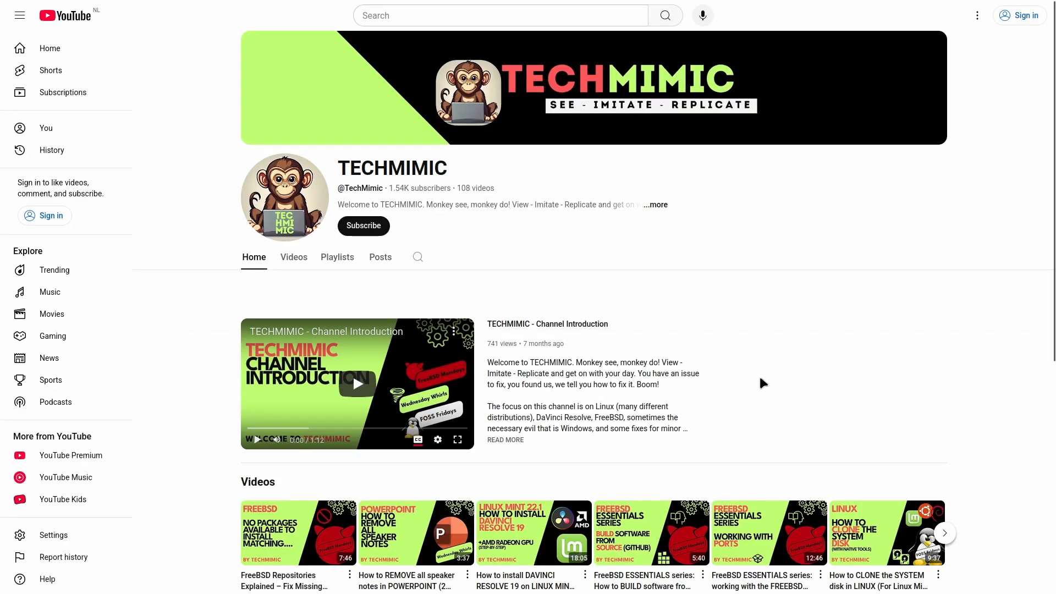
mouse_move(651, 239)
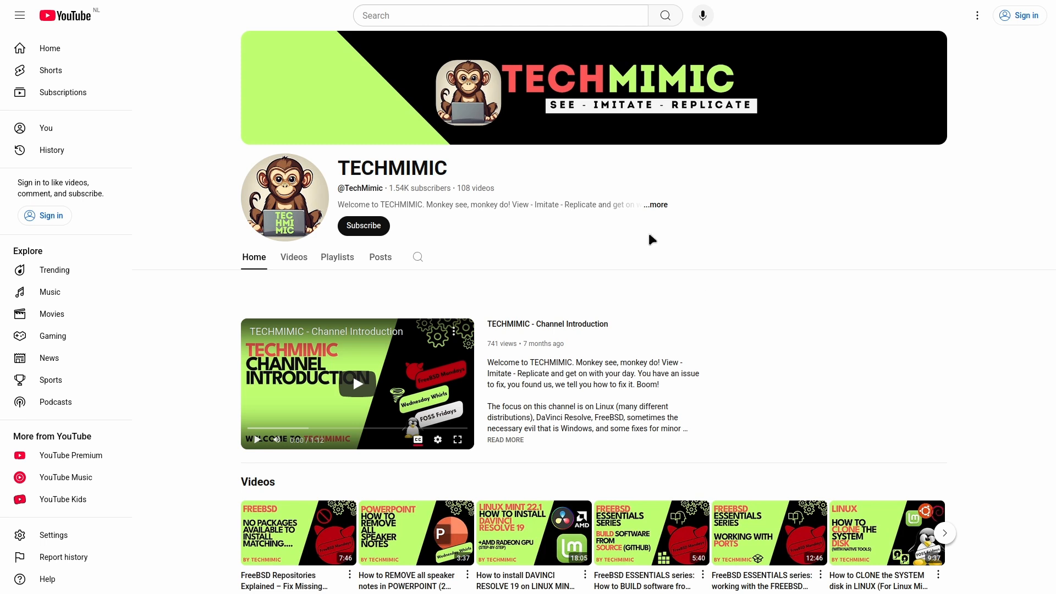
scroll("down", 3)
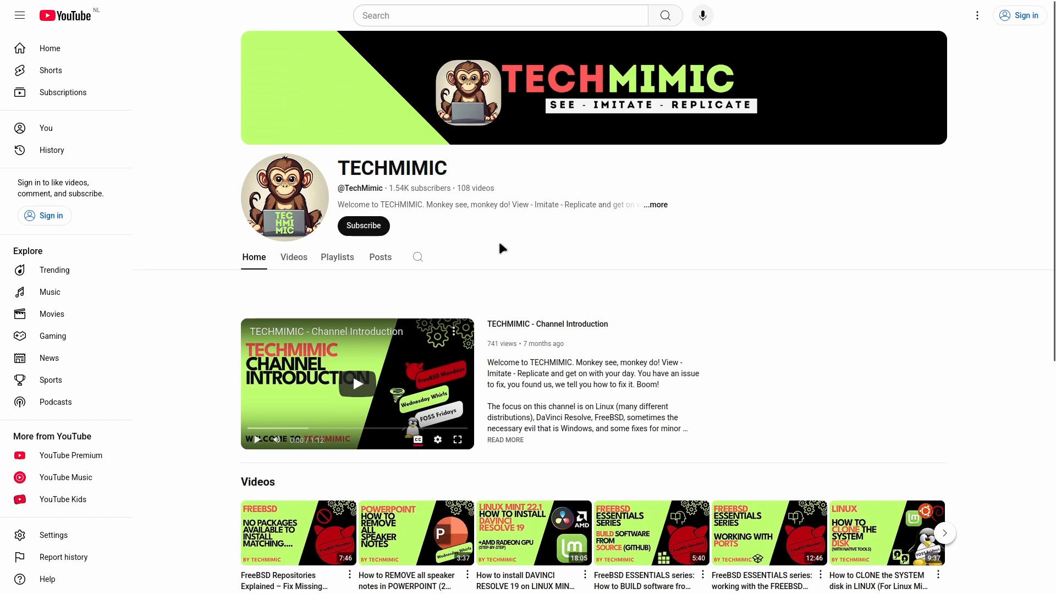
key("alt+F4")
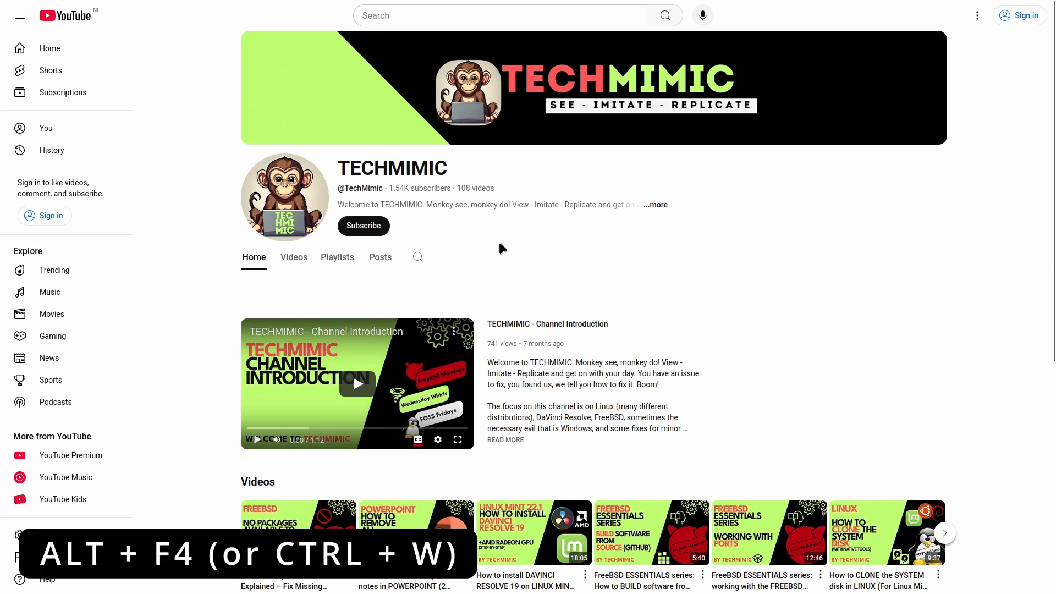
mouse_move(548, 406)
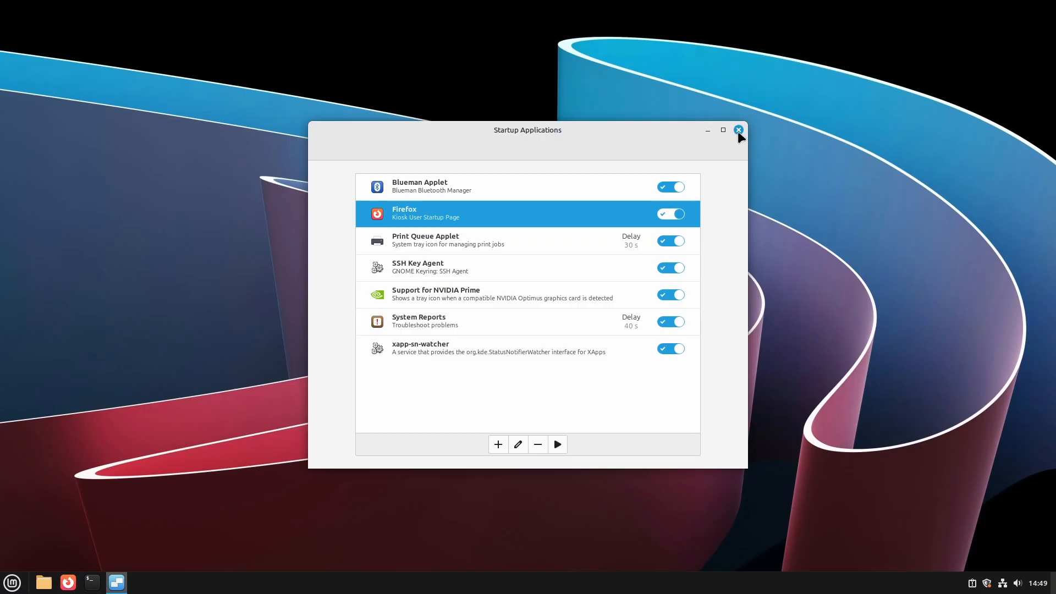
- Log out, log back in as Kiosk User, dismiss Firefox's restore-tabs bar, then log out again
left_click(737, 130)
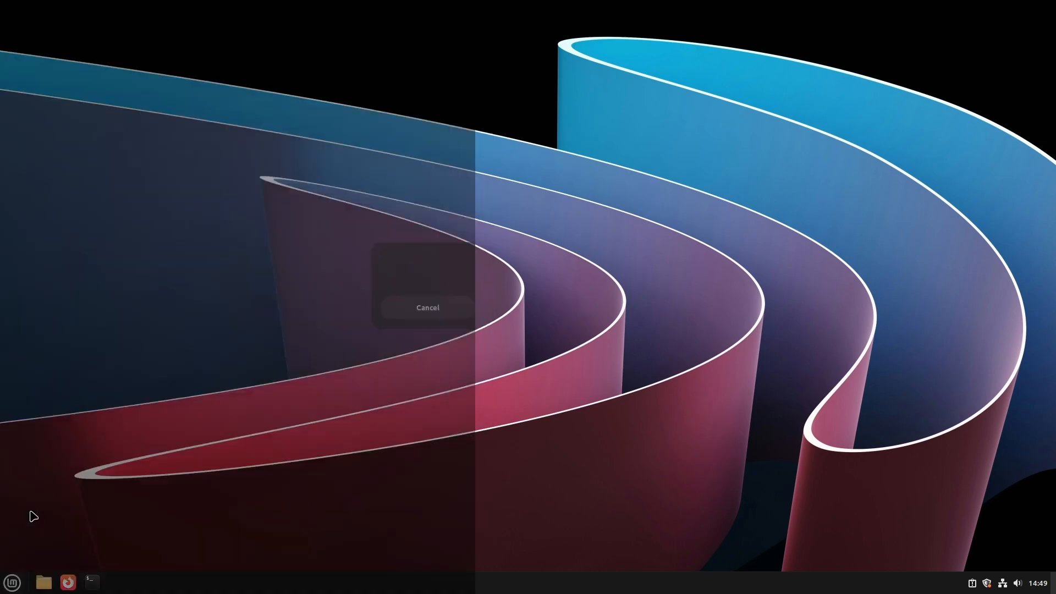
left_click(427, 306)
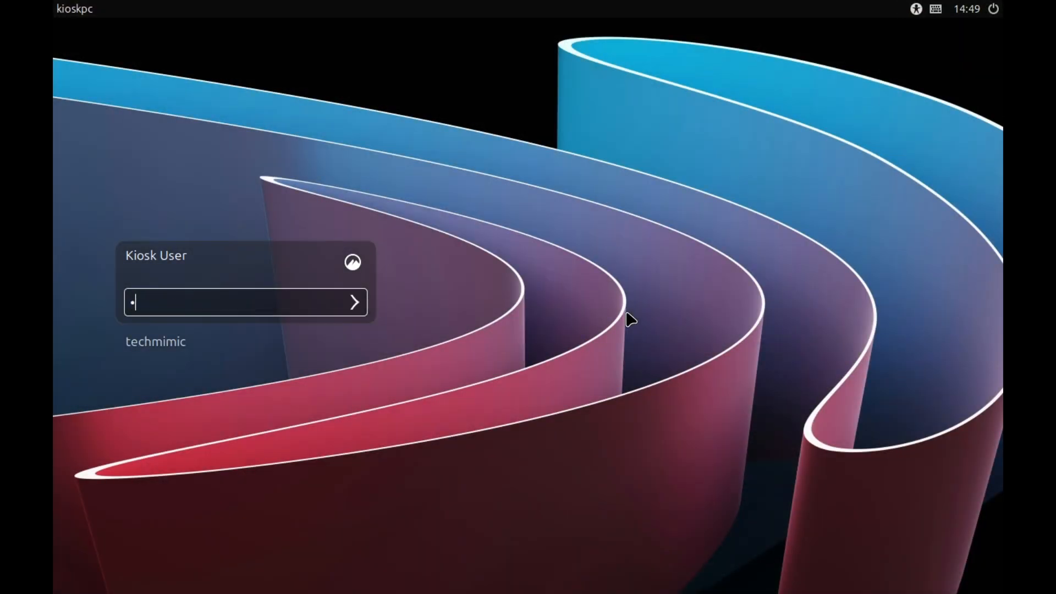
type("password")
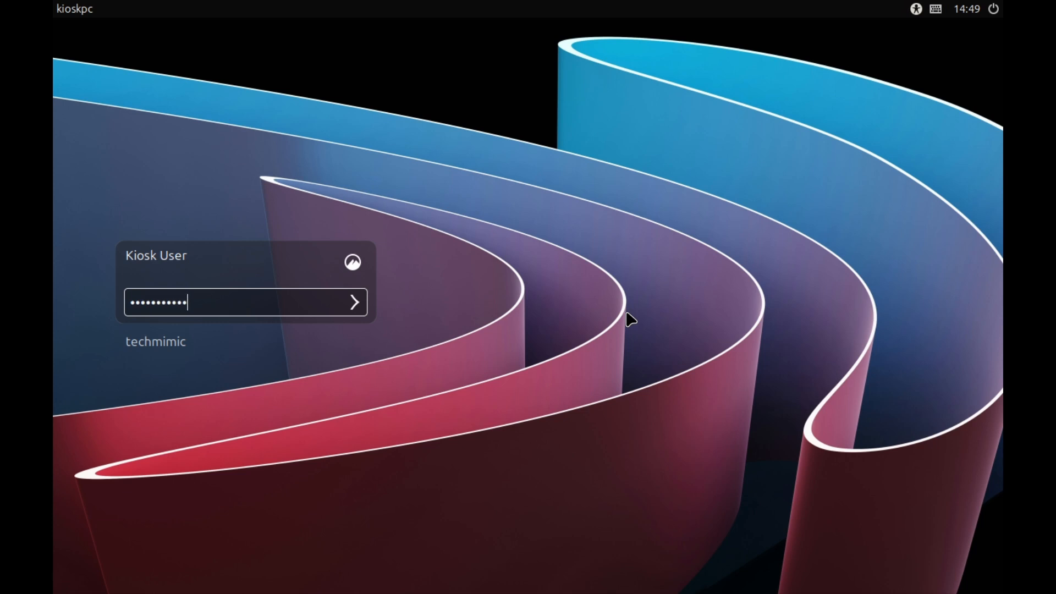
left_click(354, 302)
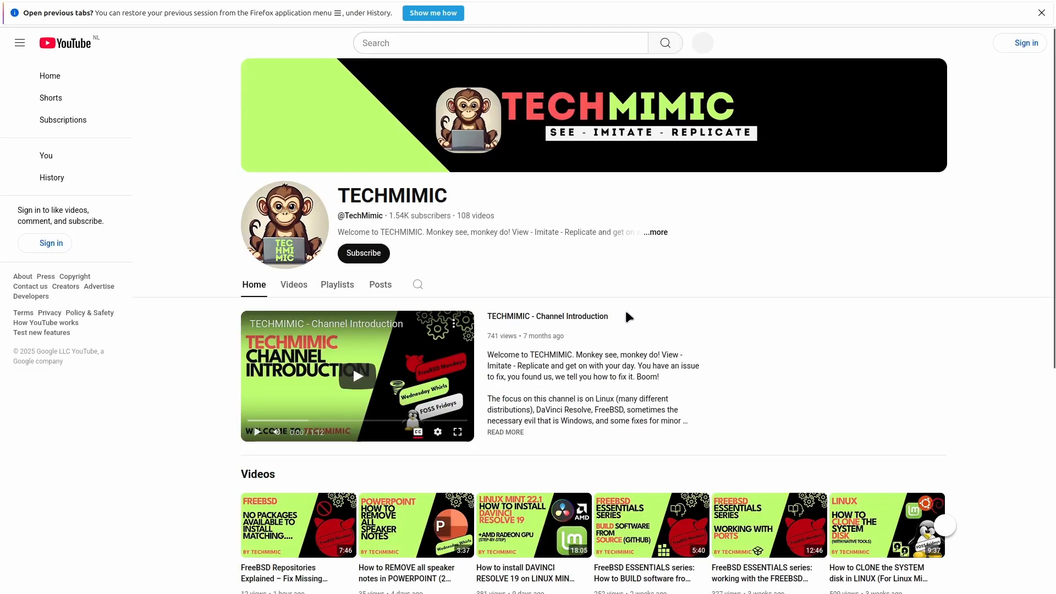
left_click(1043, 13)
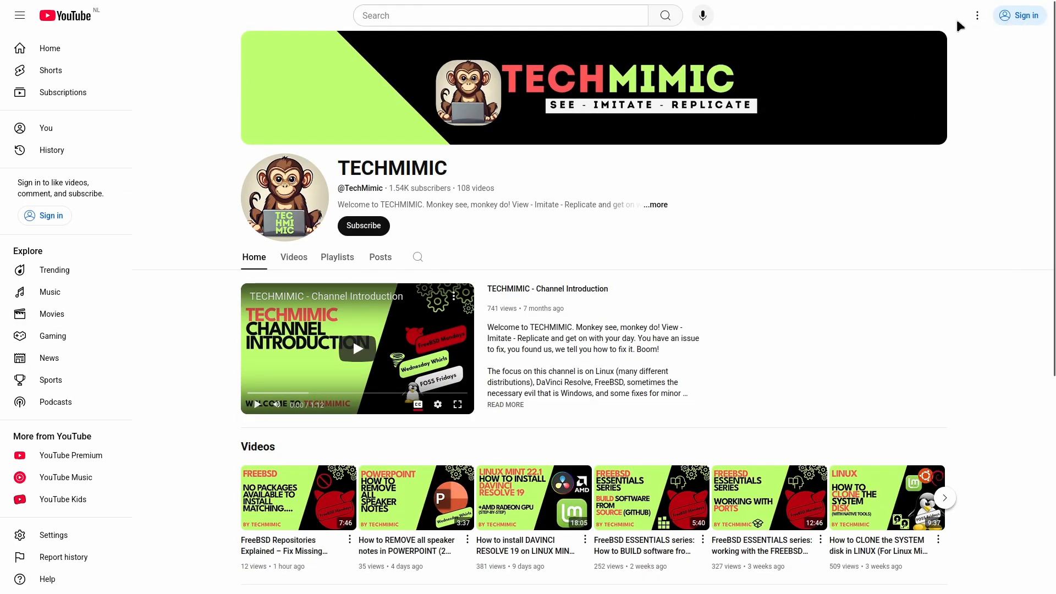
mouse_move(686, 148)
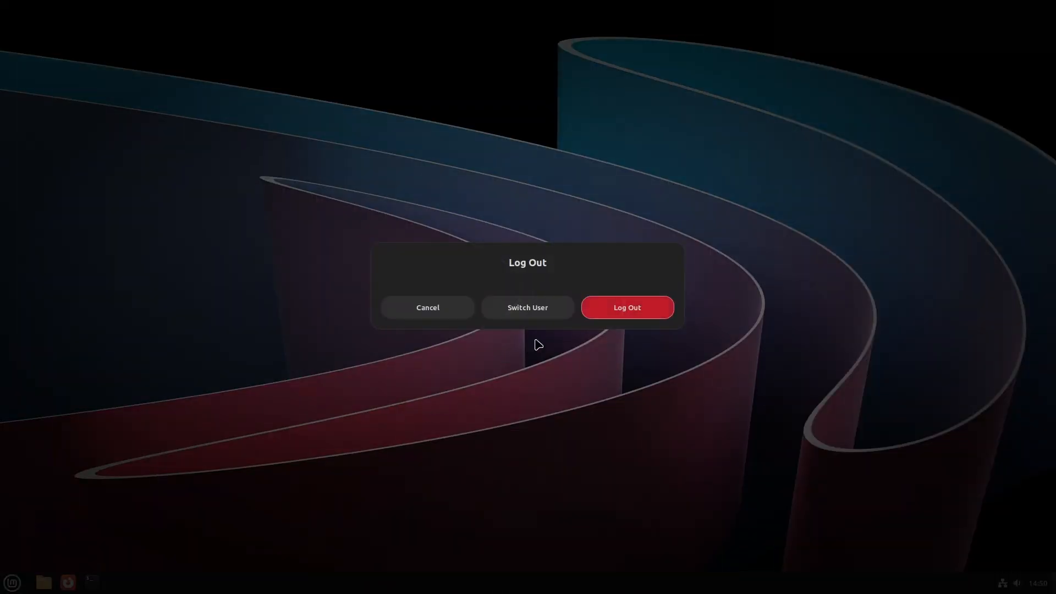
left_click(626, 307)
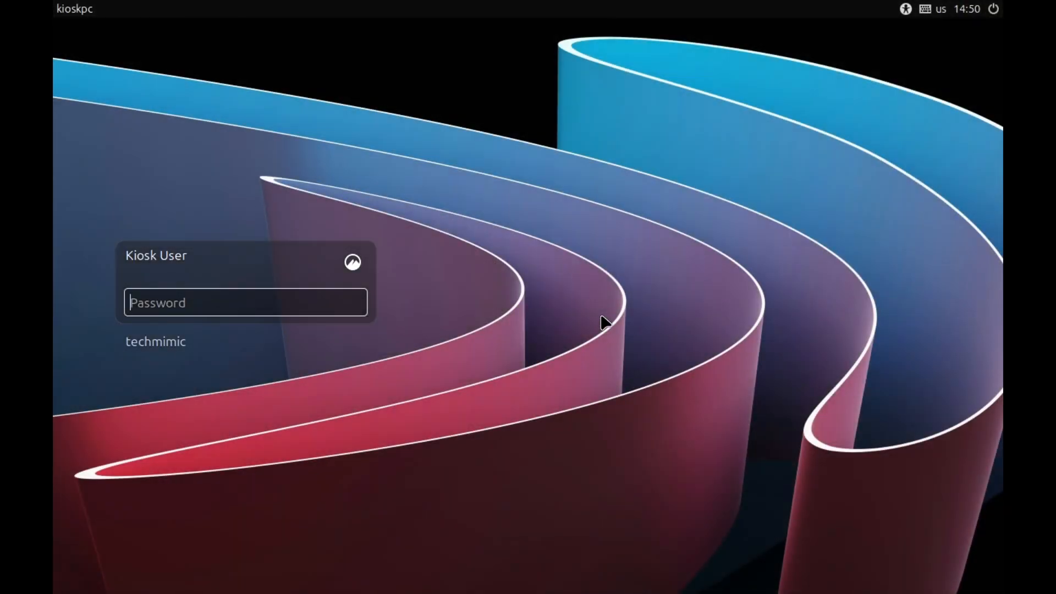
- Sign back into the Cinnamon session with the password and bring up the applications menu
type("password")
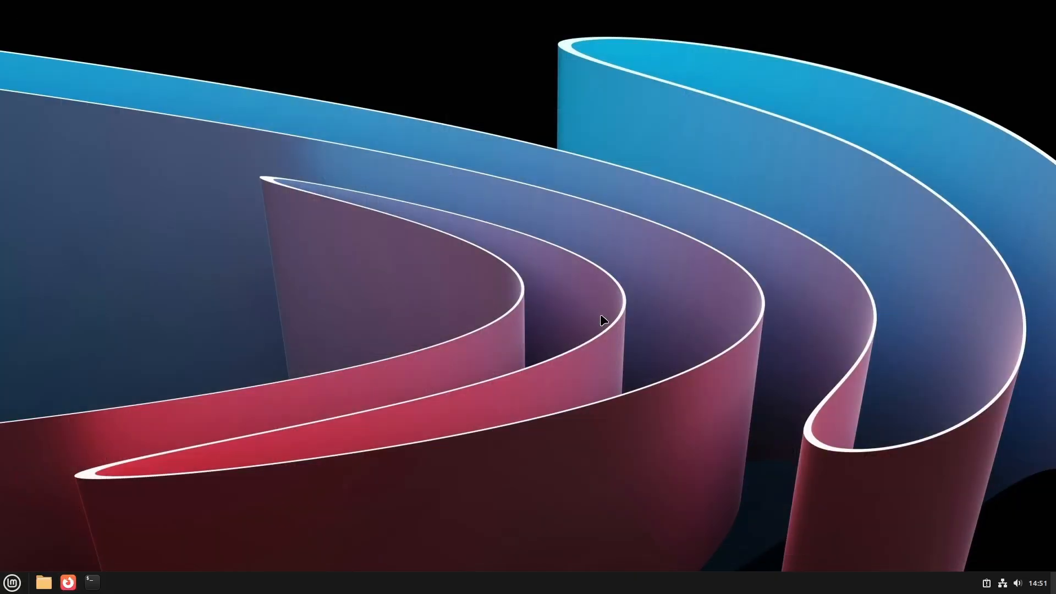
mouse_move(12, 582)
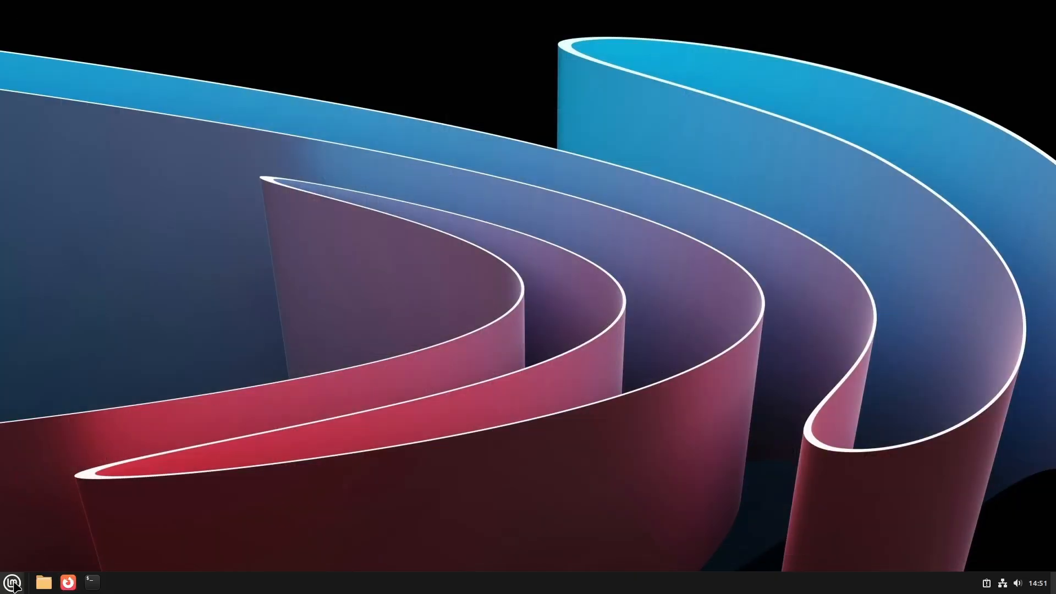
left_click(12, 581)
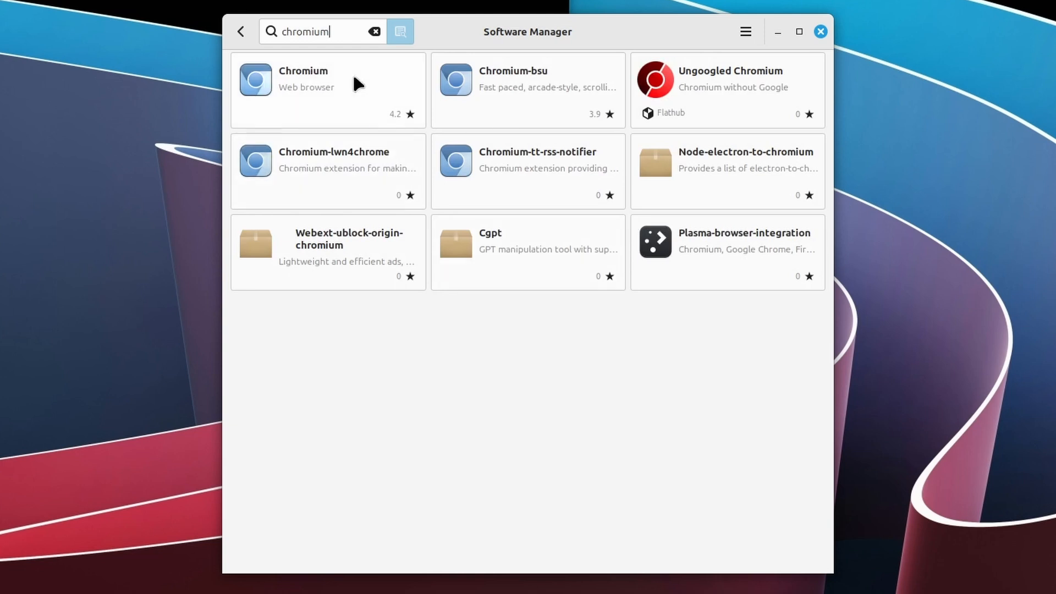
- Install the Chromium Web Browser listing, authenticating with the admin password
left_click(303, 79)
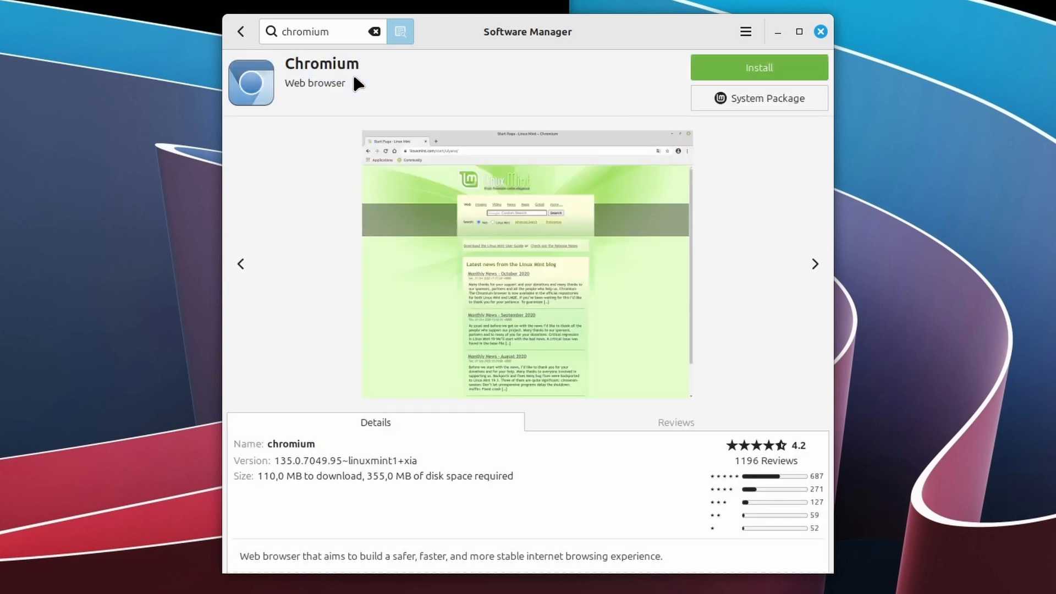
mouse_move(757, 72)
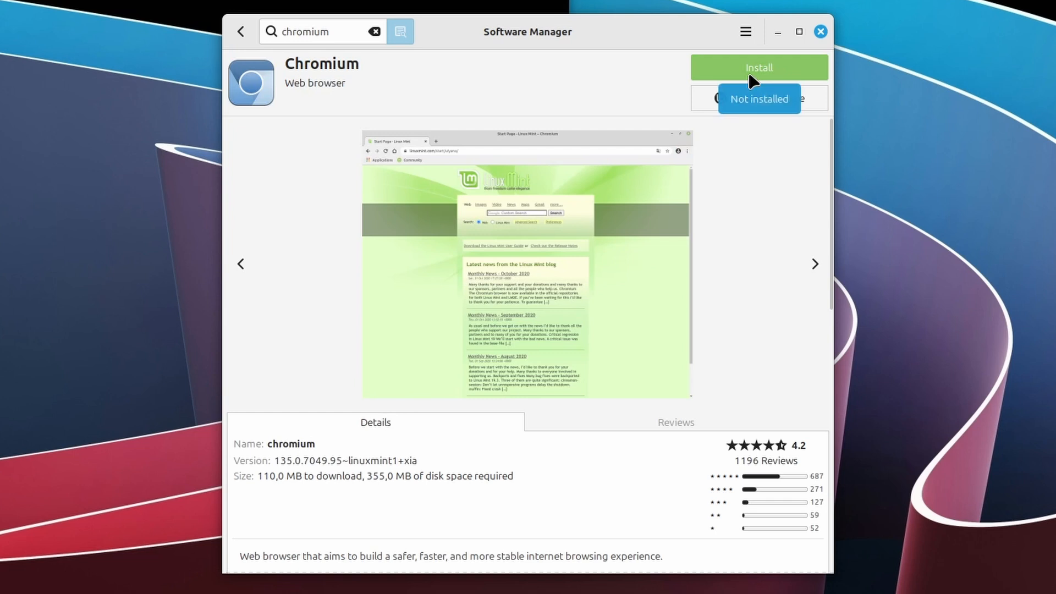
left_click(758, 67)
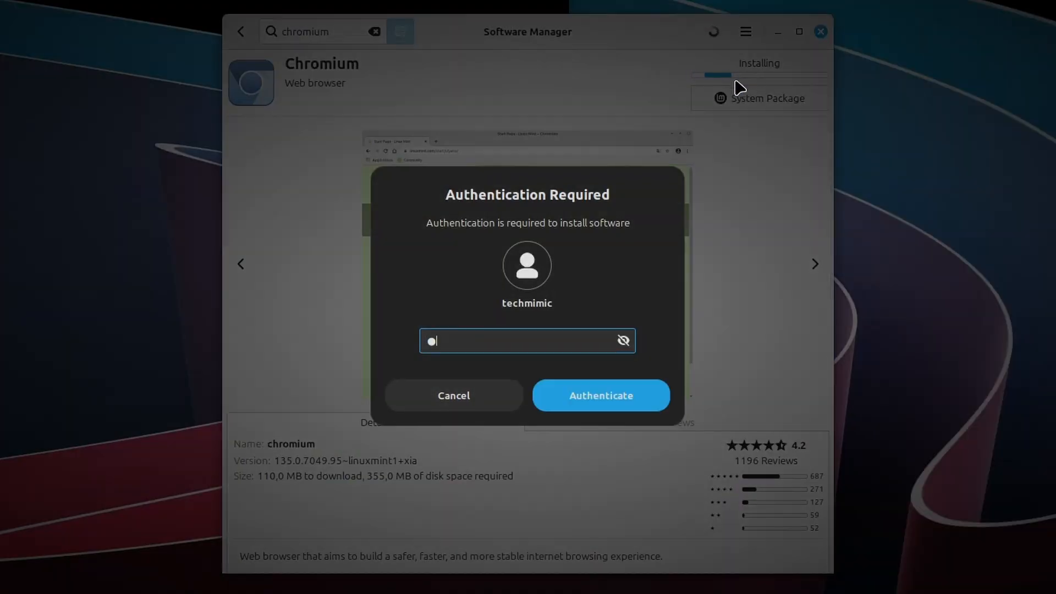
left_click(599, 396)
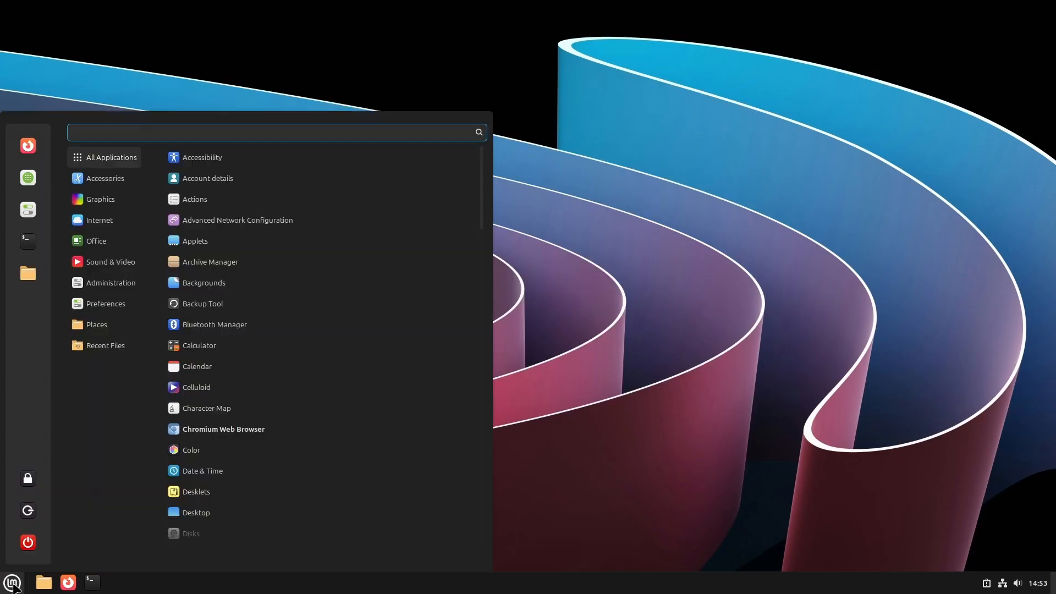
- Launch Chromium from Internet, load the YouTube channel, accept all cookies, and close the window
left_click(98, 219)
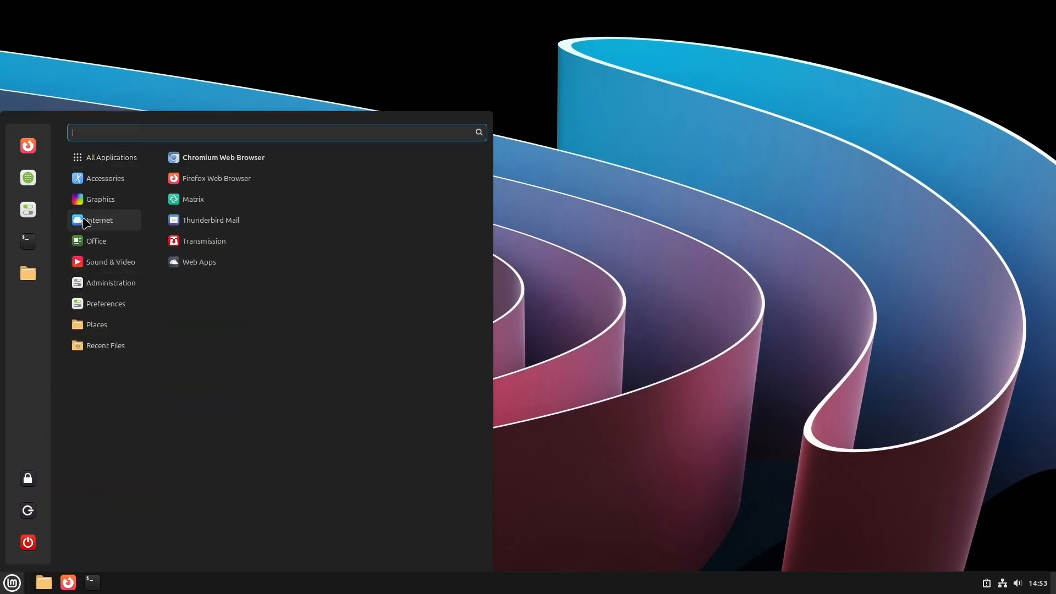
left_click(222, 156)
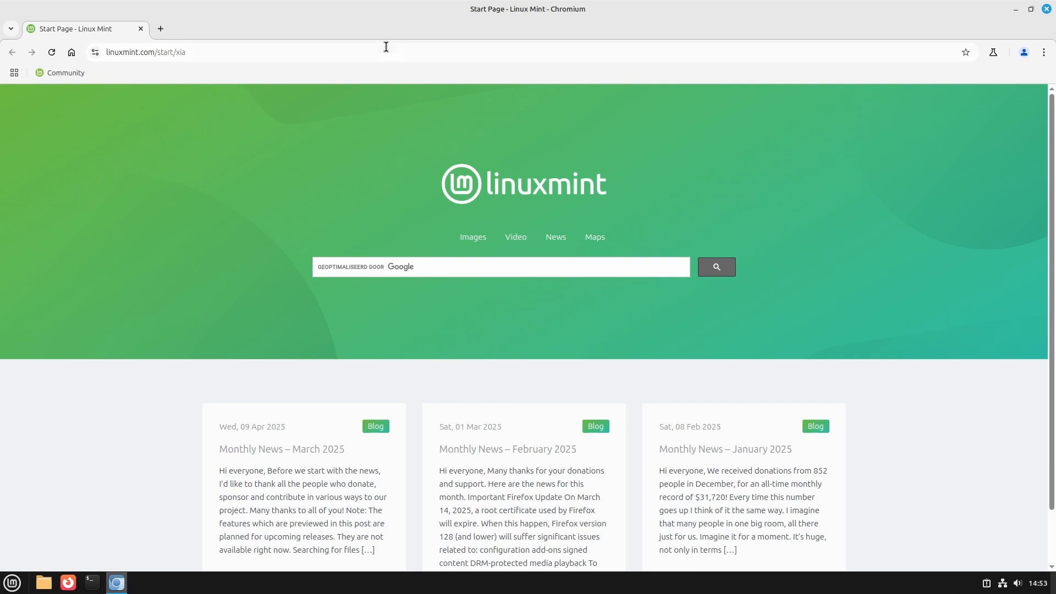
type("youtube.com/@techmimic?cbrd=1")
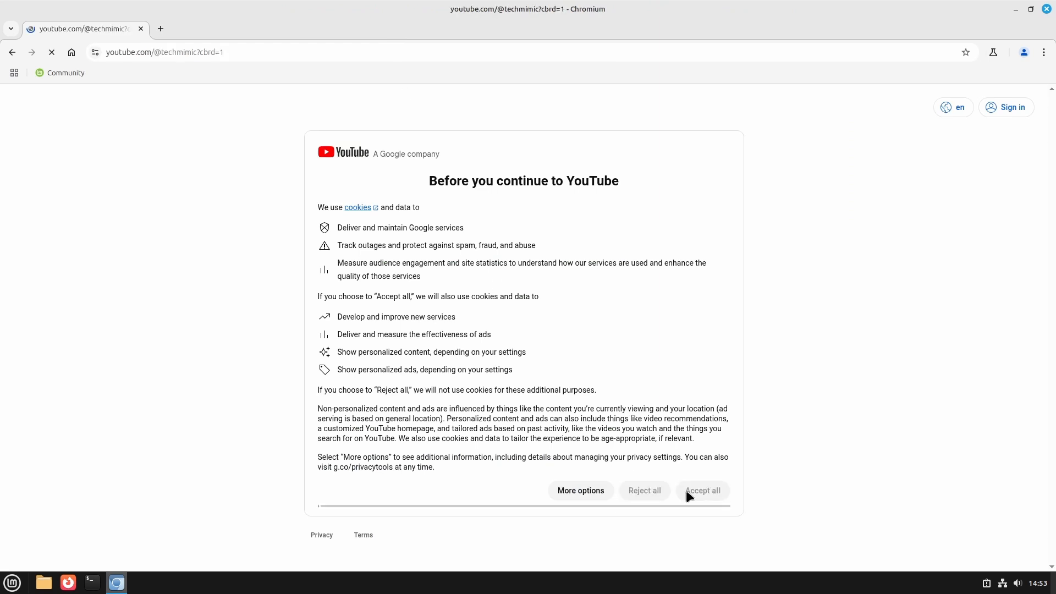
left_click(702, 490)
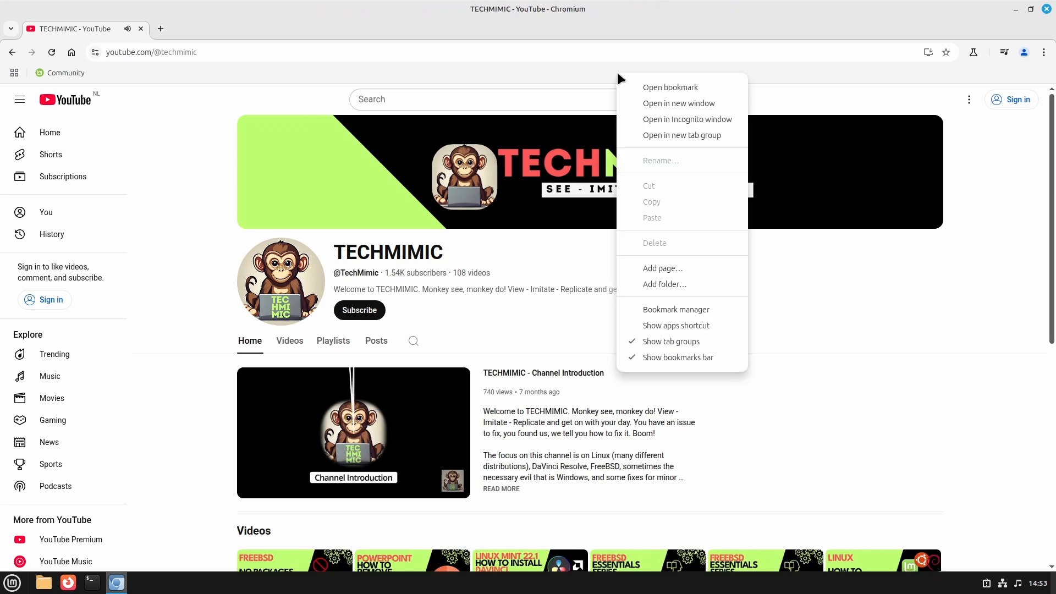
left_click(670, 366)
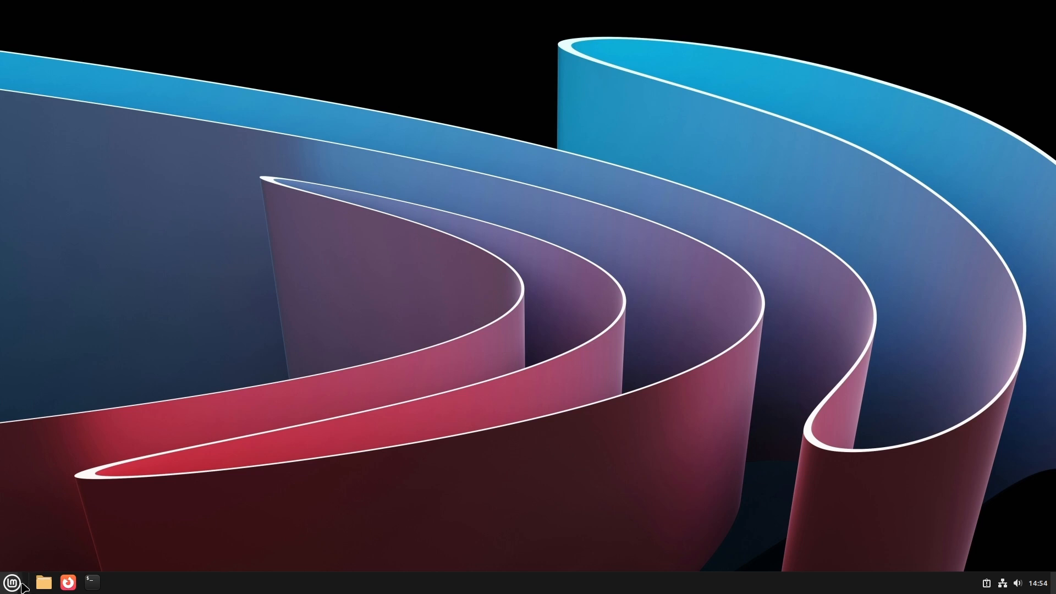
- Delete the Firefox entry from Startup Applications
left_click(11, 582)
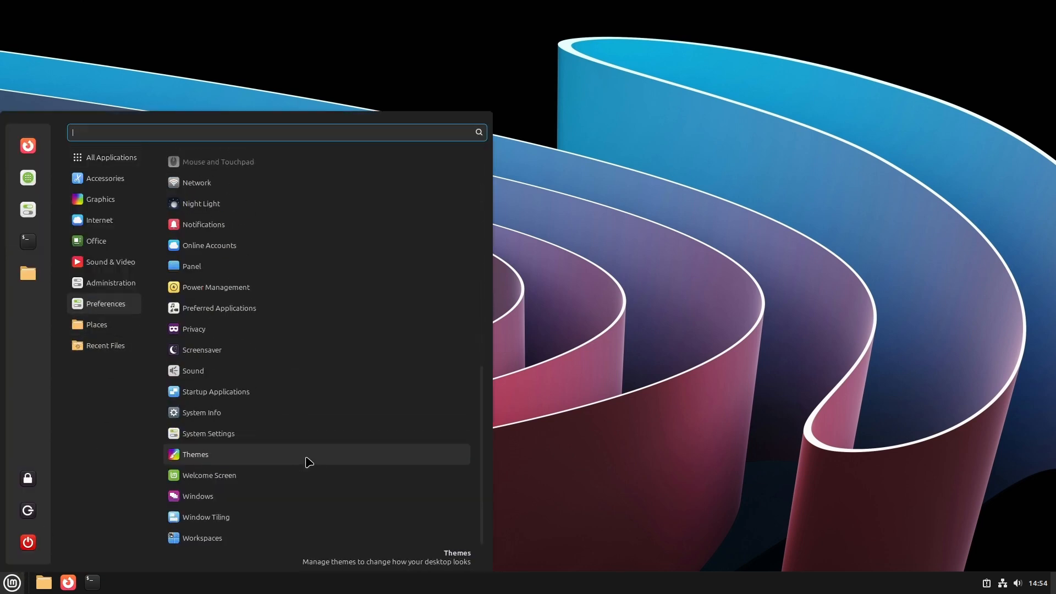
left_click(216, 391)
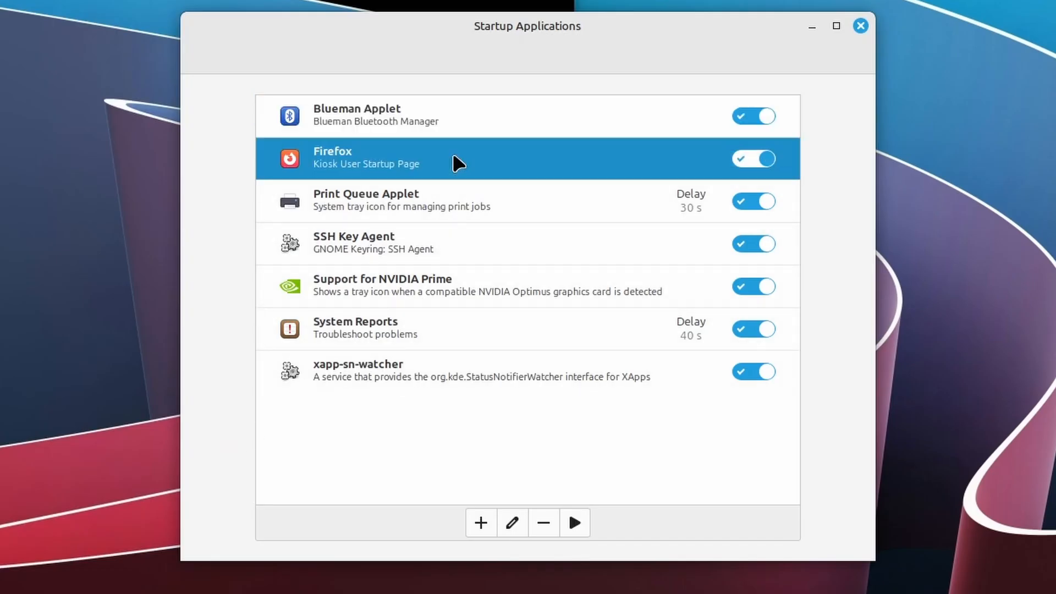
left_click(543, 522)
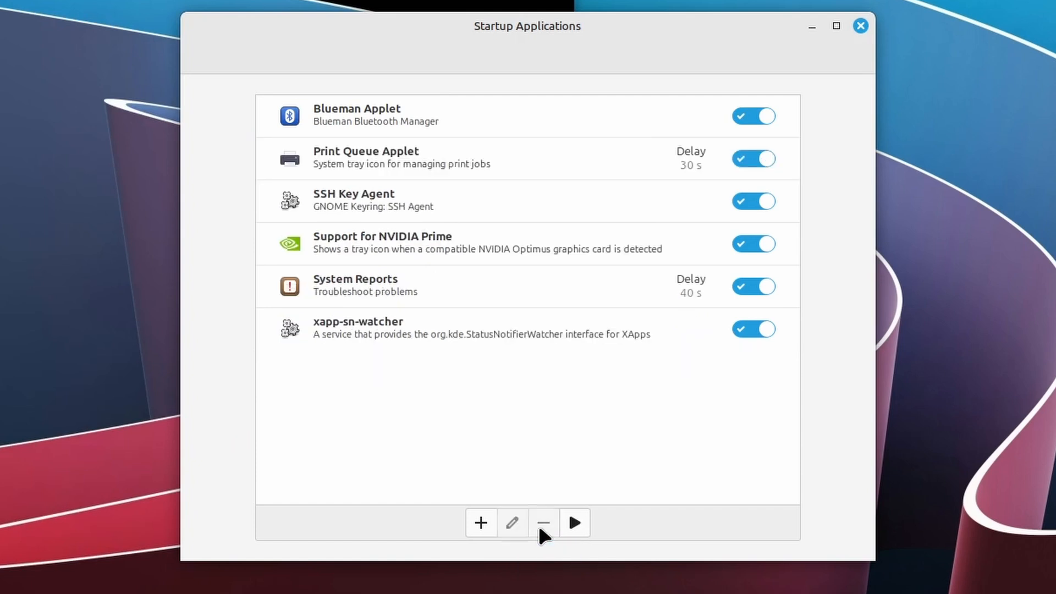
- Add Chromium Web Browser as a startup application
left_click(480, 523)
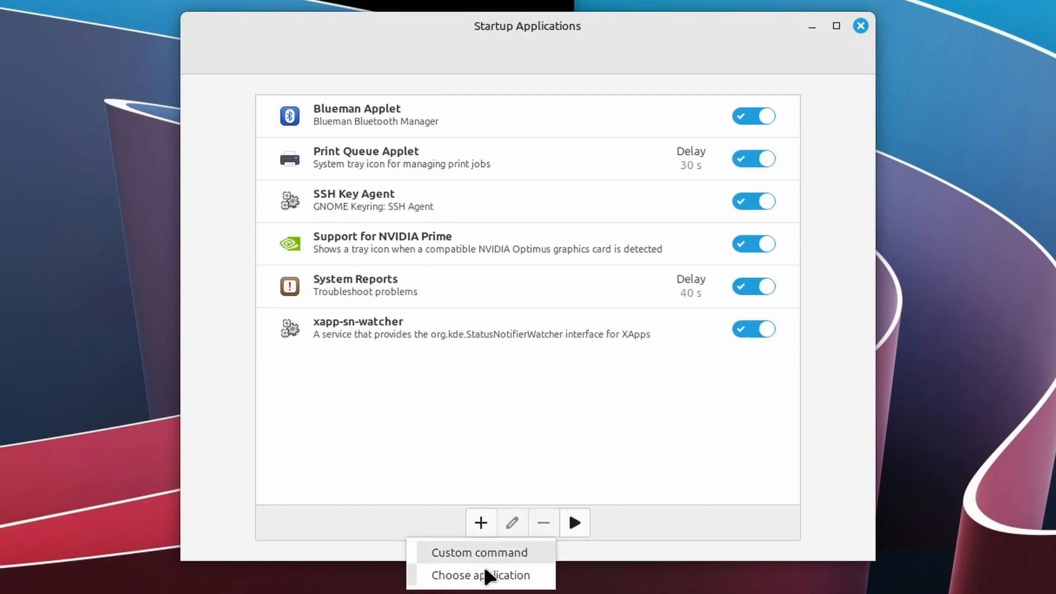
left_click(479, 575)
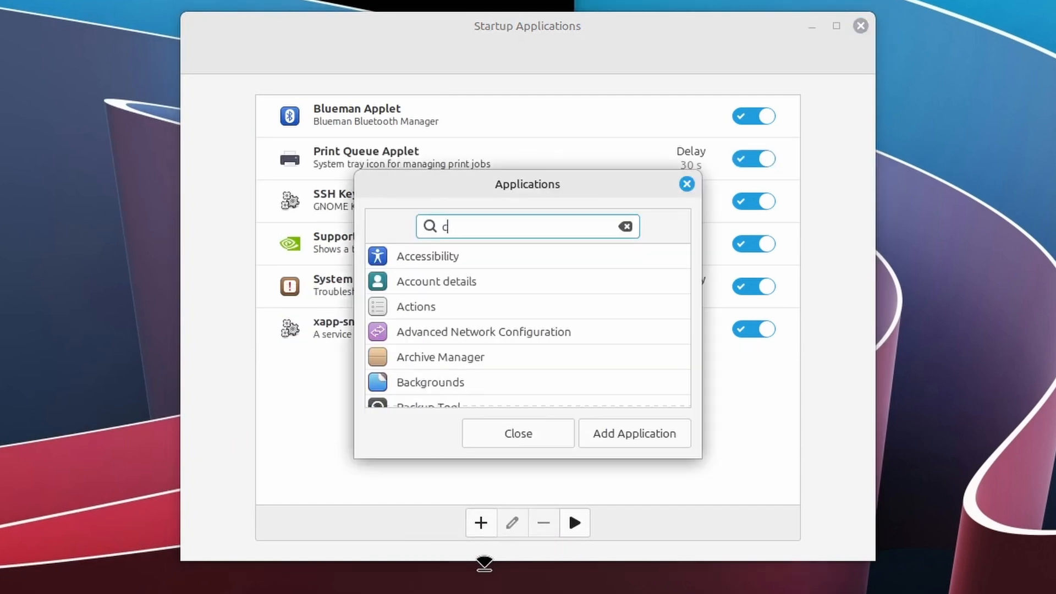
type("hromium")
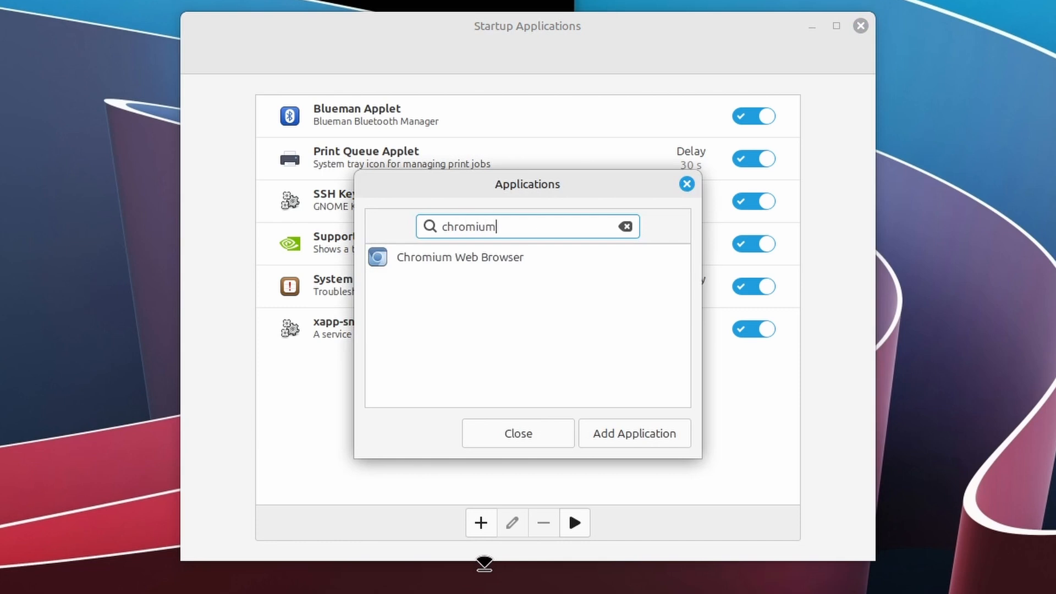
left_click(460, 256)
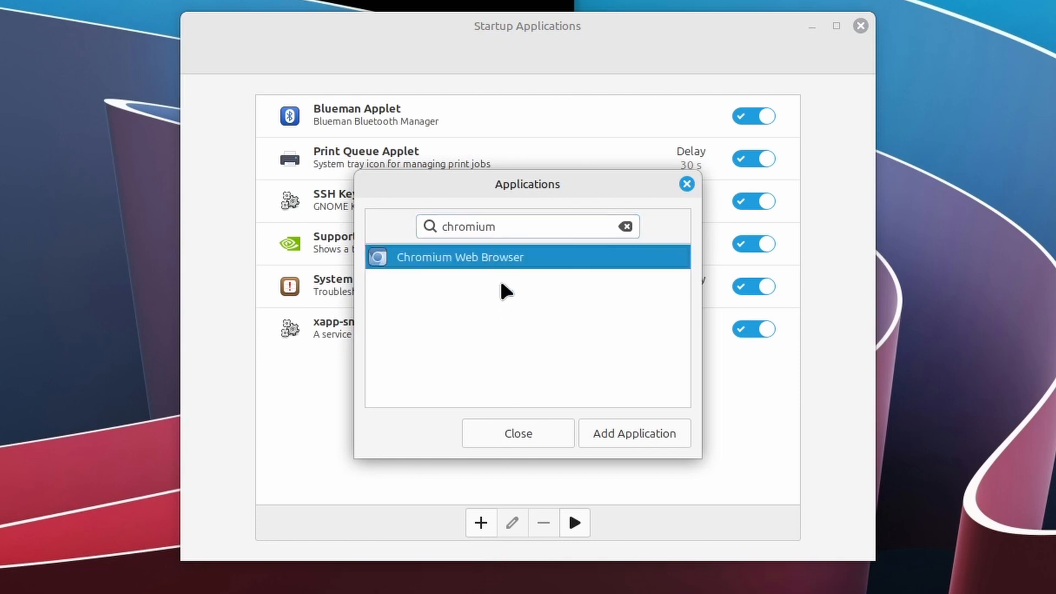
left_click(633, 433)
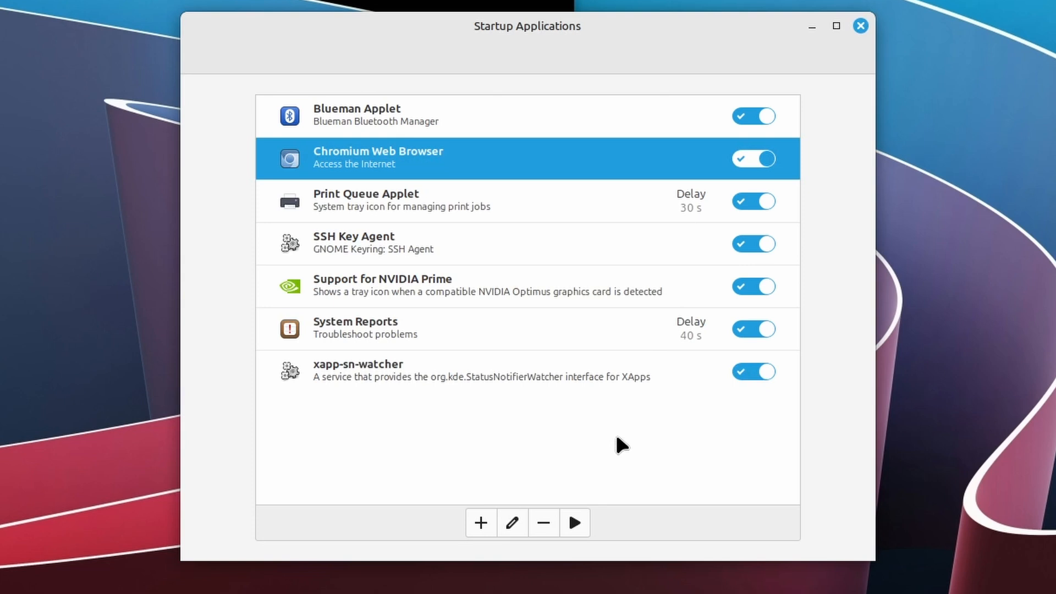
- Edit the entry: name Chromium, comment 'Kiosk Startup Page', command chromium --kiosk with the YouTube URL, then save
left_click(511, 523)
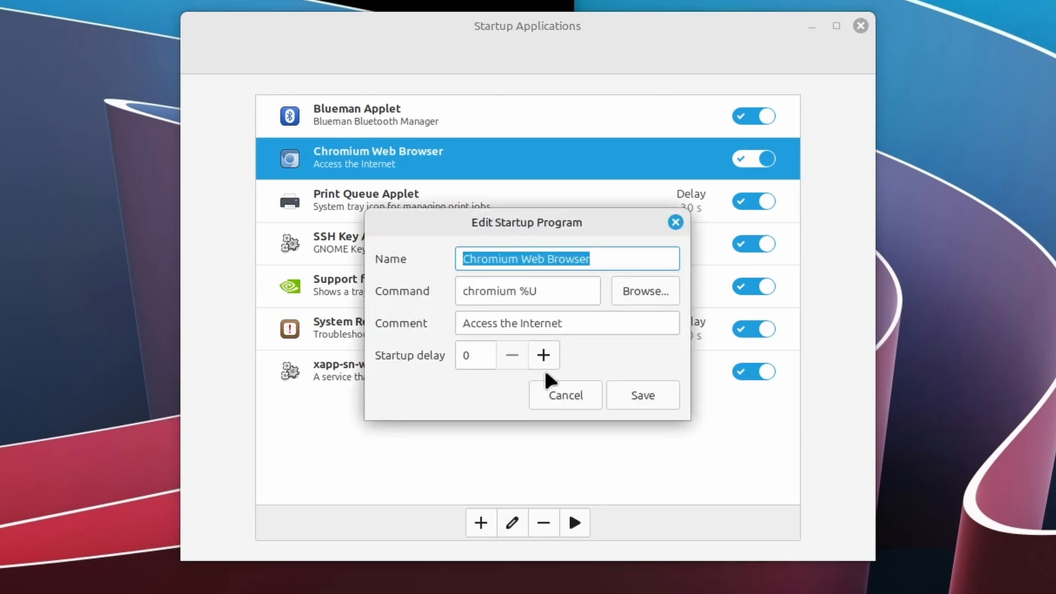
key("BackSpace")
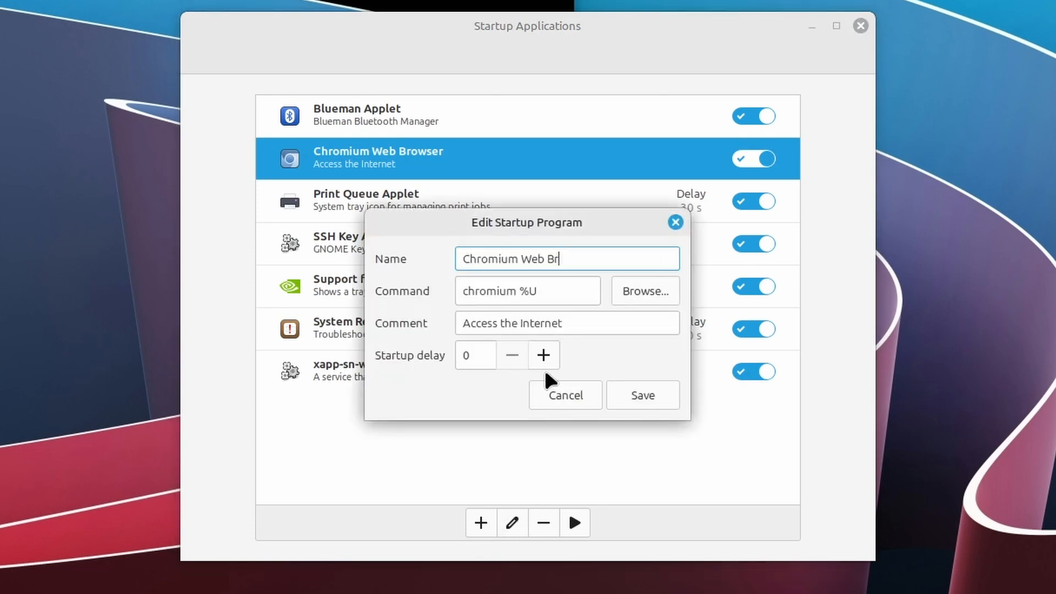
key("BackSpace")
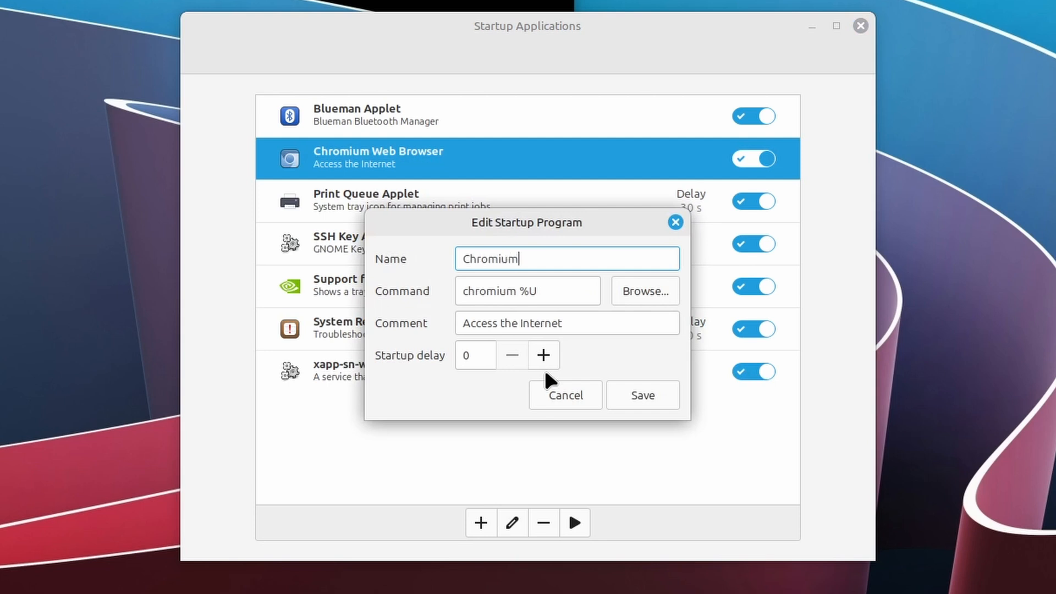
triple_click(528, 291)
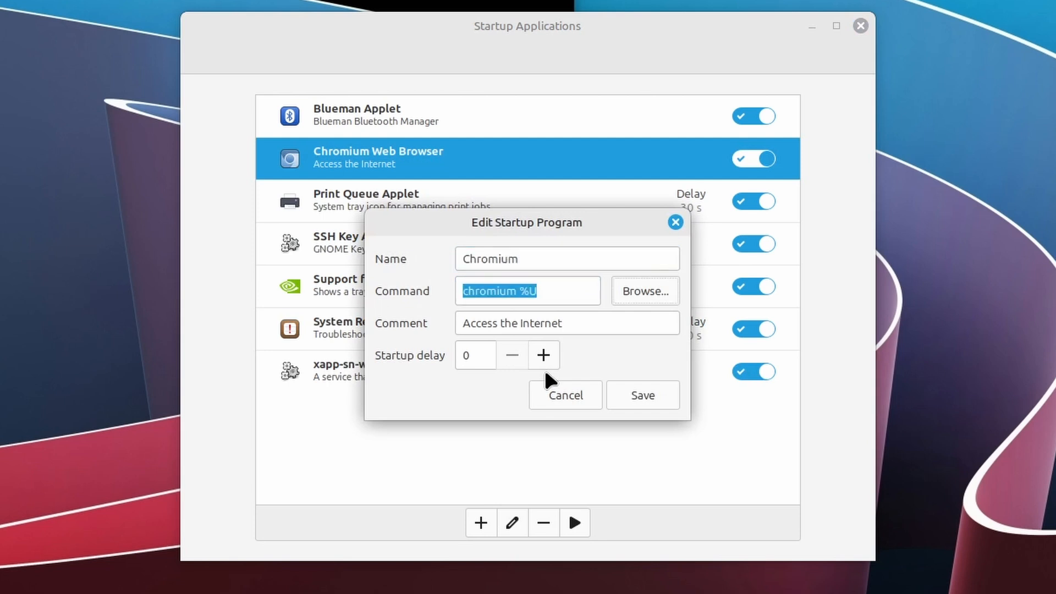
type("Kiosk")
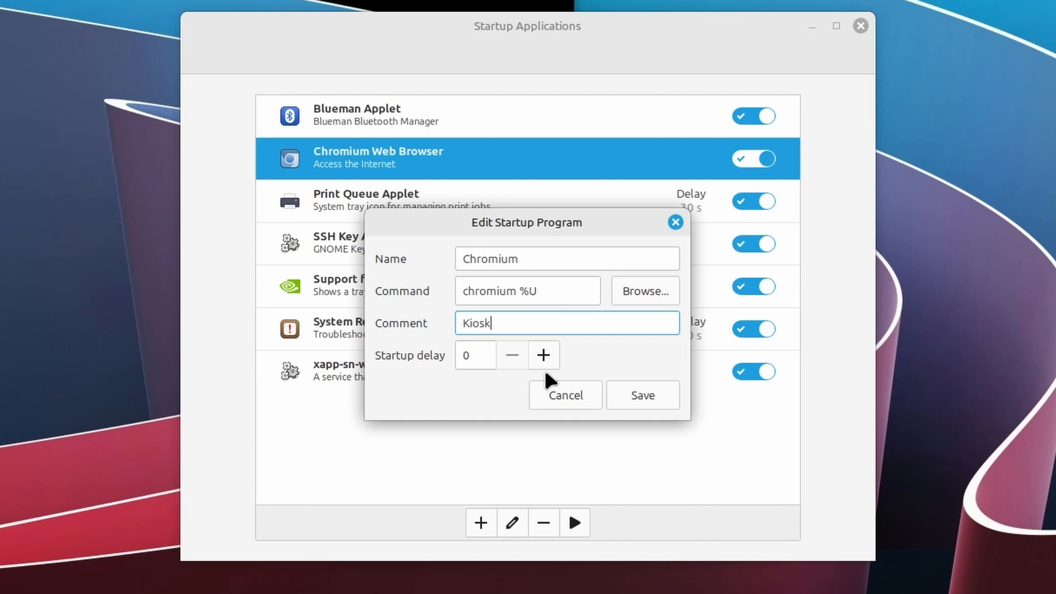
type("Startup Page")
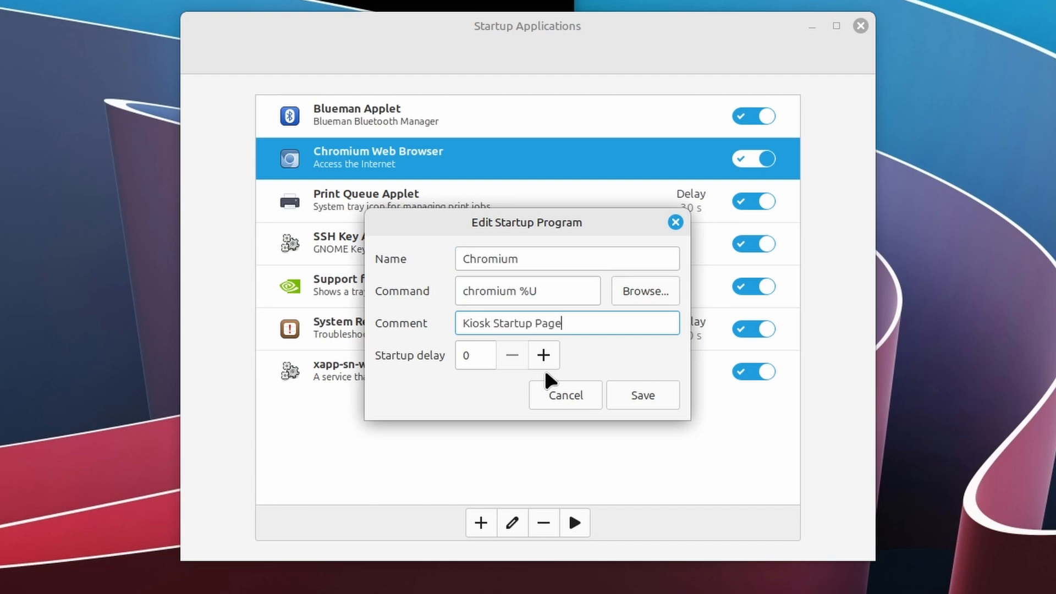
left_click(527, 290)
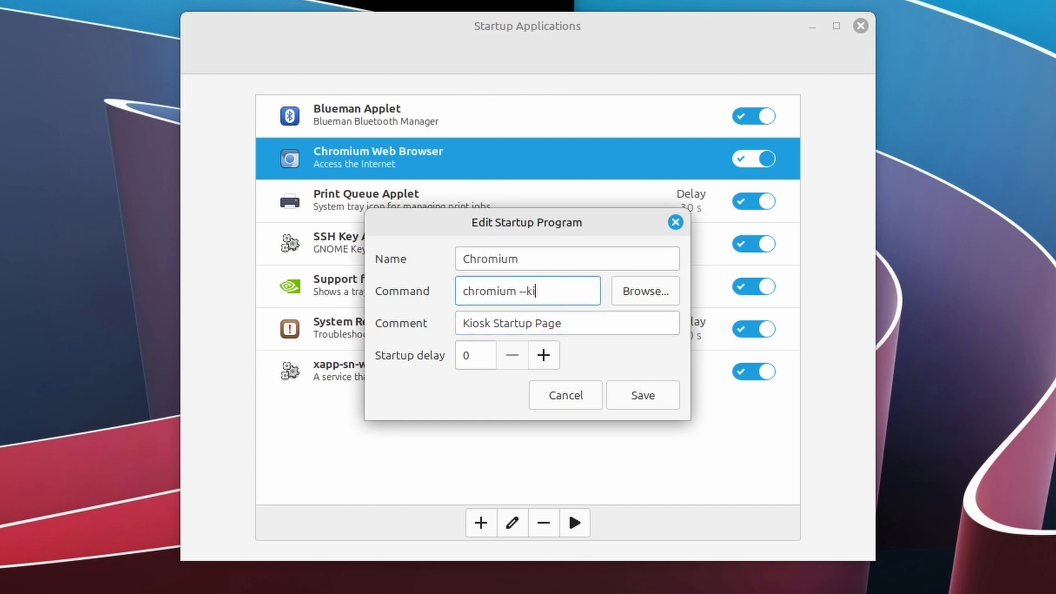
type("osk")
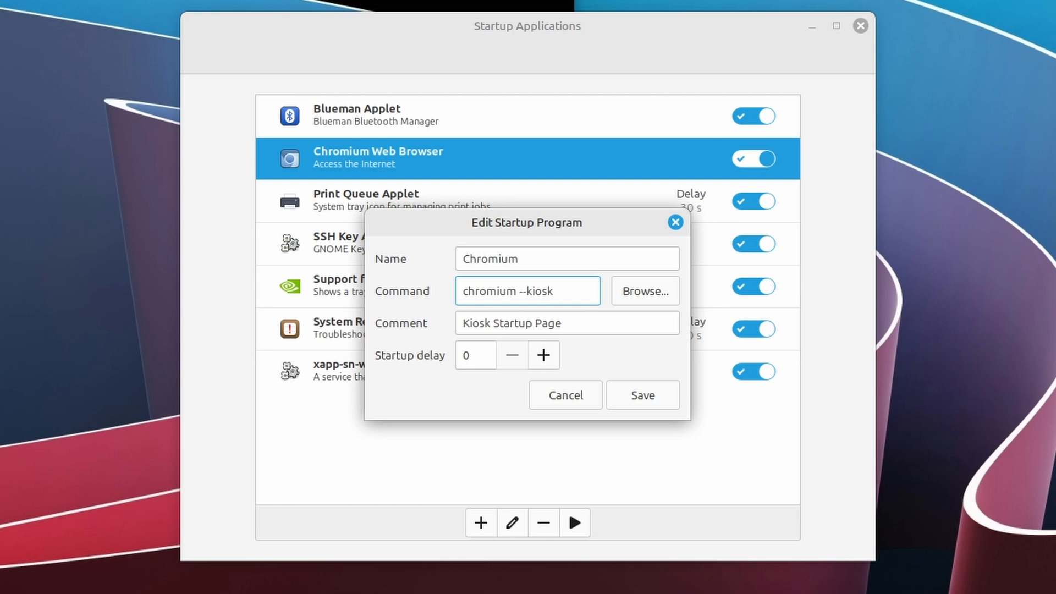
type("www.youtube.com/@tech")
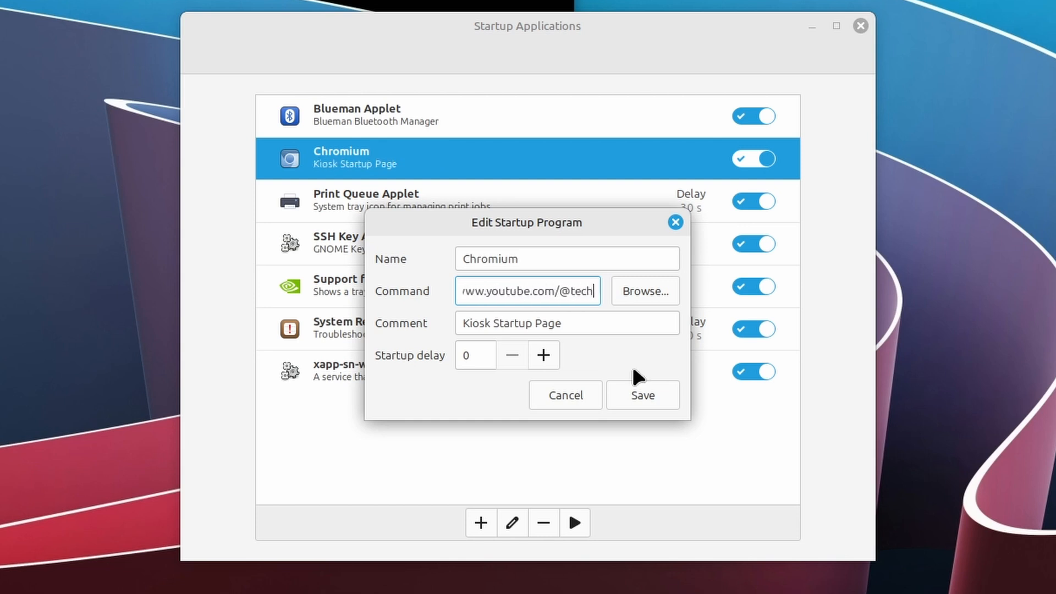
left_click(640, 395)
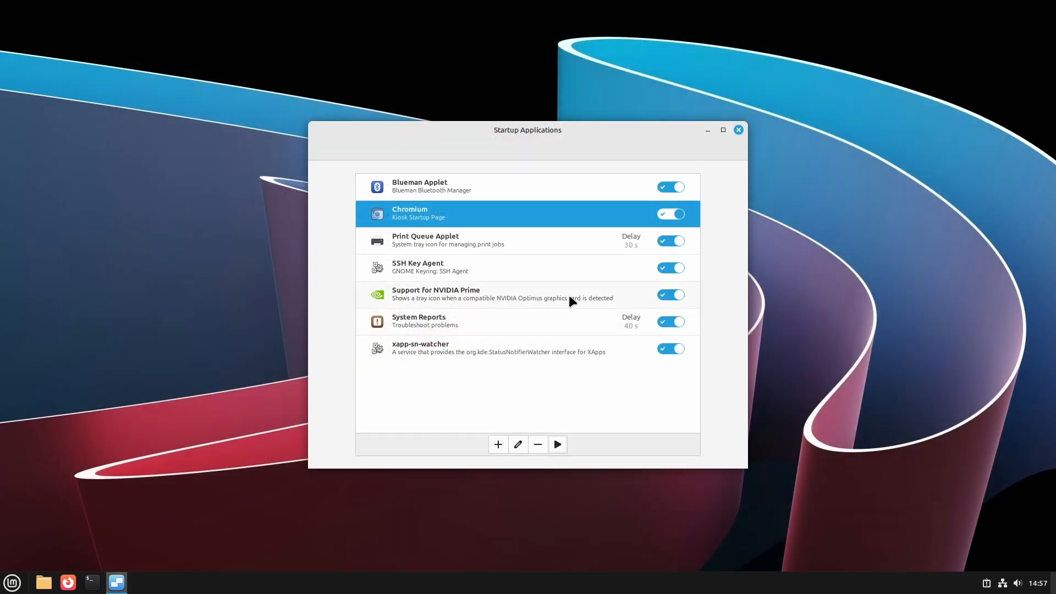
- Close Startup Applications, log out, and log back in as Kiosk User with the password
left_click(738, 129)
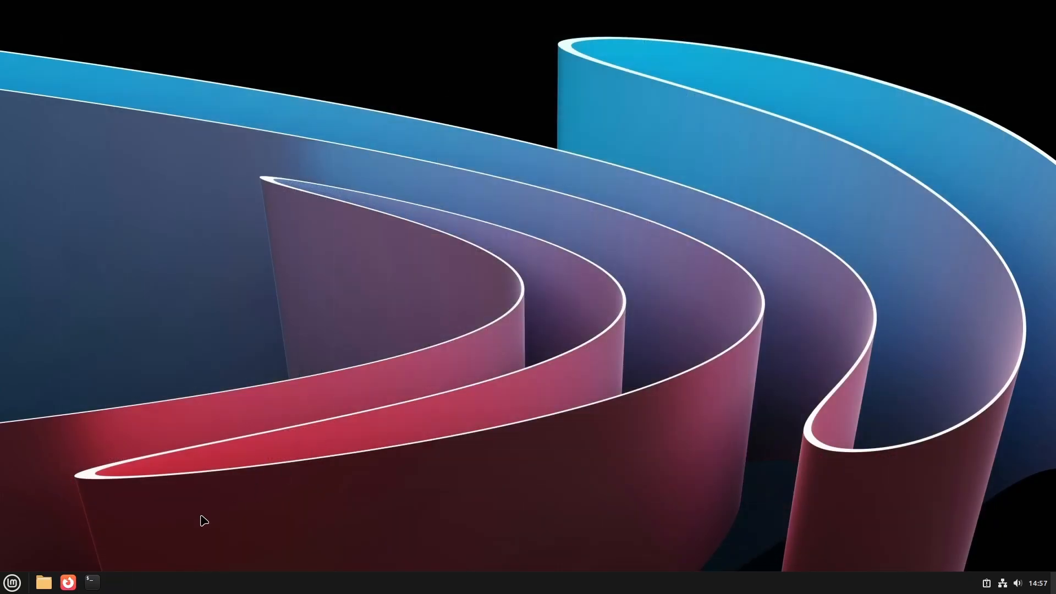
left_click(12, 582)
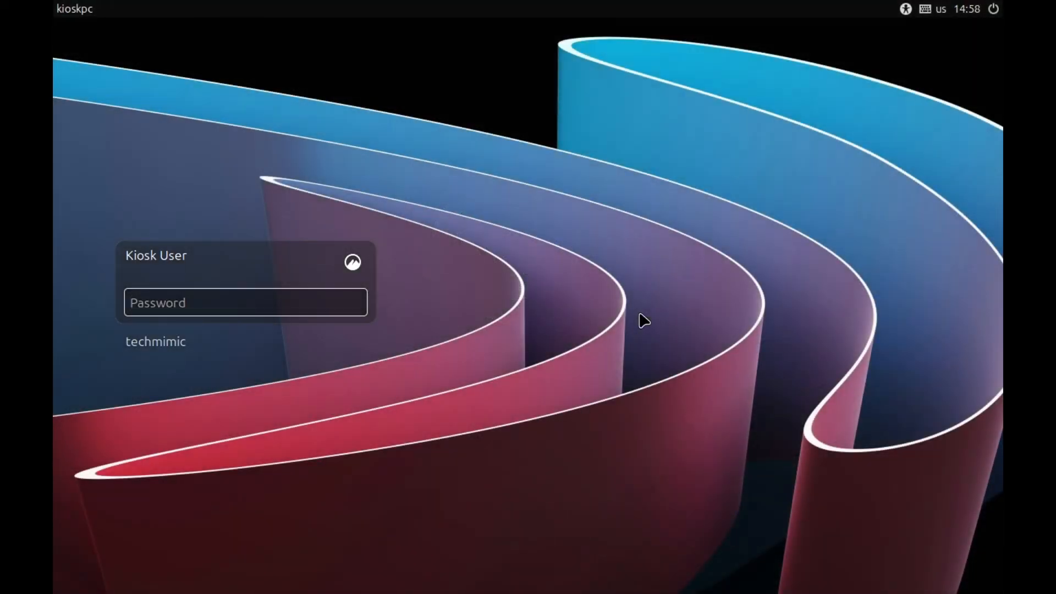
type("password")
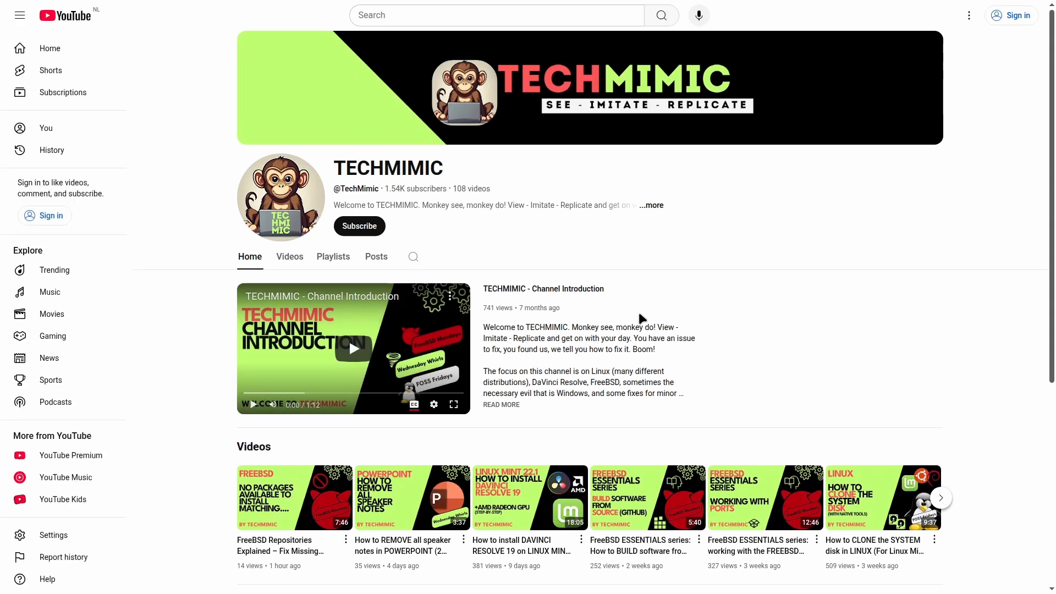
mouse_move(447, 269)
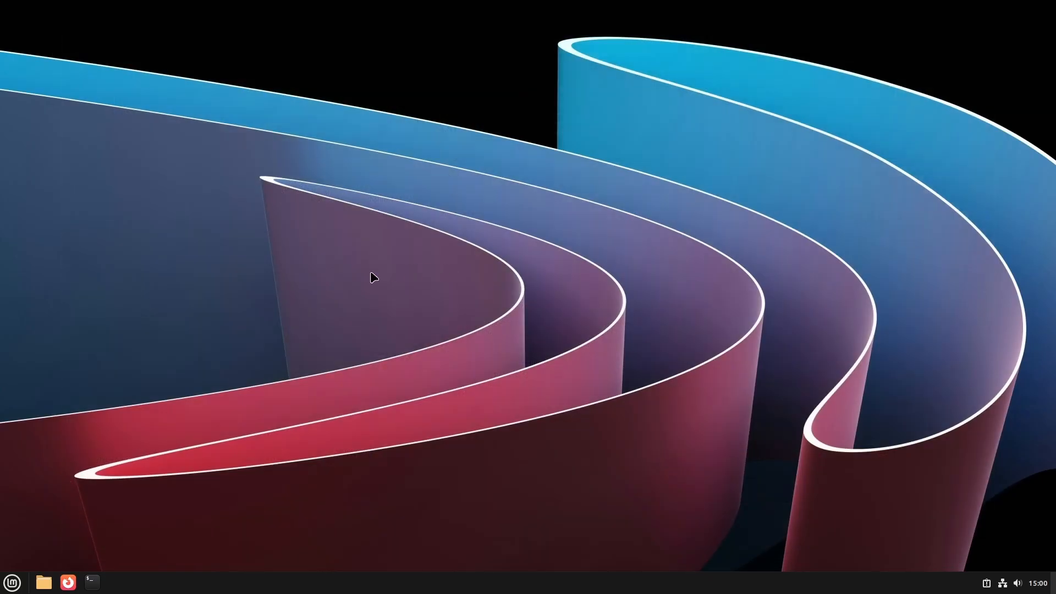
mouse_move(203, 382)
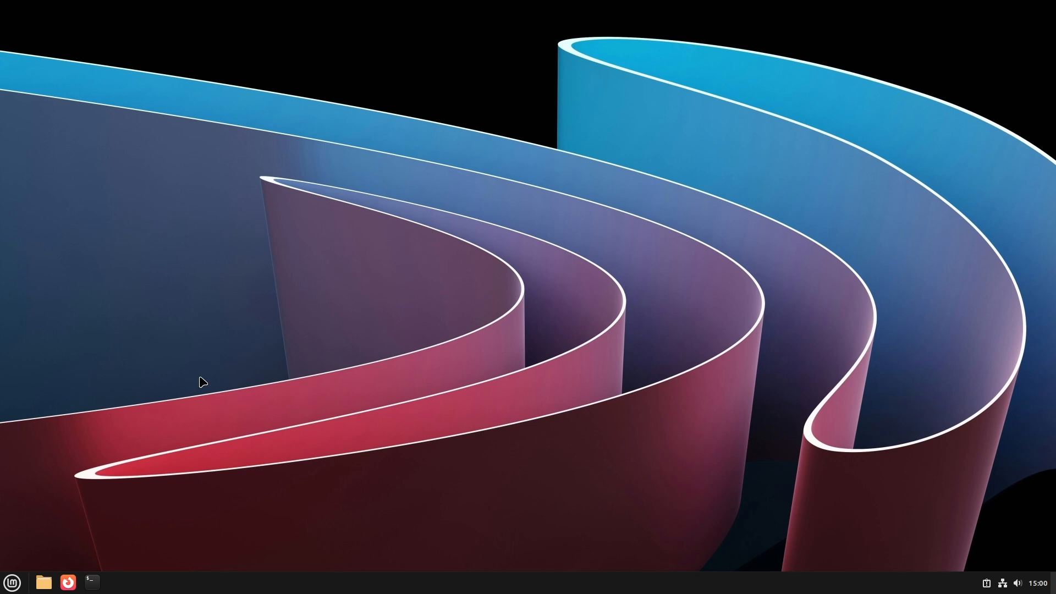
mouse_move(172, 470)
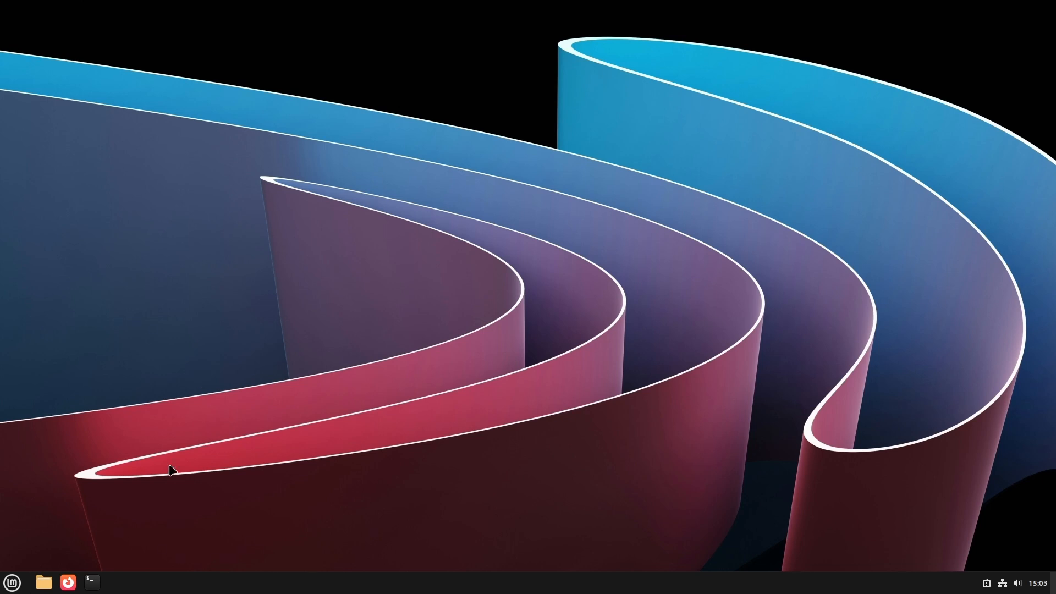
- Launch the Login Window tool from the menu's Administration category
left_click(11, 582)
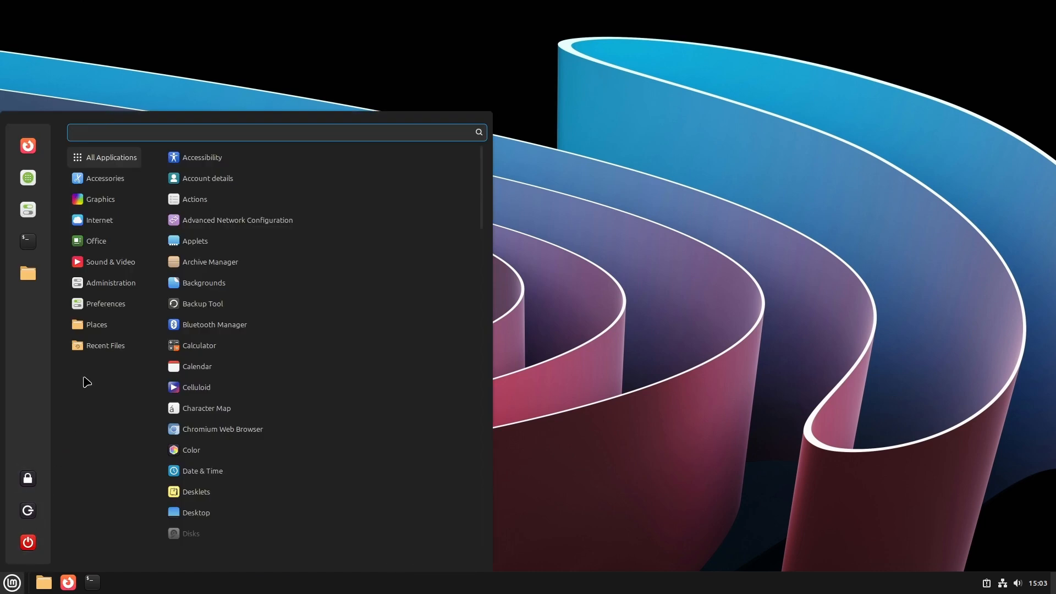
left_click(110, 282)
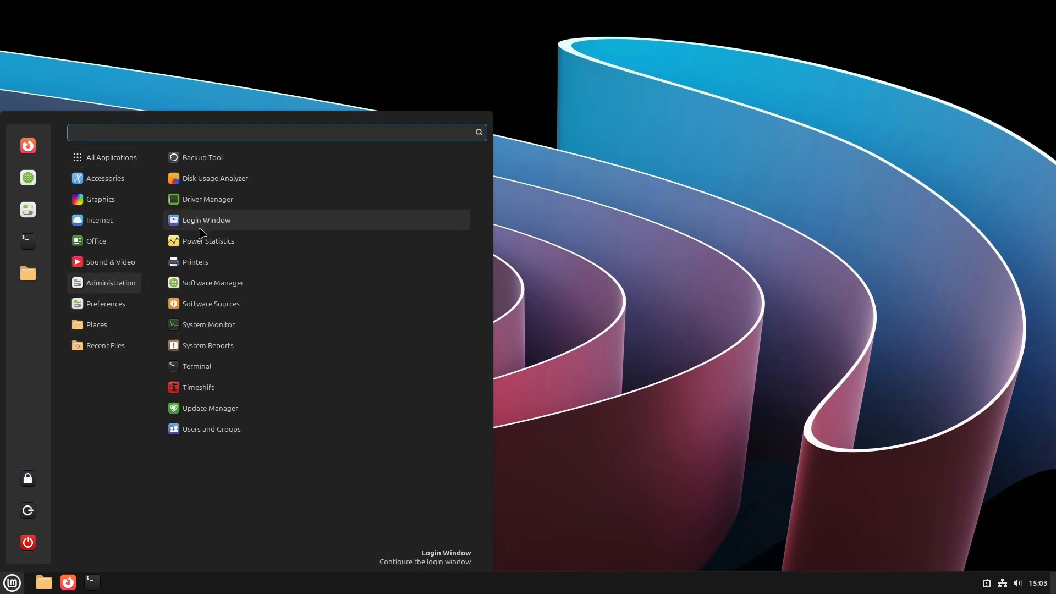
left_click(206, 219)
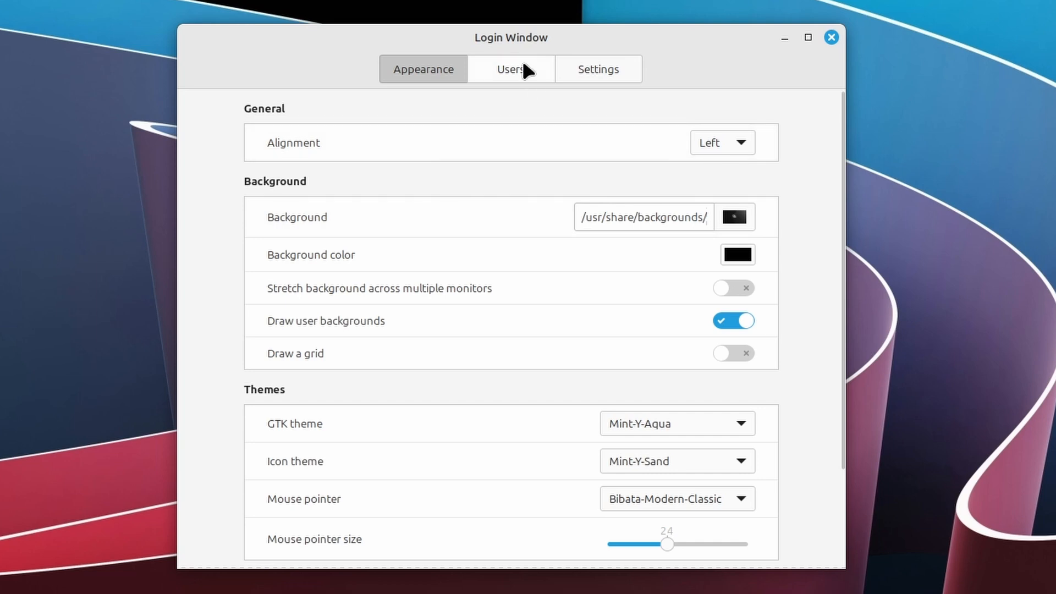
- Enter kioskuser as the automatic login username on the Users tab, then close Login Window
left_click(509, 69)
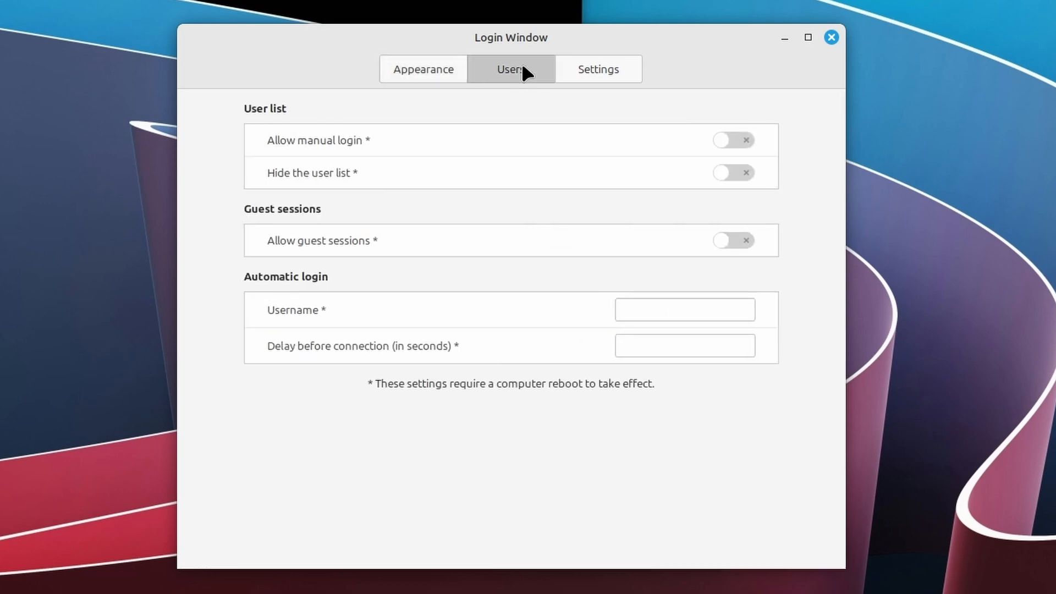
left_click(683, 309)
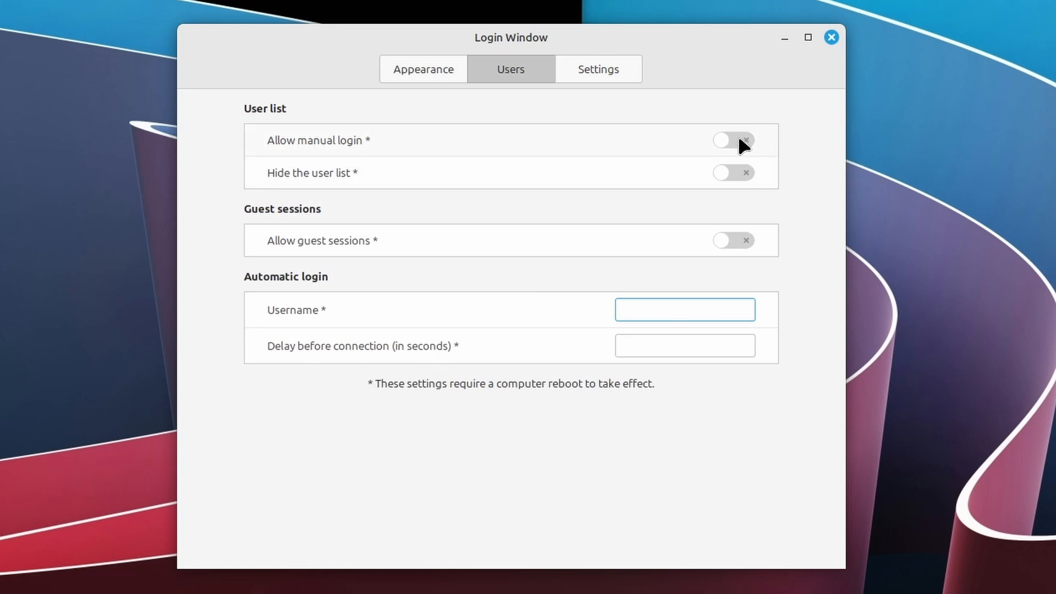
left_click(683, 309)
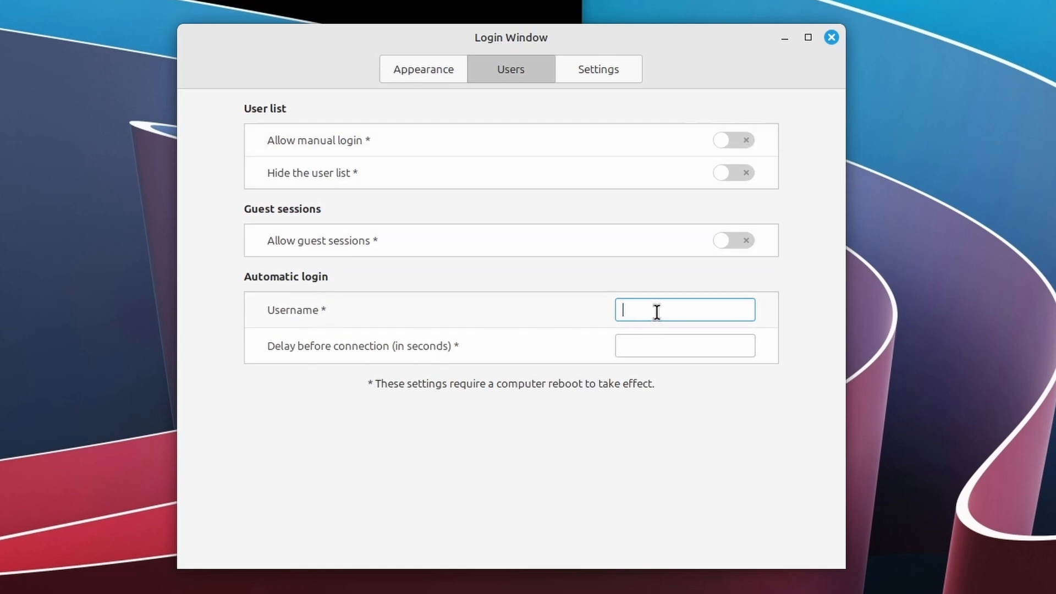
type("kioskuser")
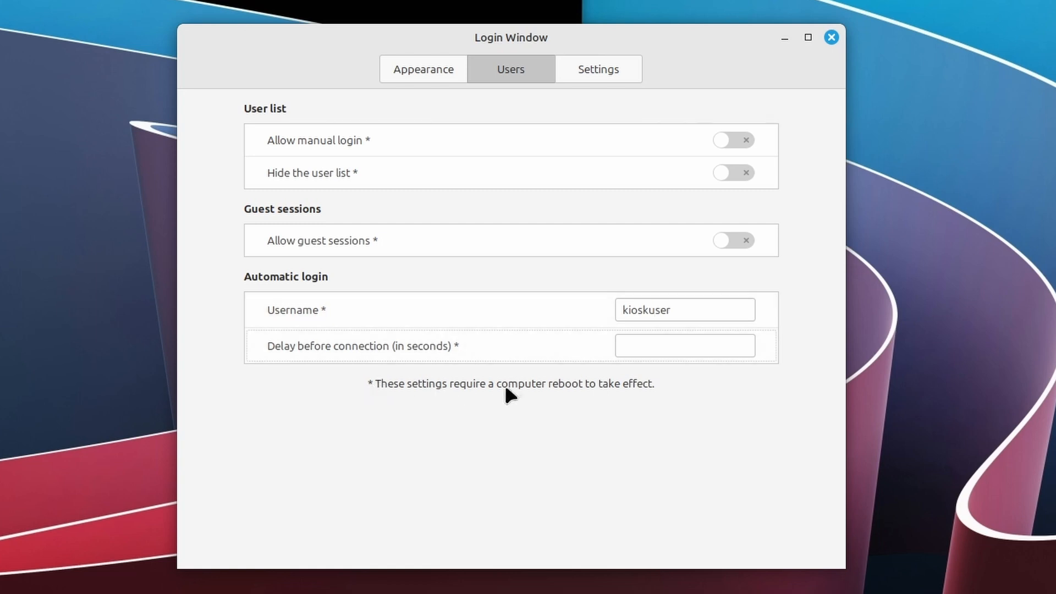
mouse_move(458, 394)
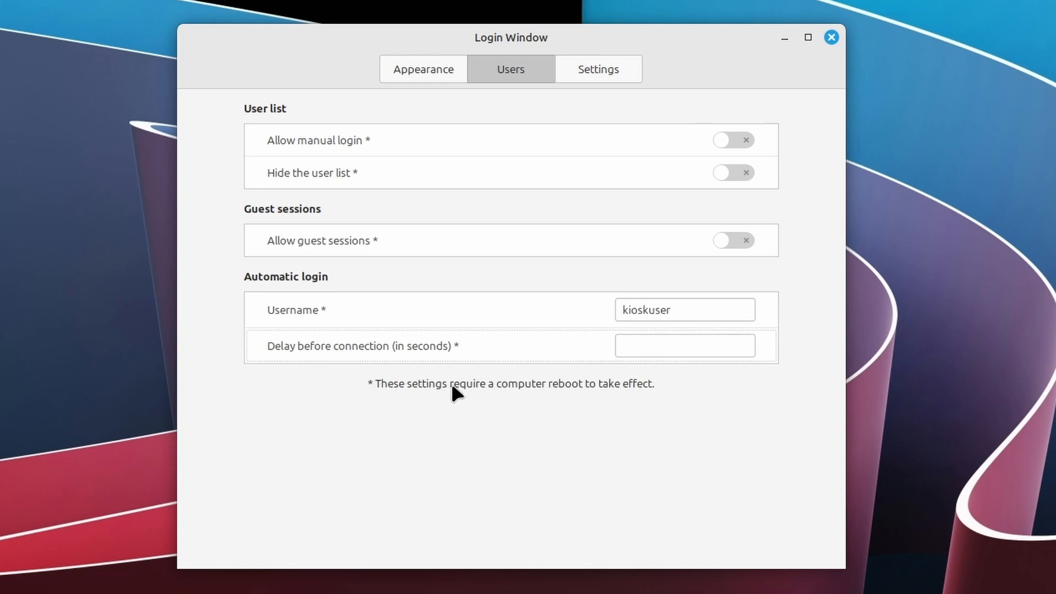
mouse_move(762, 125)
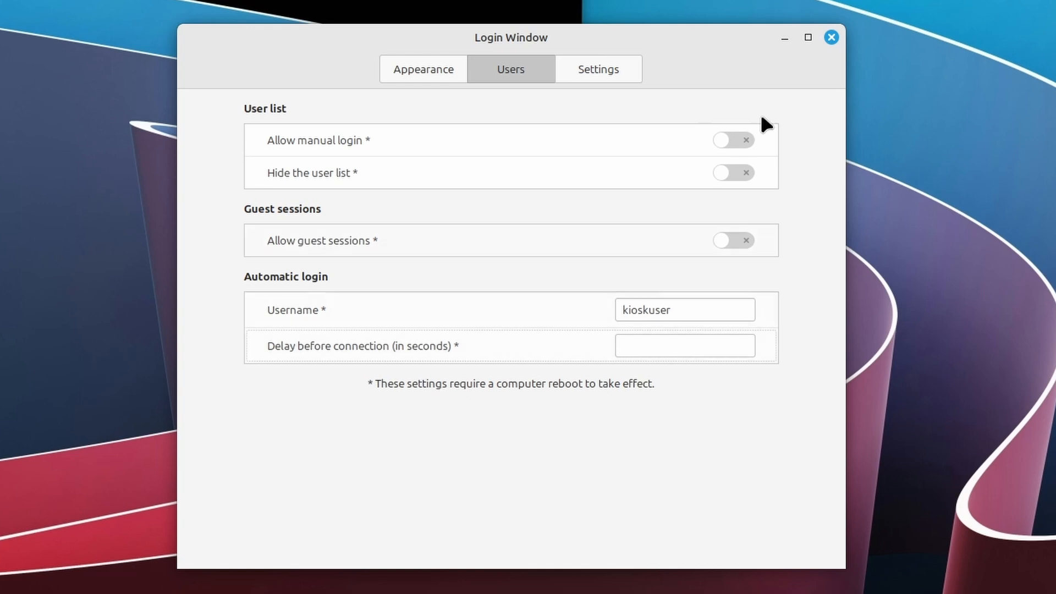
left_click(831, 37)
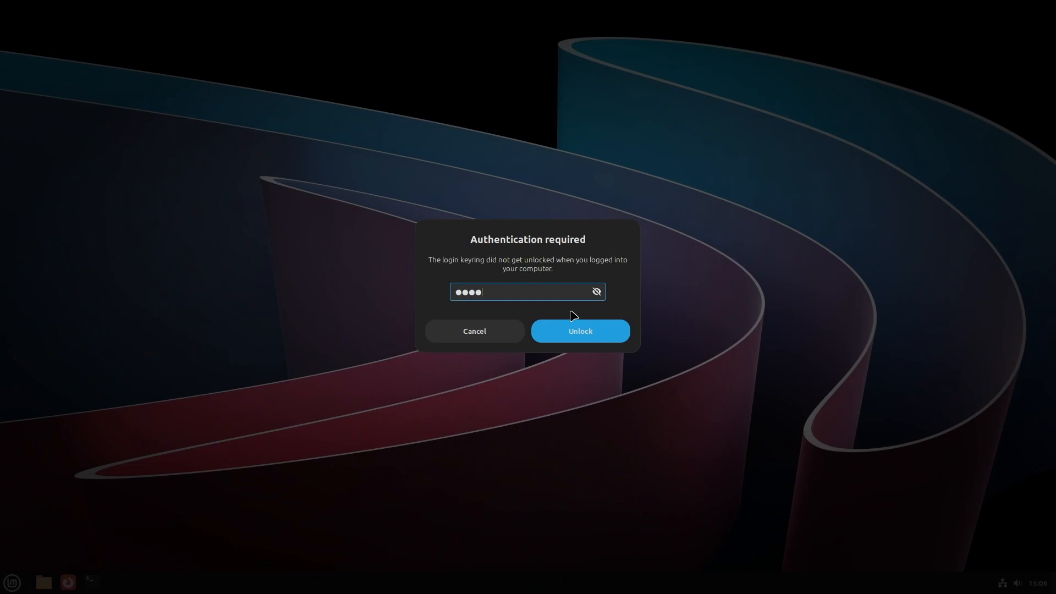
- Unlock the login keyring from the Authentication required prompt
left_click(579, 330)
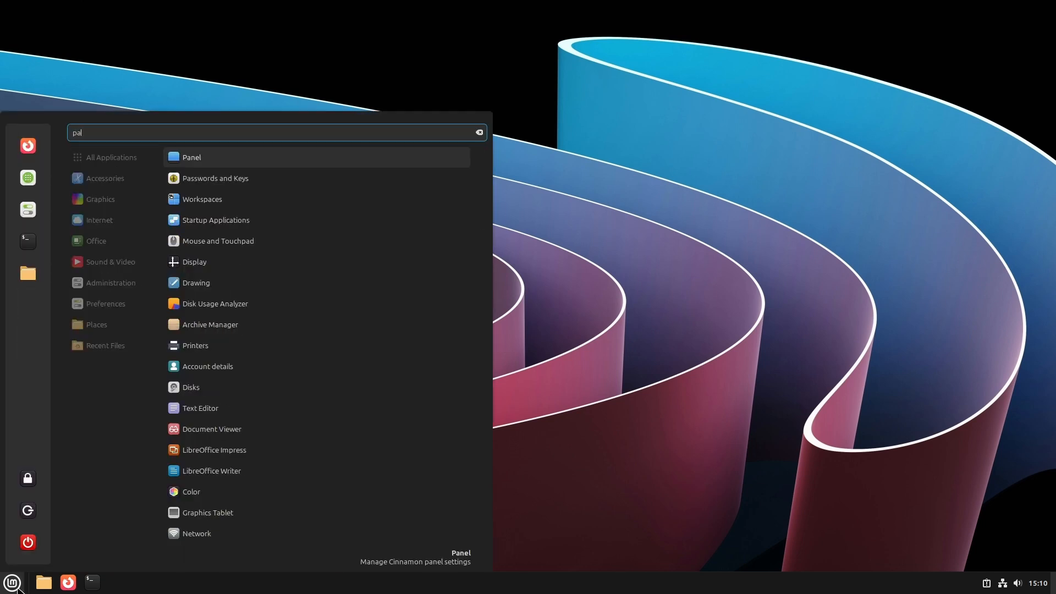
- Change the Login keyring password from the old one to empty, accepting unencrypted storage
type("ss")
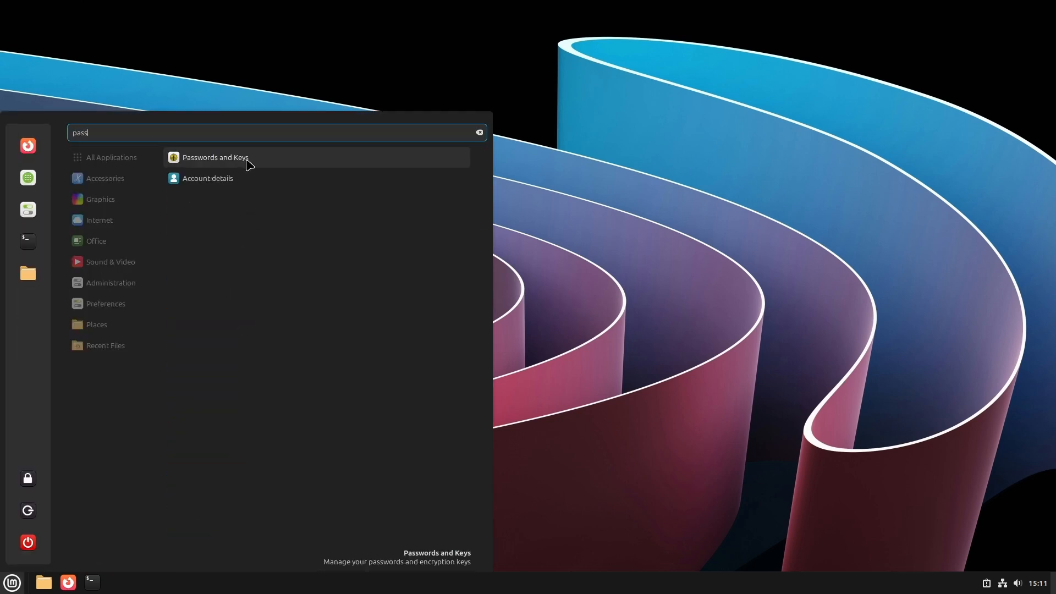
left_click(215, 157)
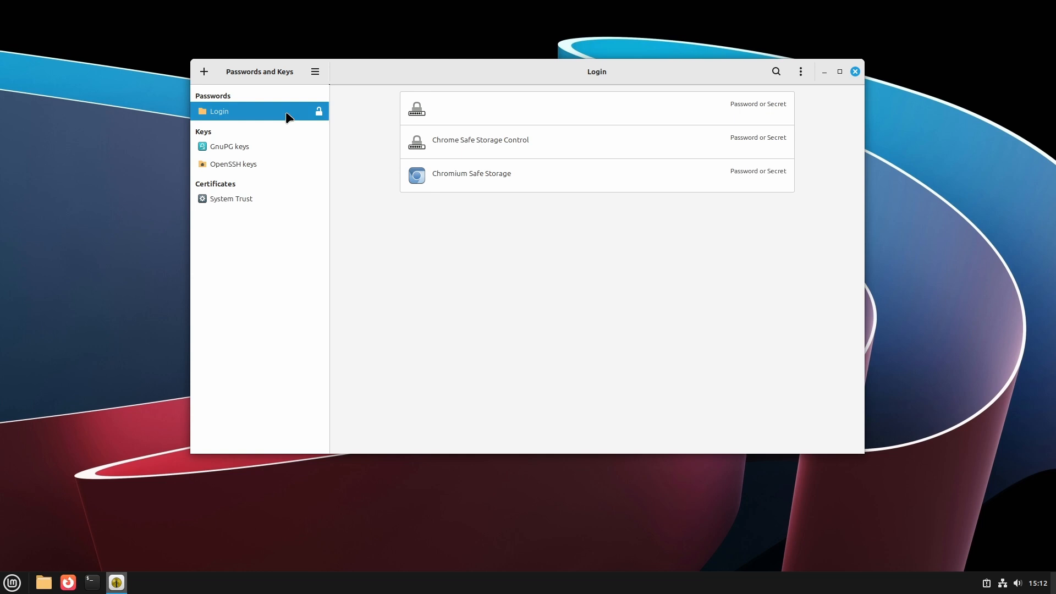
right_click(219, 112)
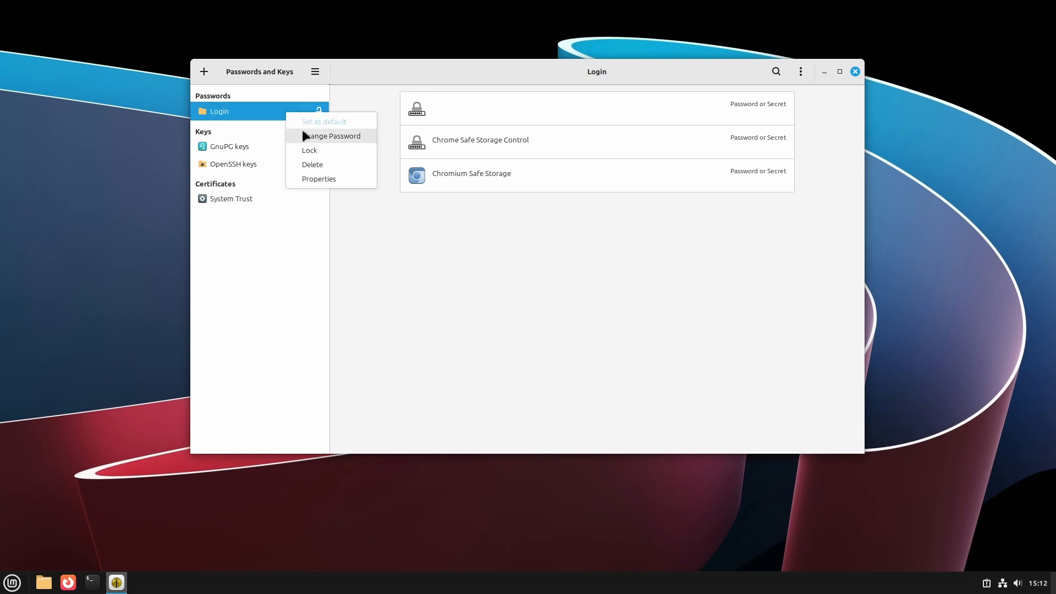
left_click(333, 135)
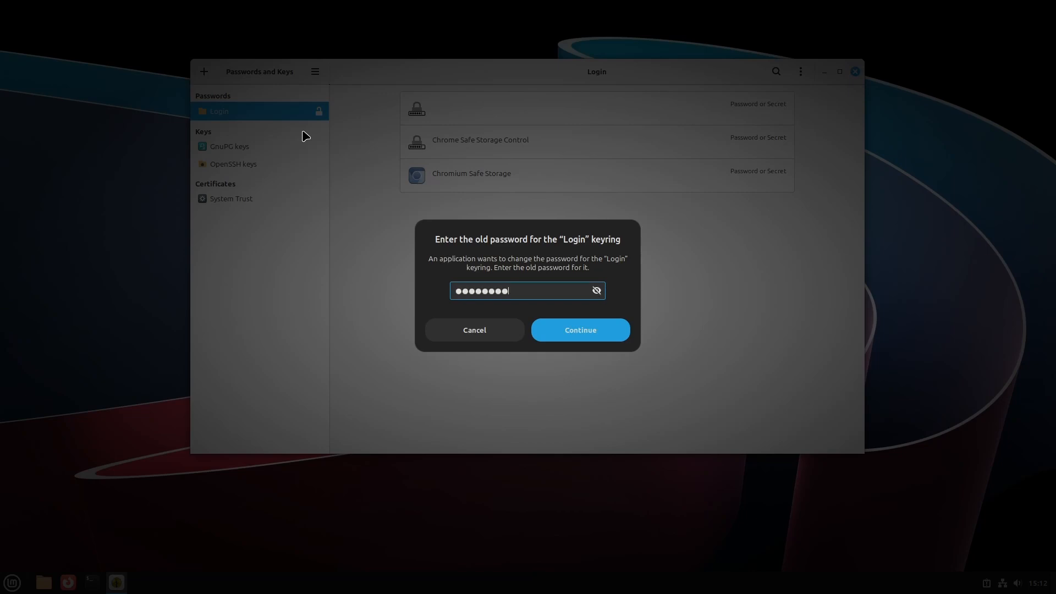
left_click(579, 329)
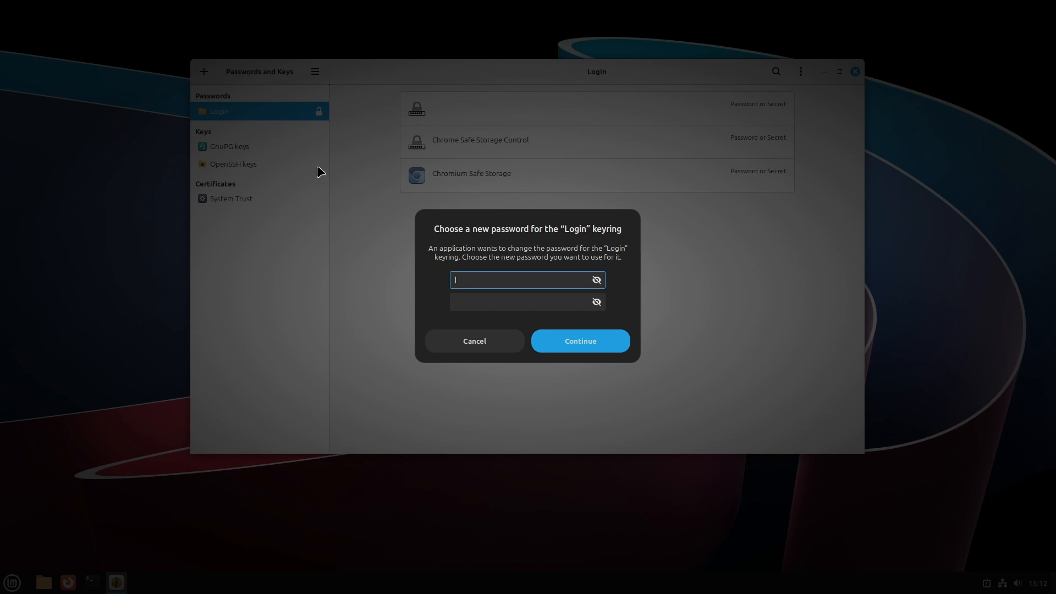
left_click(579, 341)
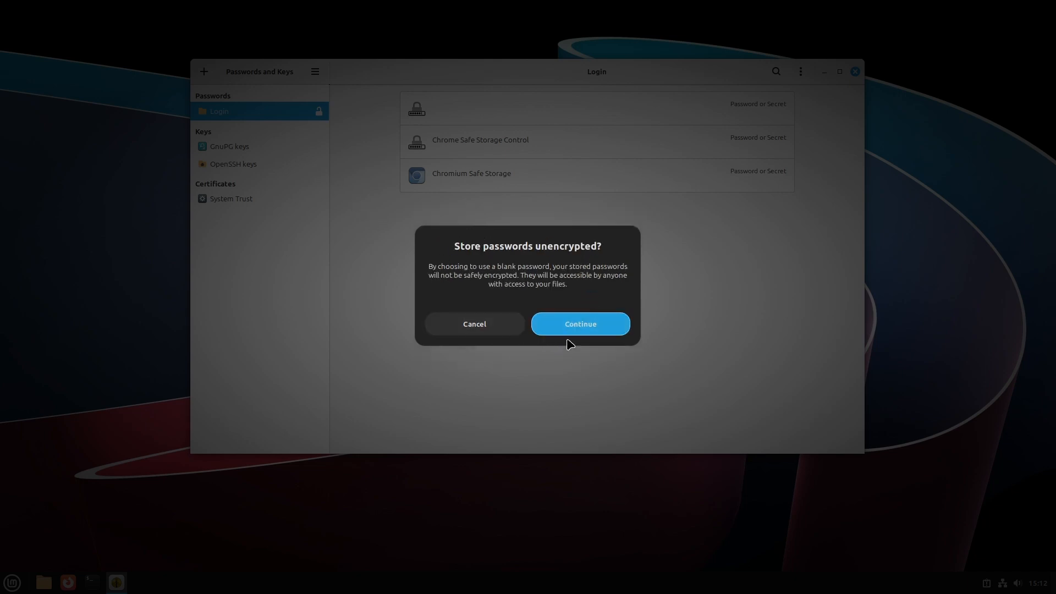
mouse_move(578, 335)
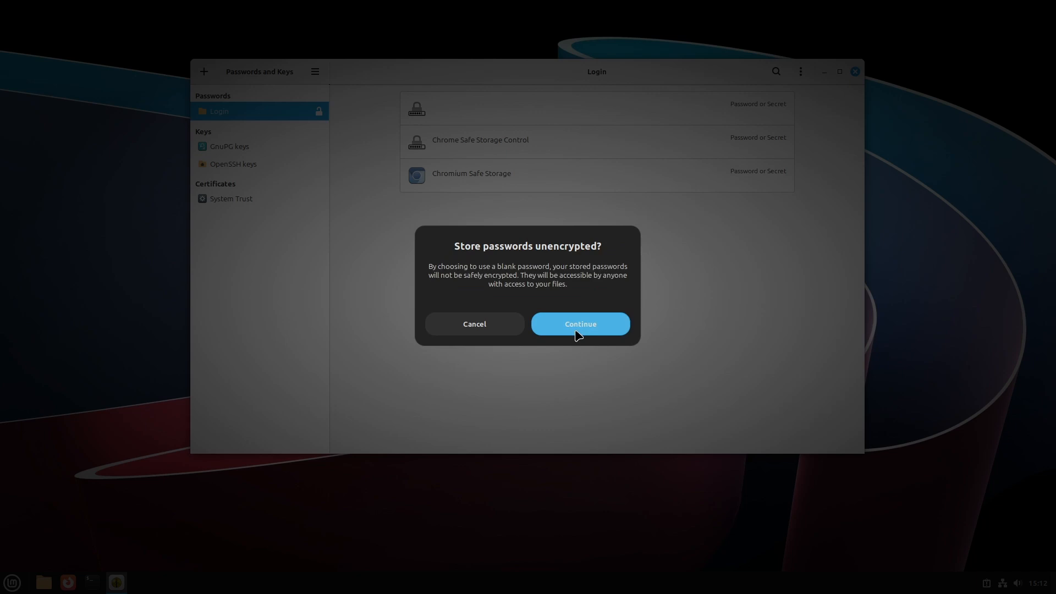
left_click(579, 324)
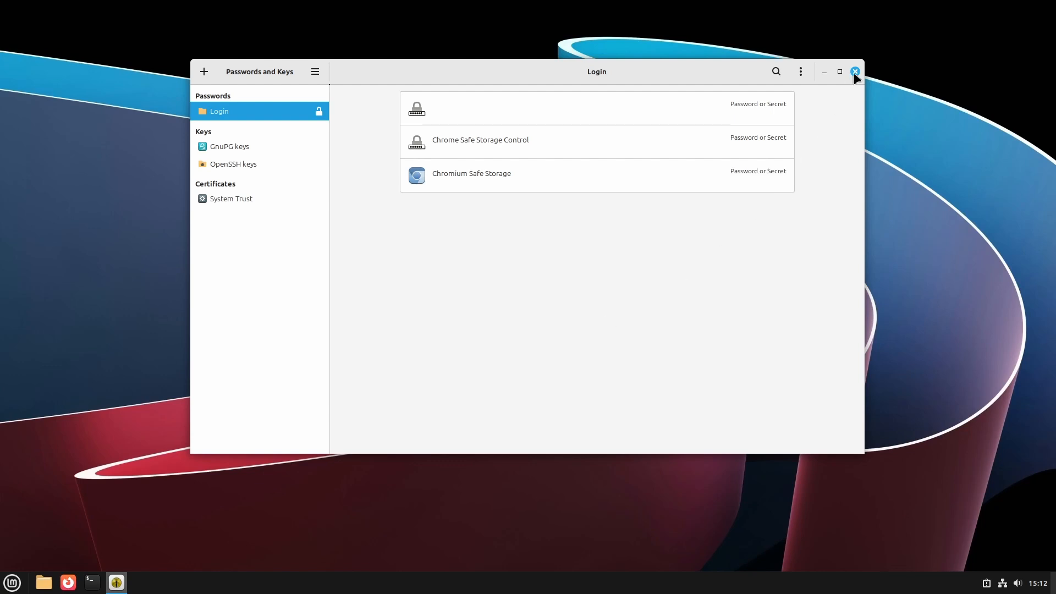
- Close Passwords and Keys and the terminal, revealing Chromium on the TECHMIMIC channel
left_click(854, 72)
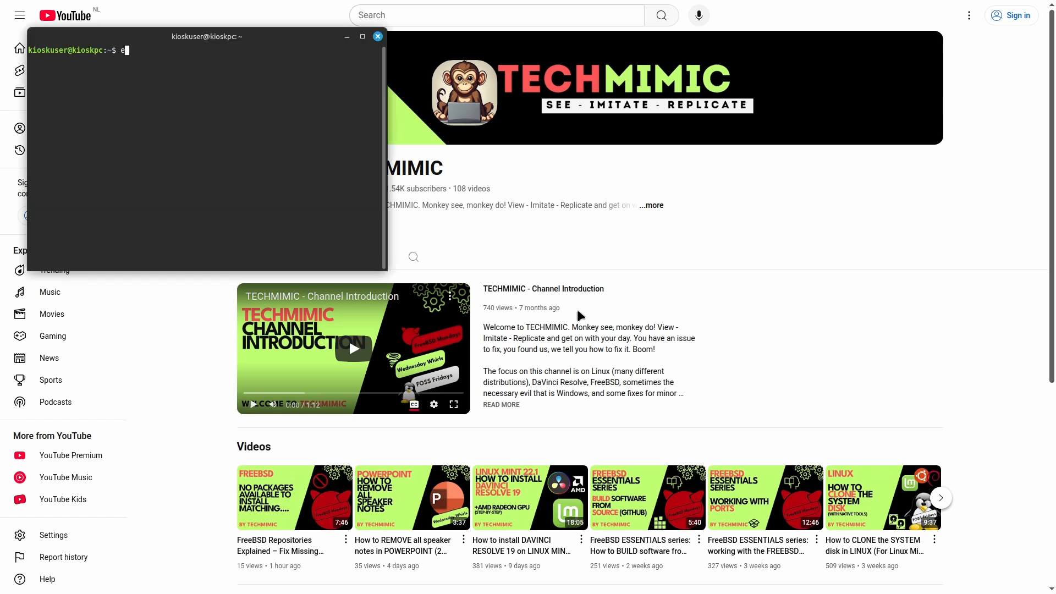
left_click(378, 36)
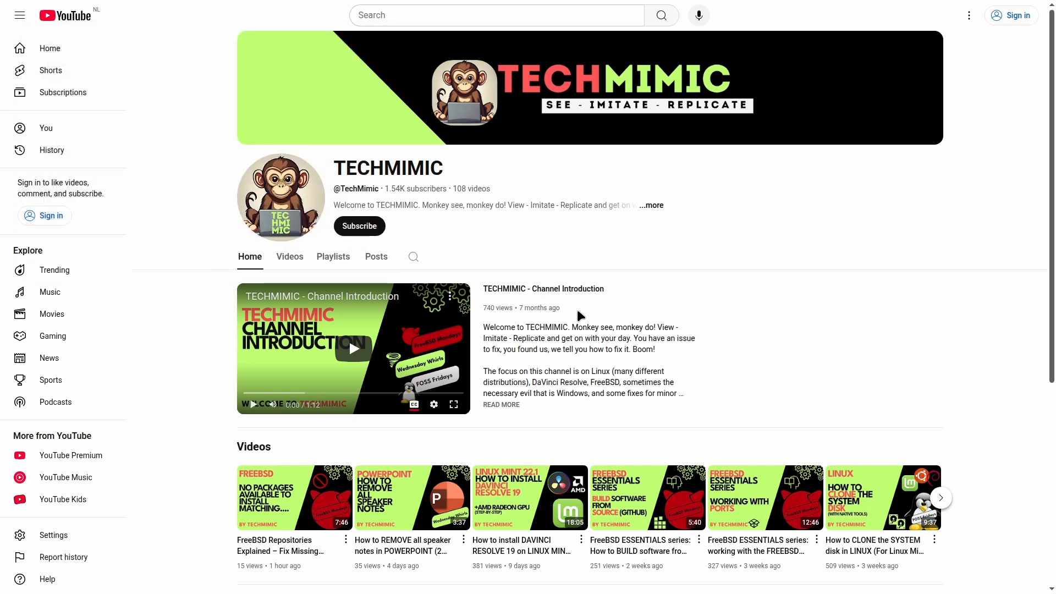